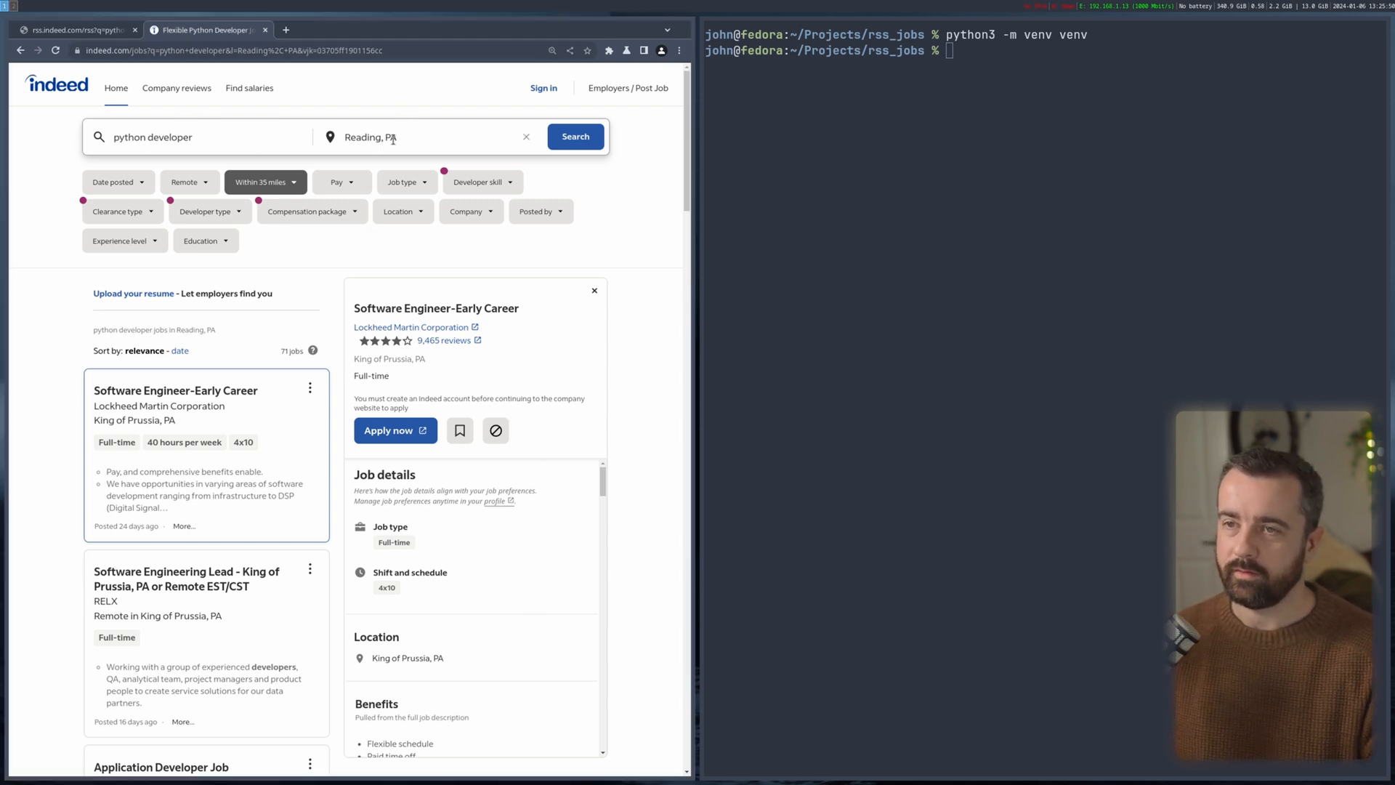
mouse_move(370, 465)
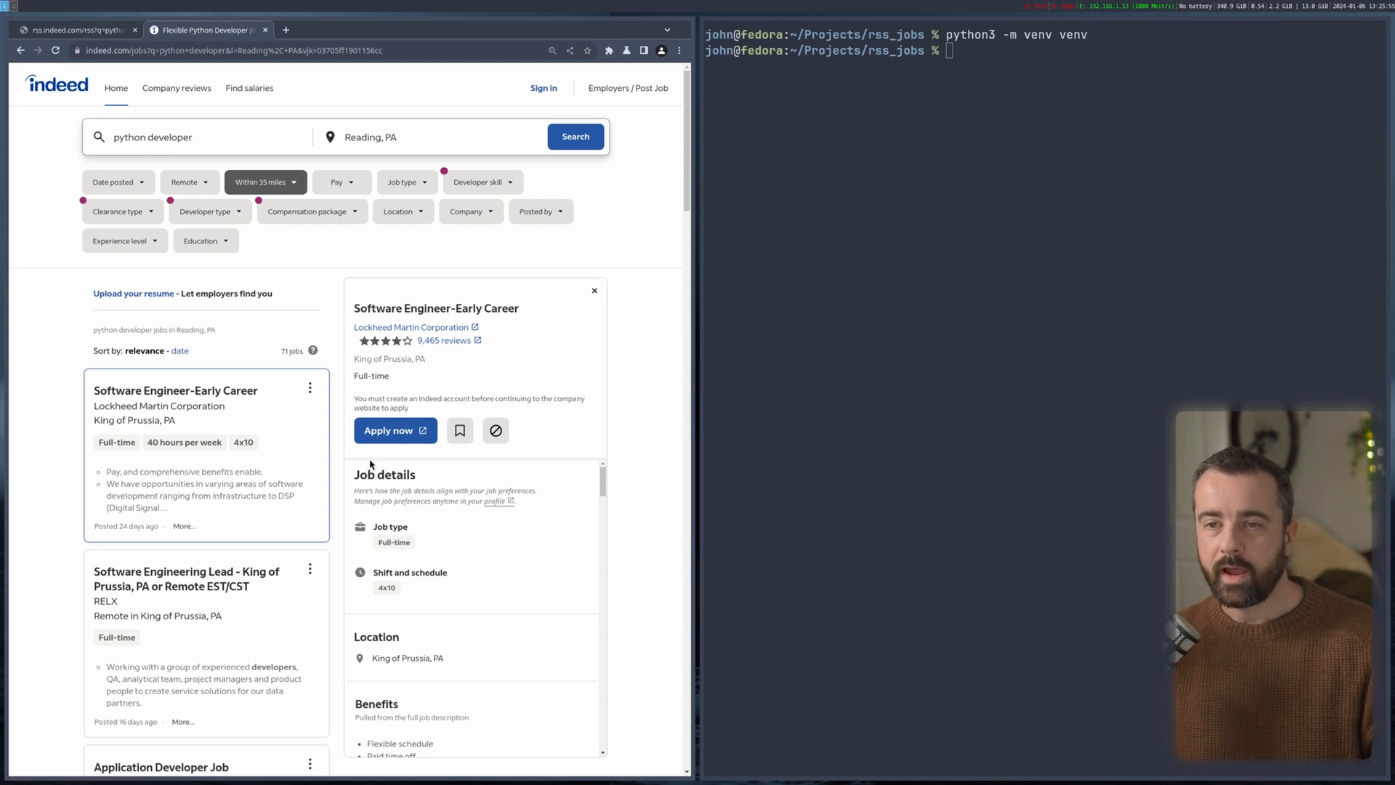
Load rss.indeed.com/rss?q=python+developer&l=Reading%2C+PA in Chrome to view the raw feed XML.
click(138, 29)
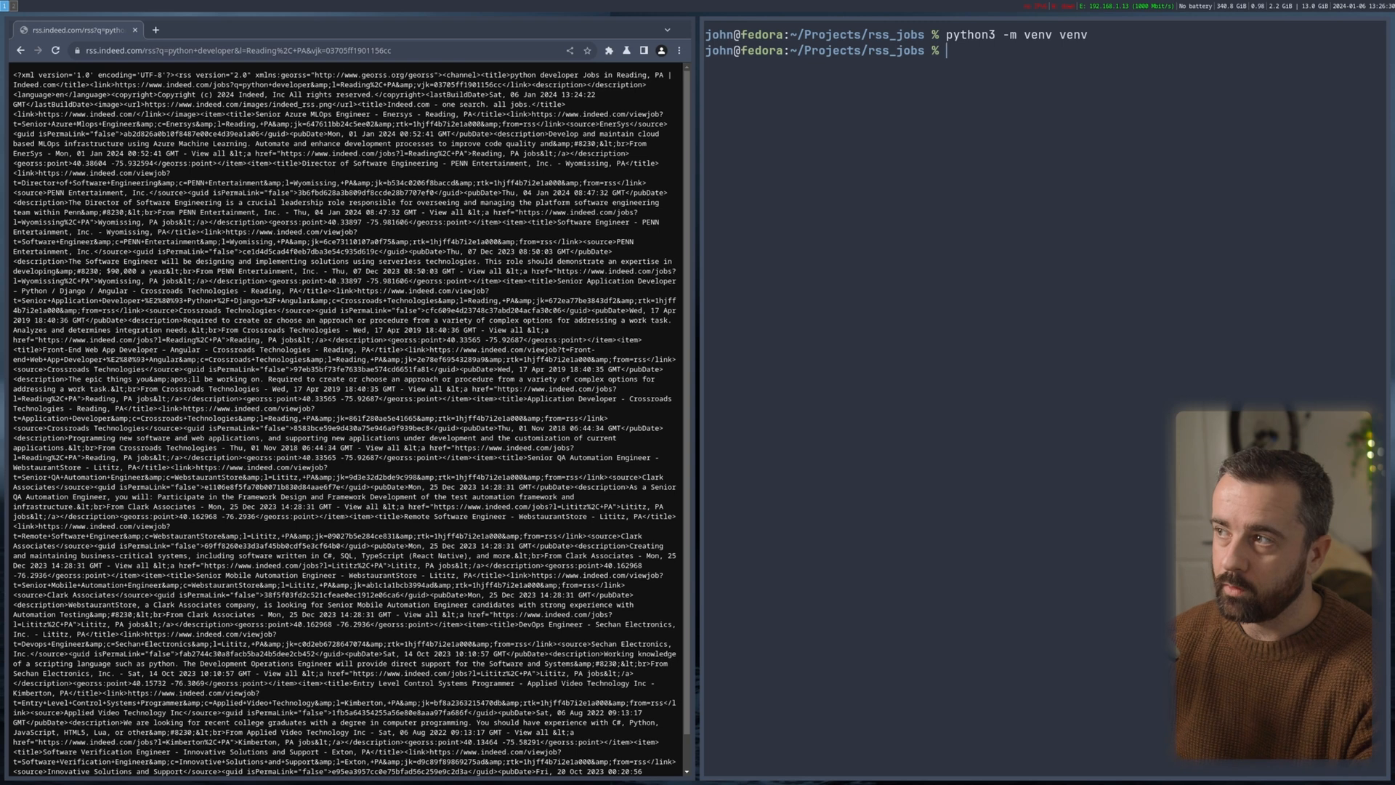
Activate the venv with act, create main.py, pip3 install requests, and edit main.py in nvim.
text(act)
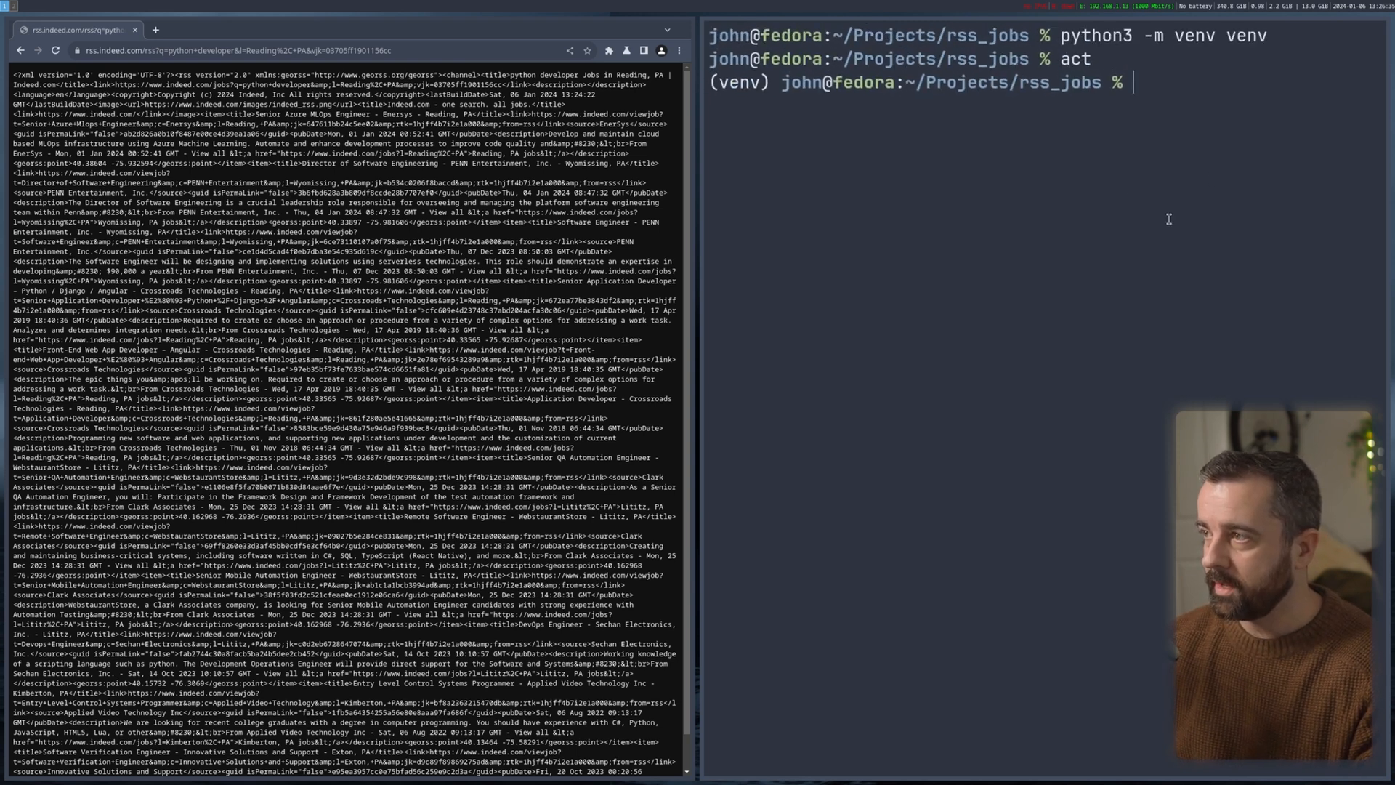
text(nvim main)
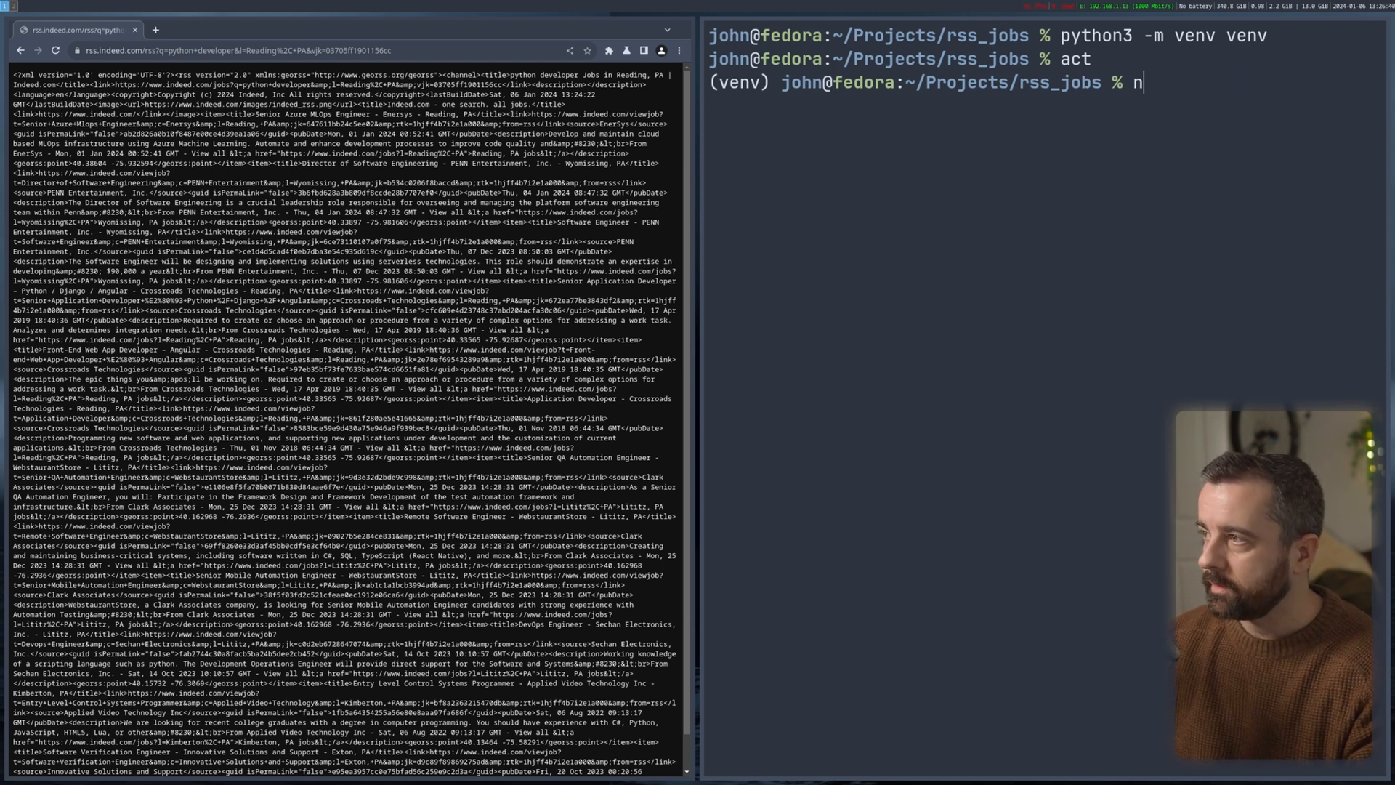
text(touch main.py)
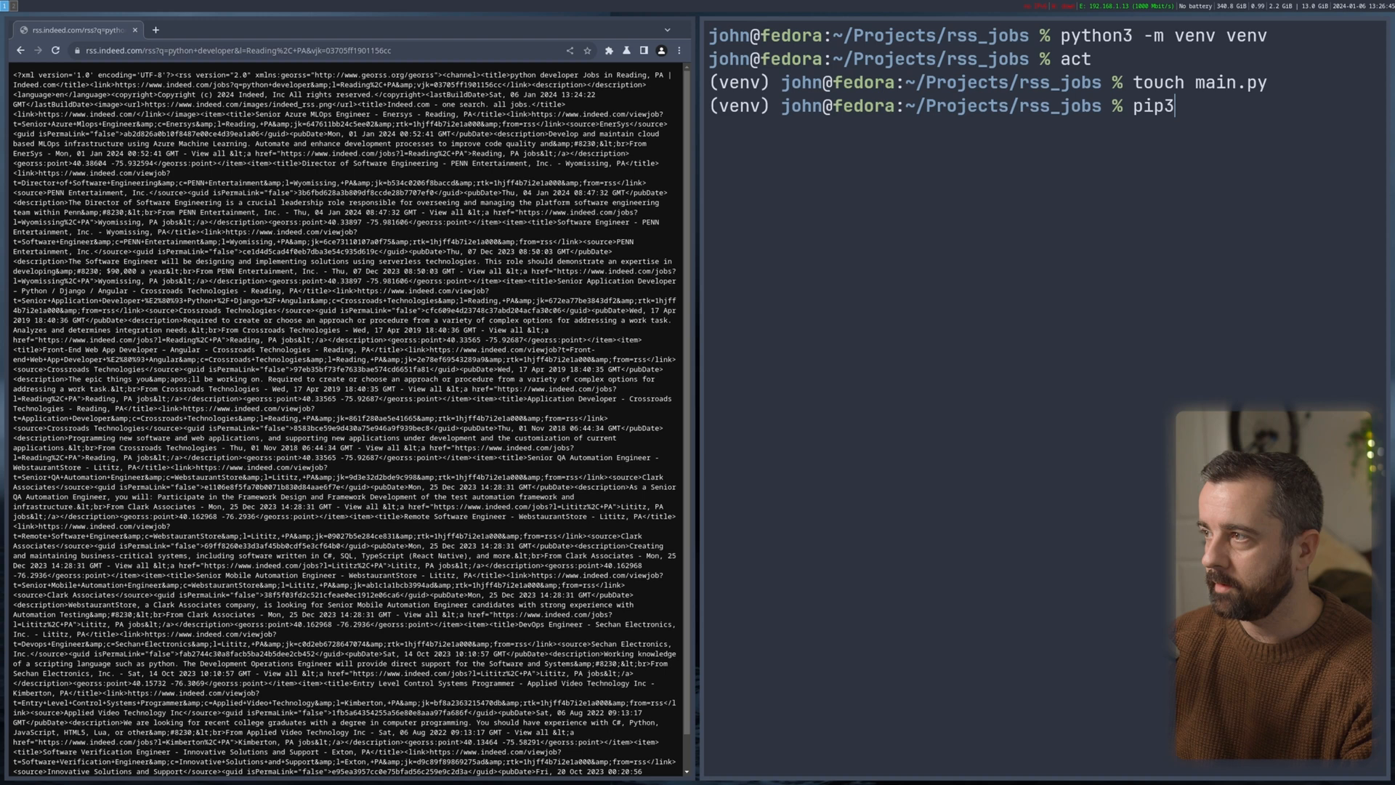
text(install)
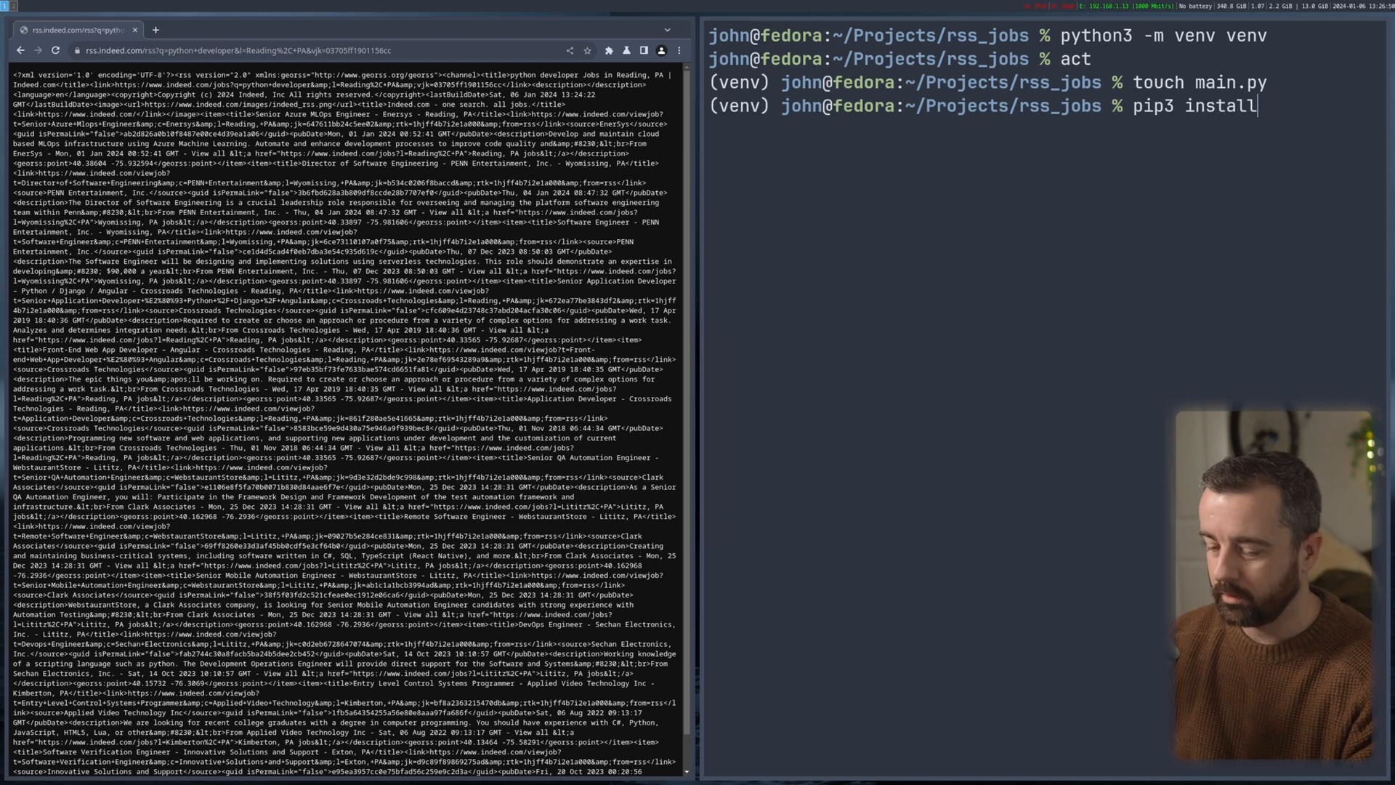
text(requests)
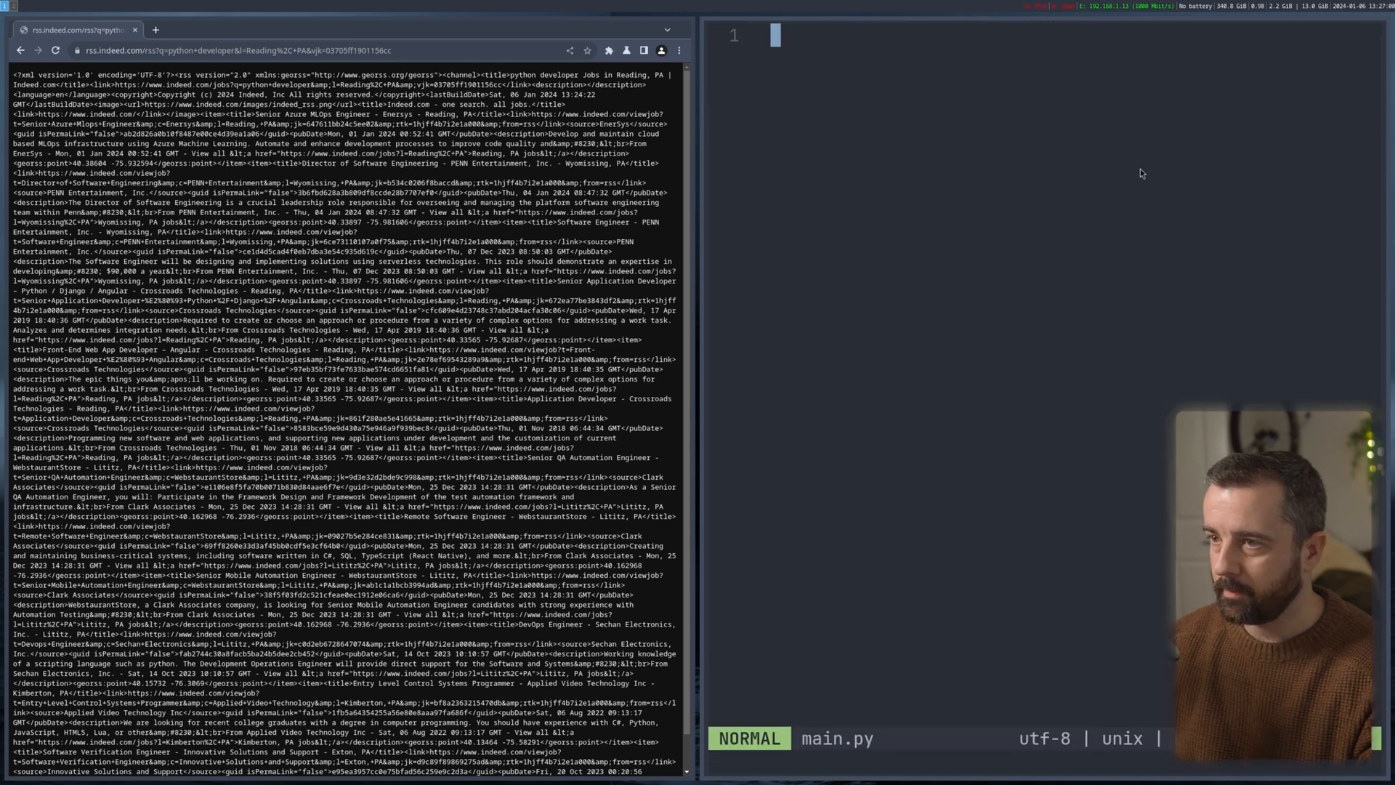
Add the import requests and from bs4 import BeautifulSoup lines at the top of main.py.
click(268, 49)
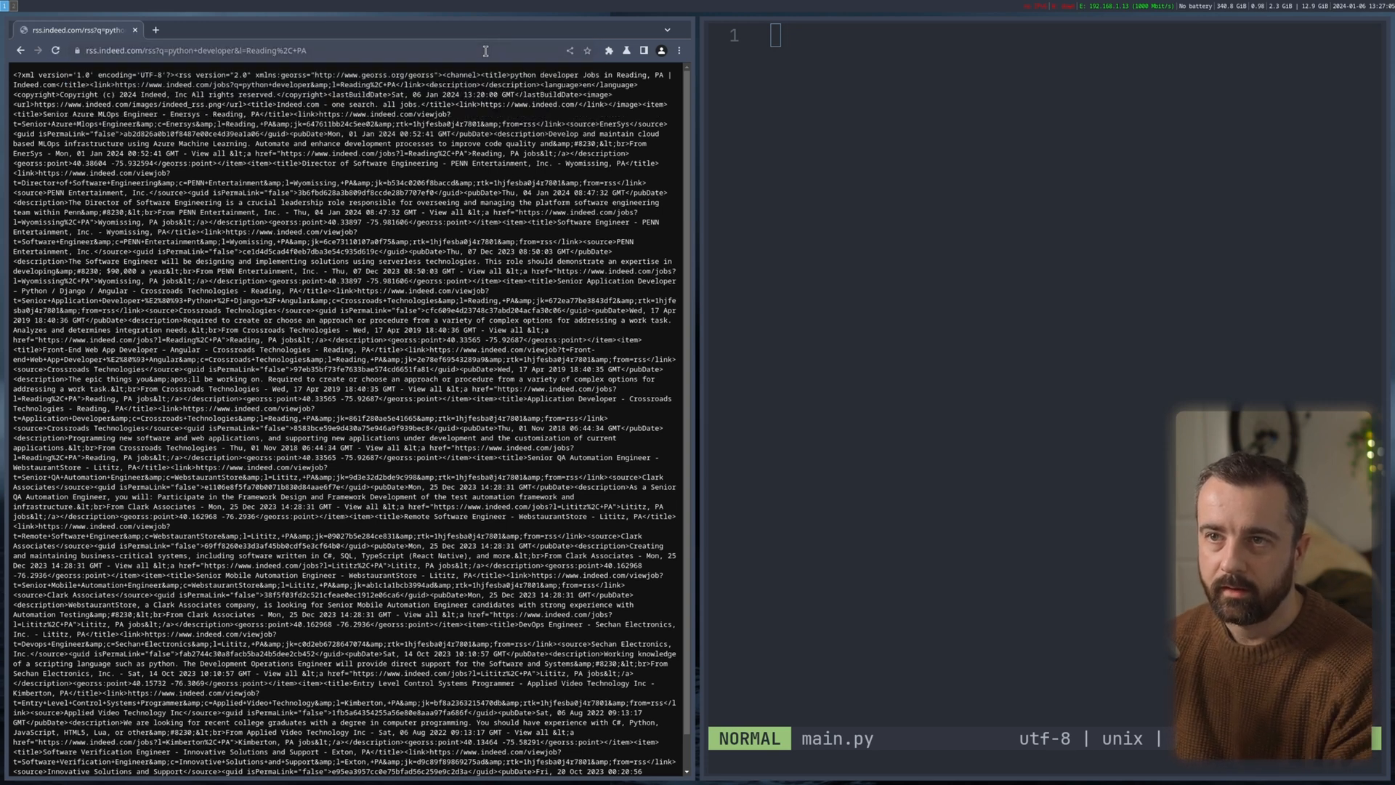
key(i)
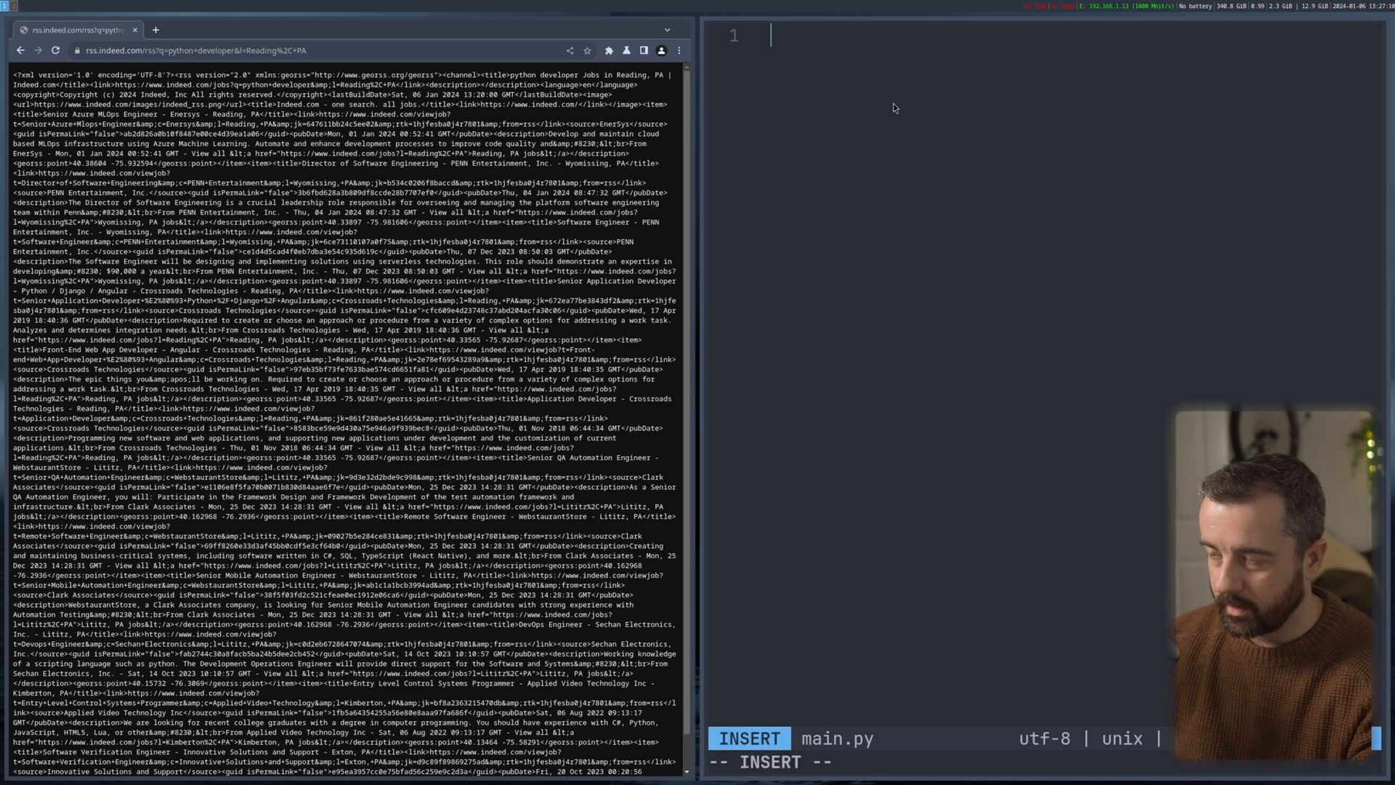
text(import req)
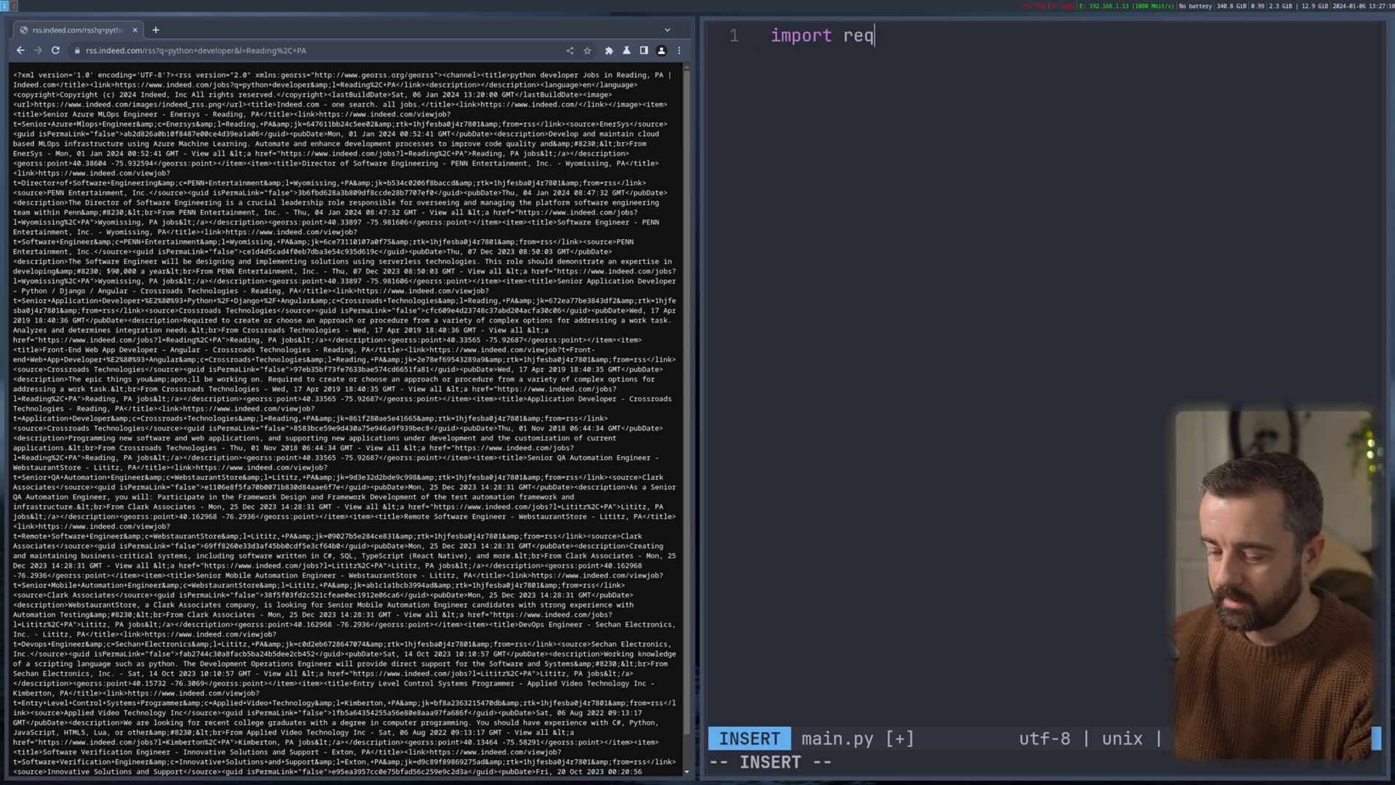
text(uests\nfrom bs4 import BeautifulSoup)
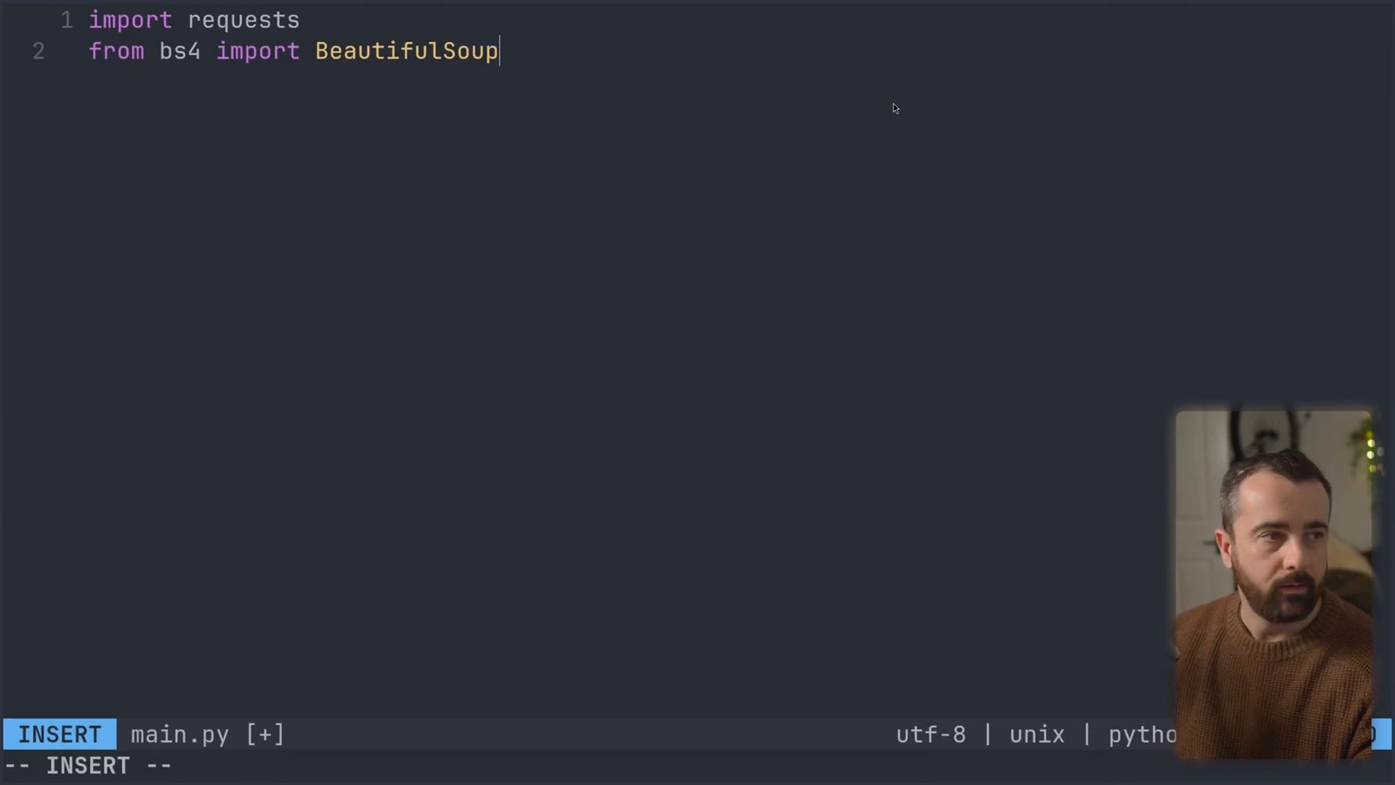
key(Enter)
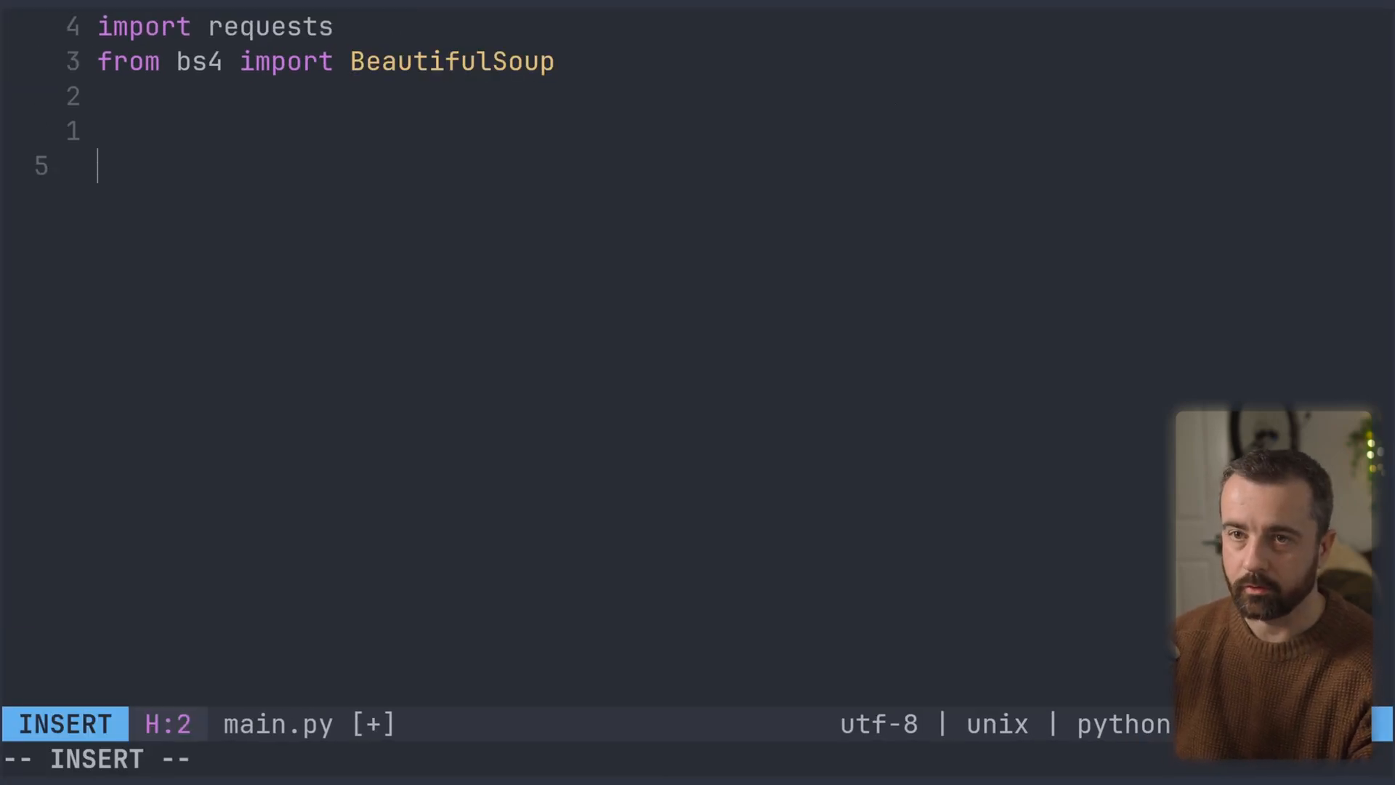
Set url to the Indeed RSS address, fetch it with resp = requests.get(url) and print(resp.text).
text(url = "https://rss.indeed.com/rss?q=python+developer&l=Reading%2C+PA")
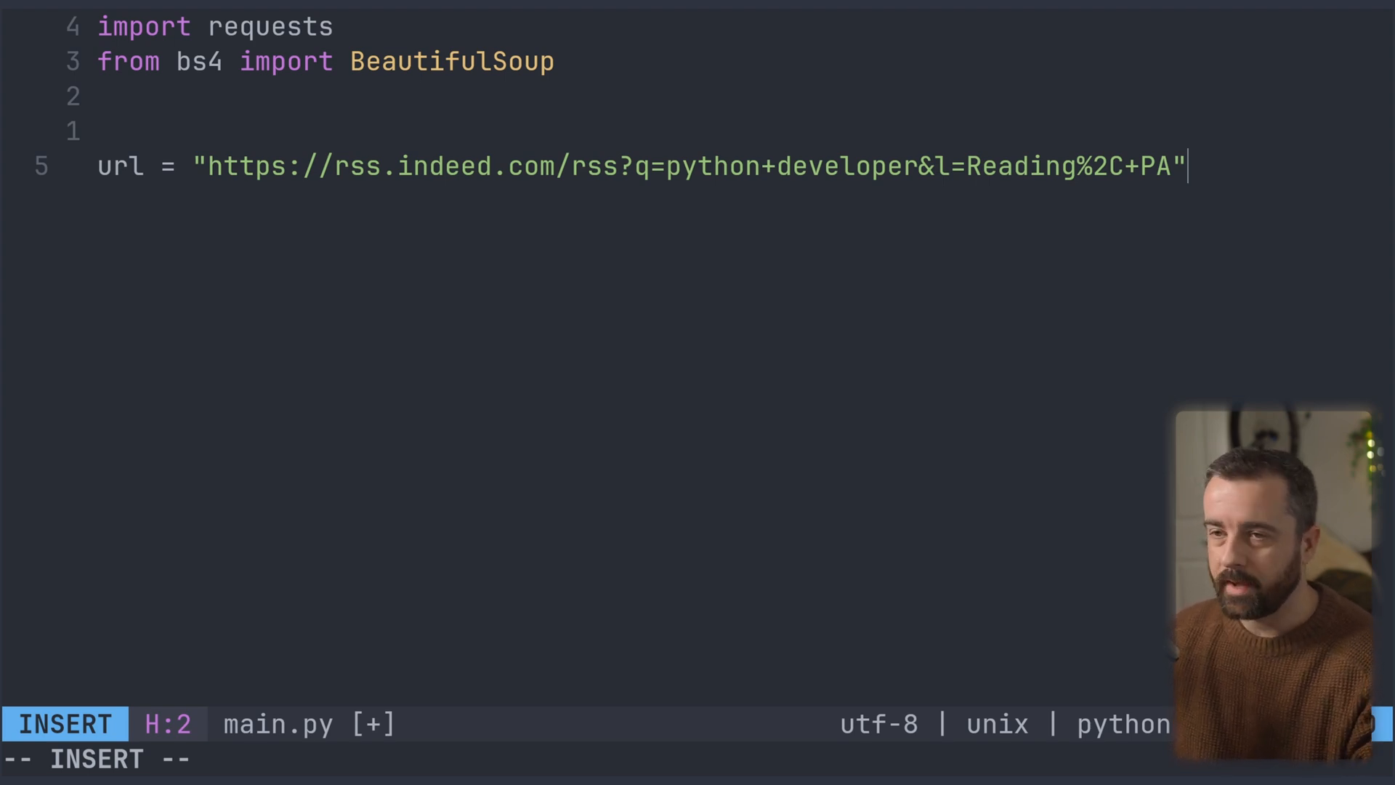
text(resp)
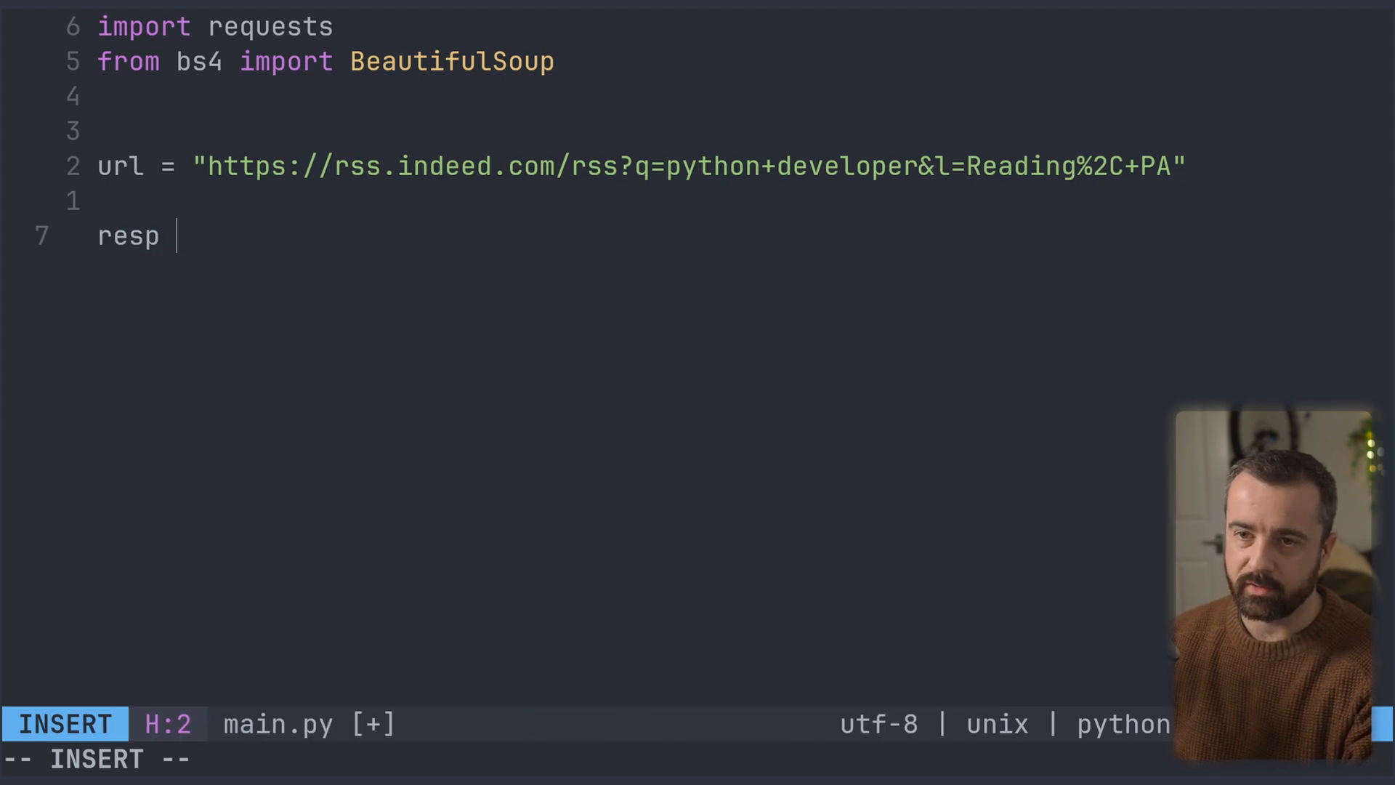
text(= requests.g)
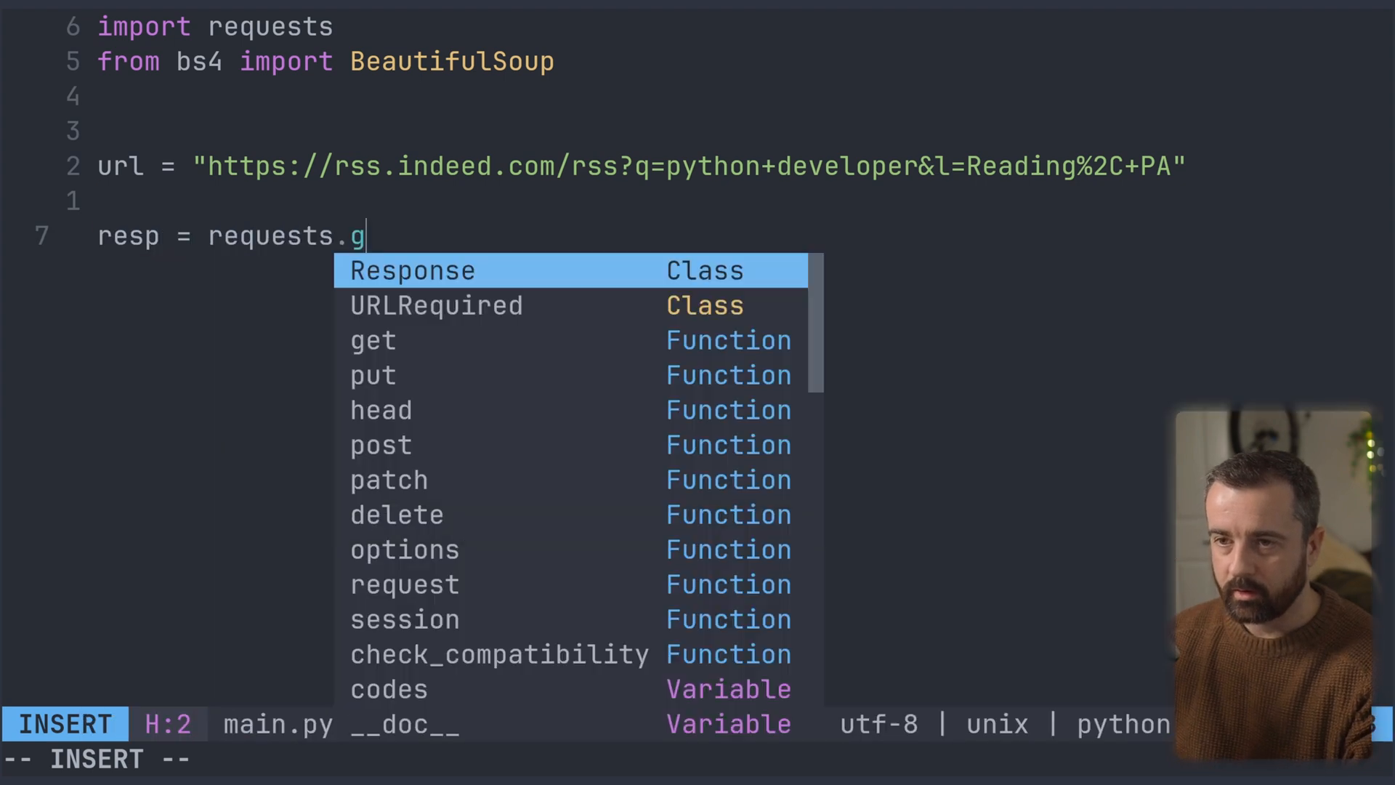
text(et(url))
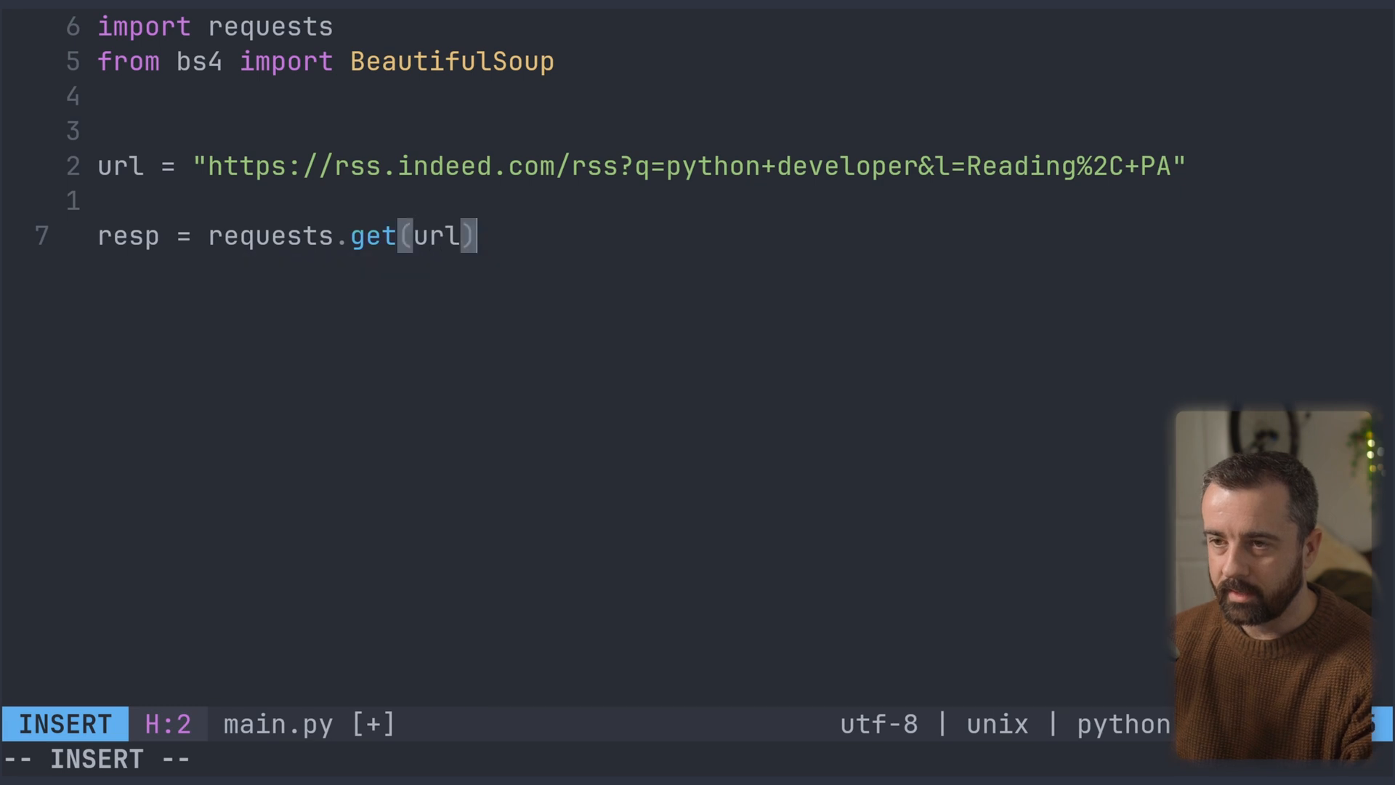
text(print)
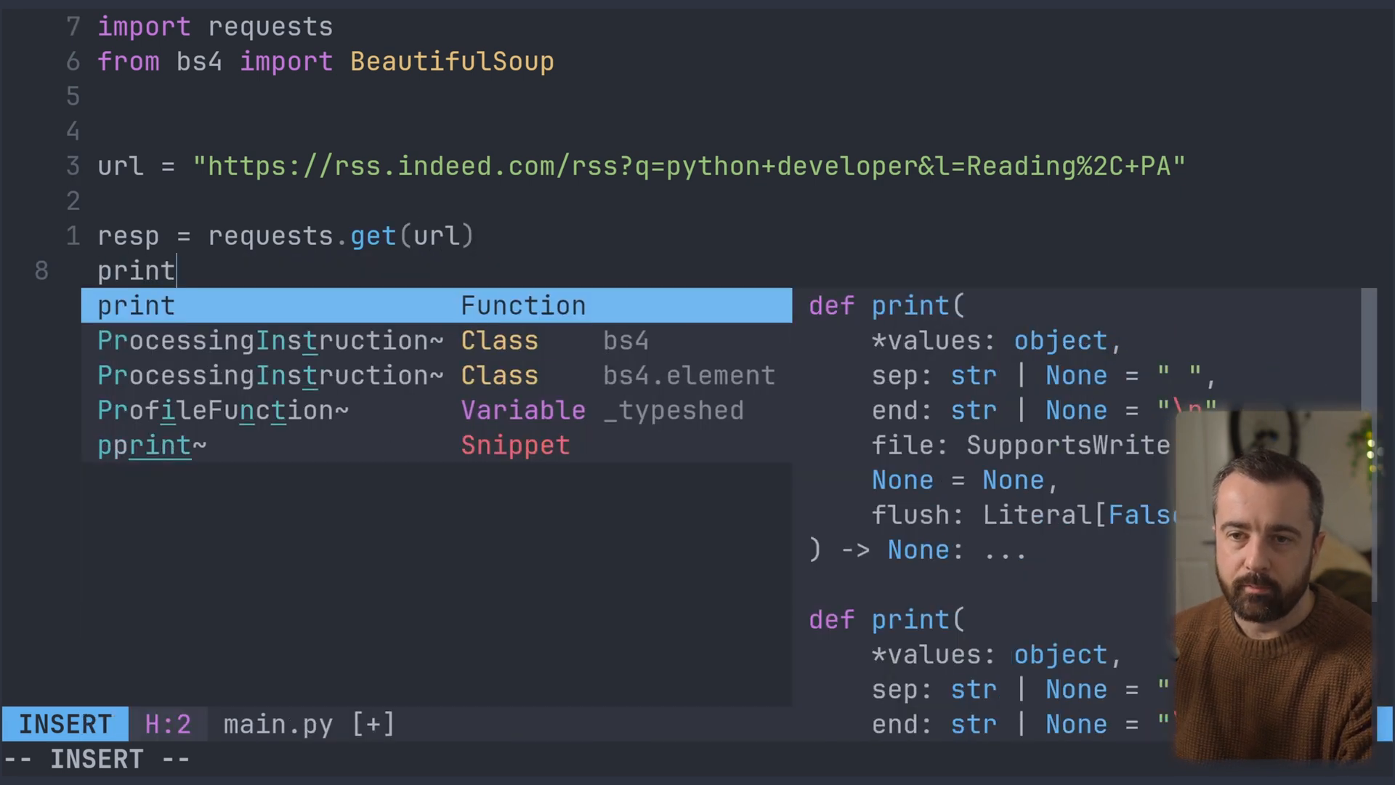
text((resp.tex)
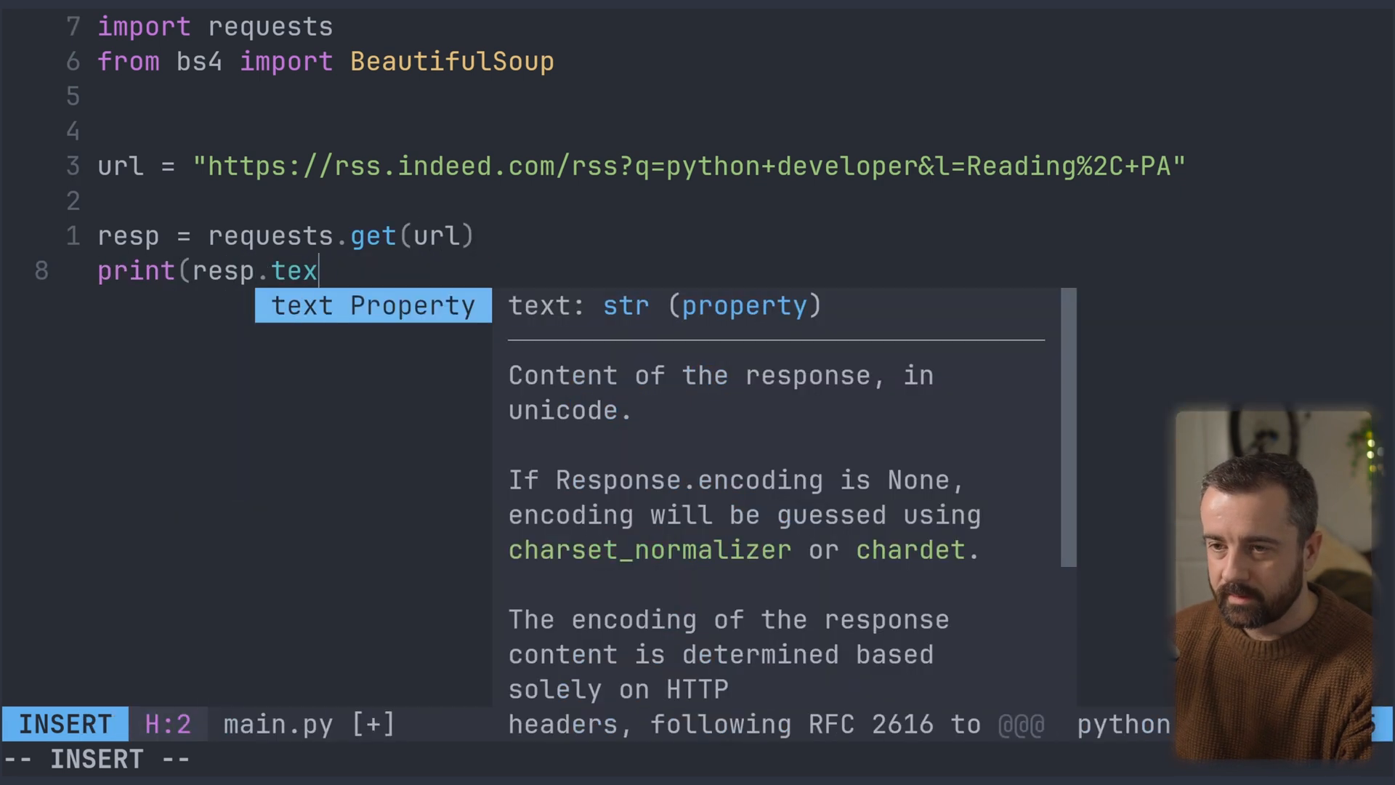
key(Escape)
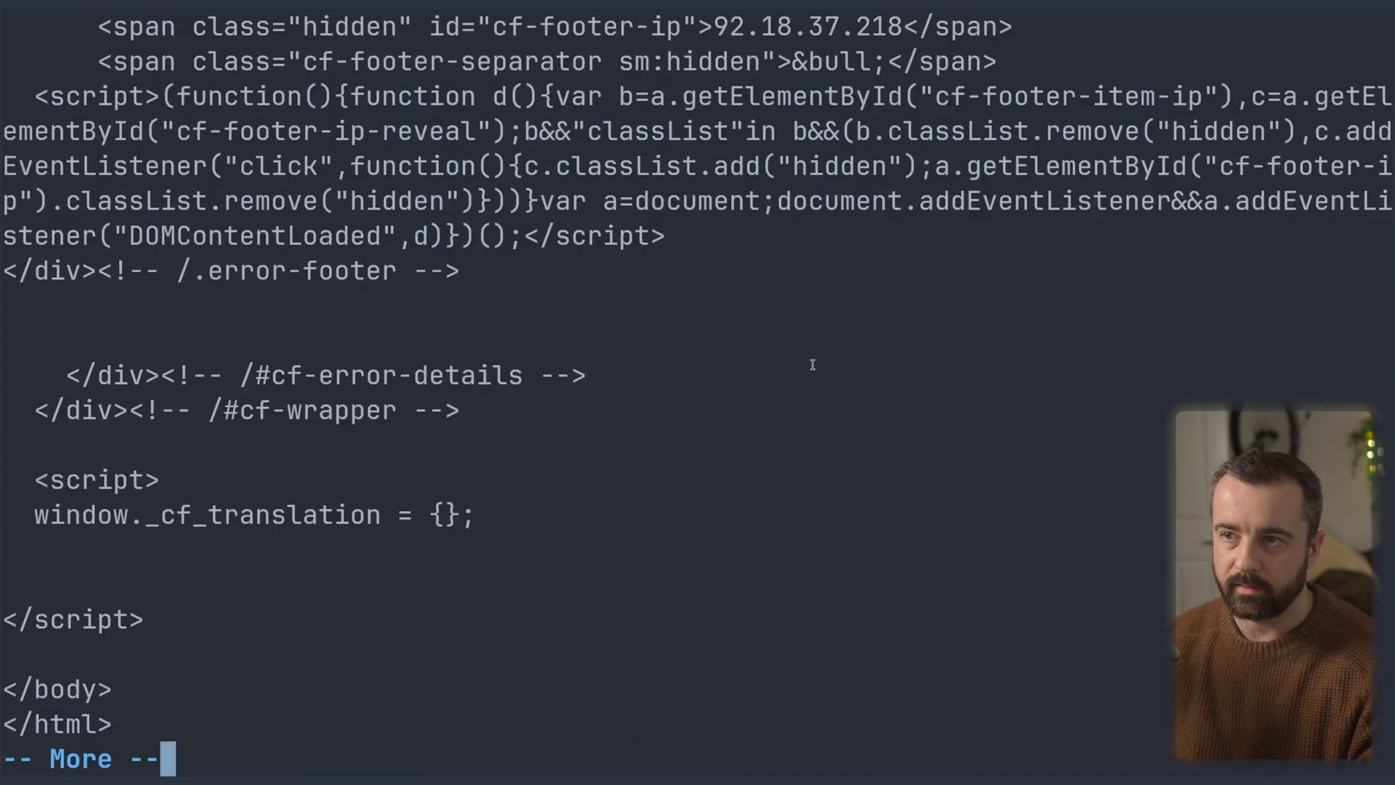
Scroll the Cloudflare 'Attention Required!' output from main.py and dismiss it back to the code.
scroll(up, 3)
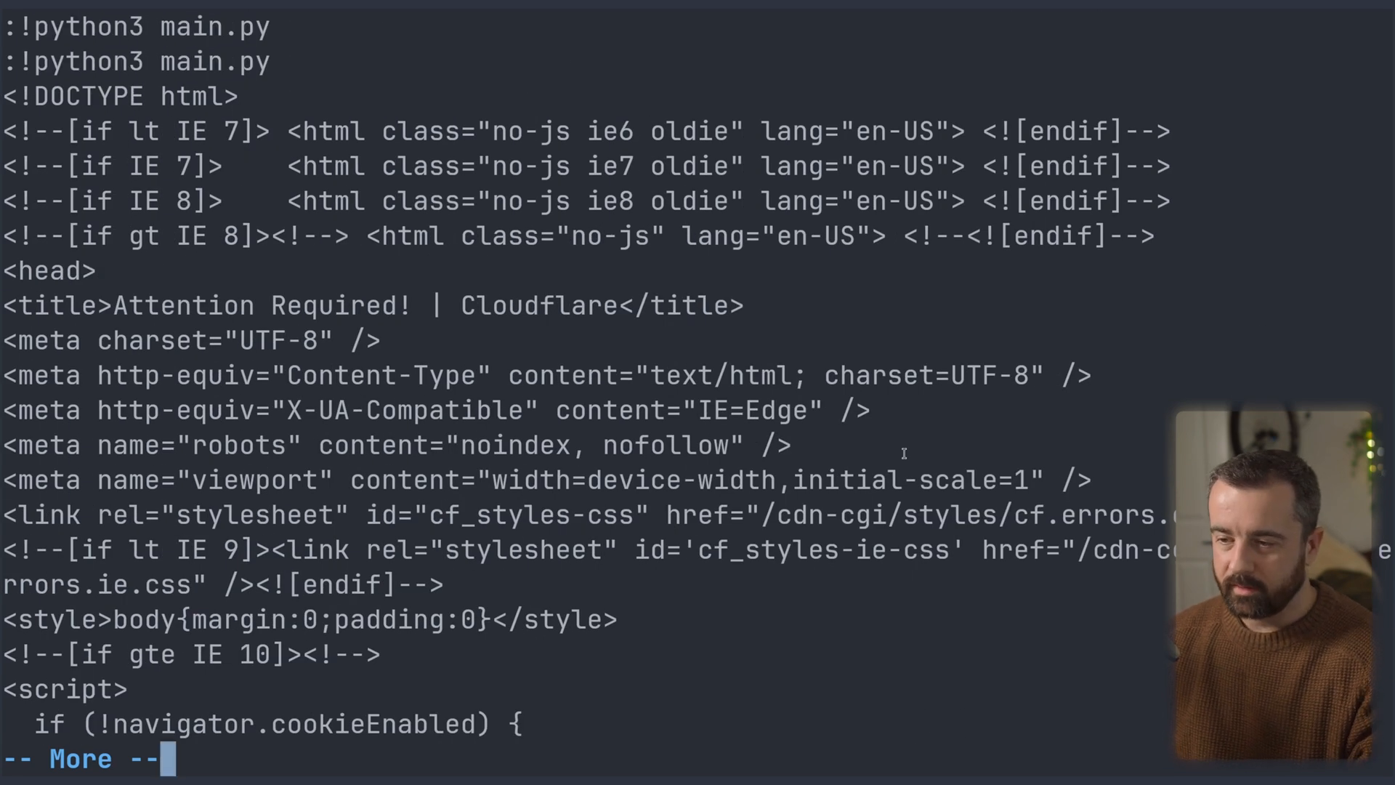
key(q)
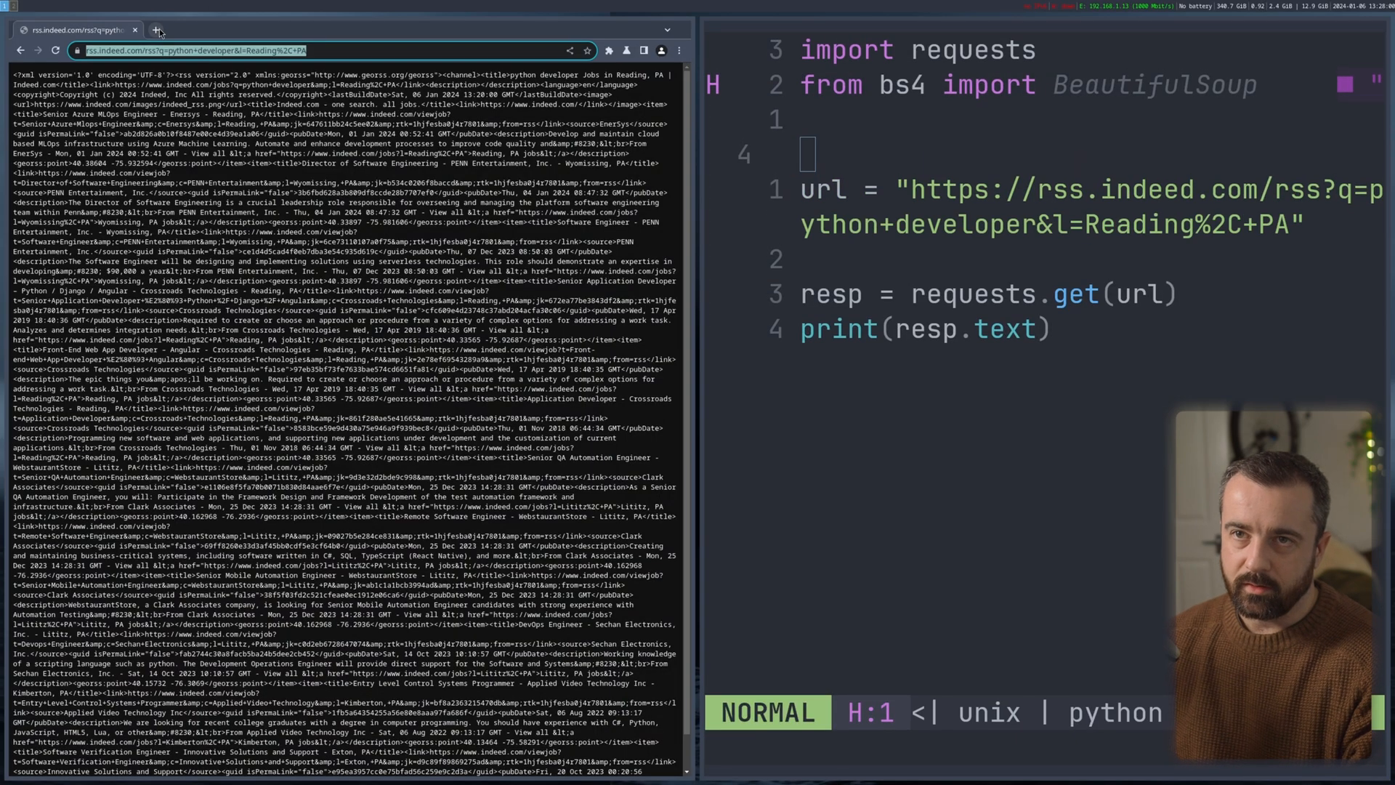
Copy Chrome's User-Agent into a headers dict and pass headers=headers to requests.get(url).
click(158, 30)
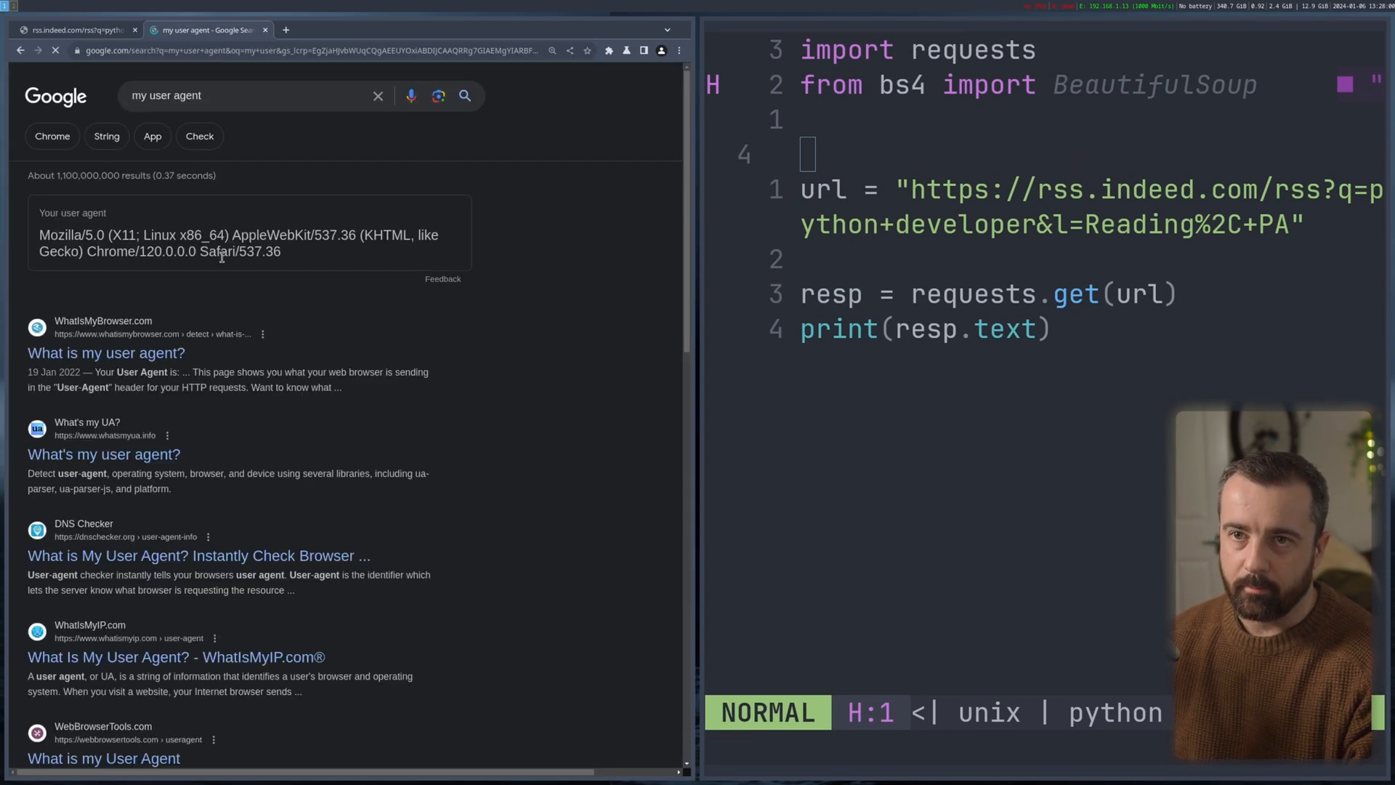
double_click(217, 251)
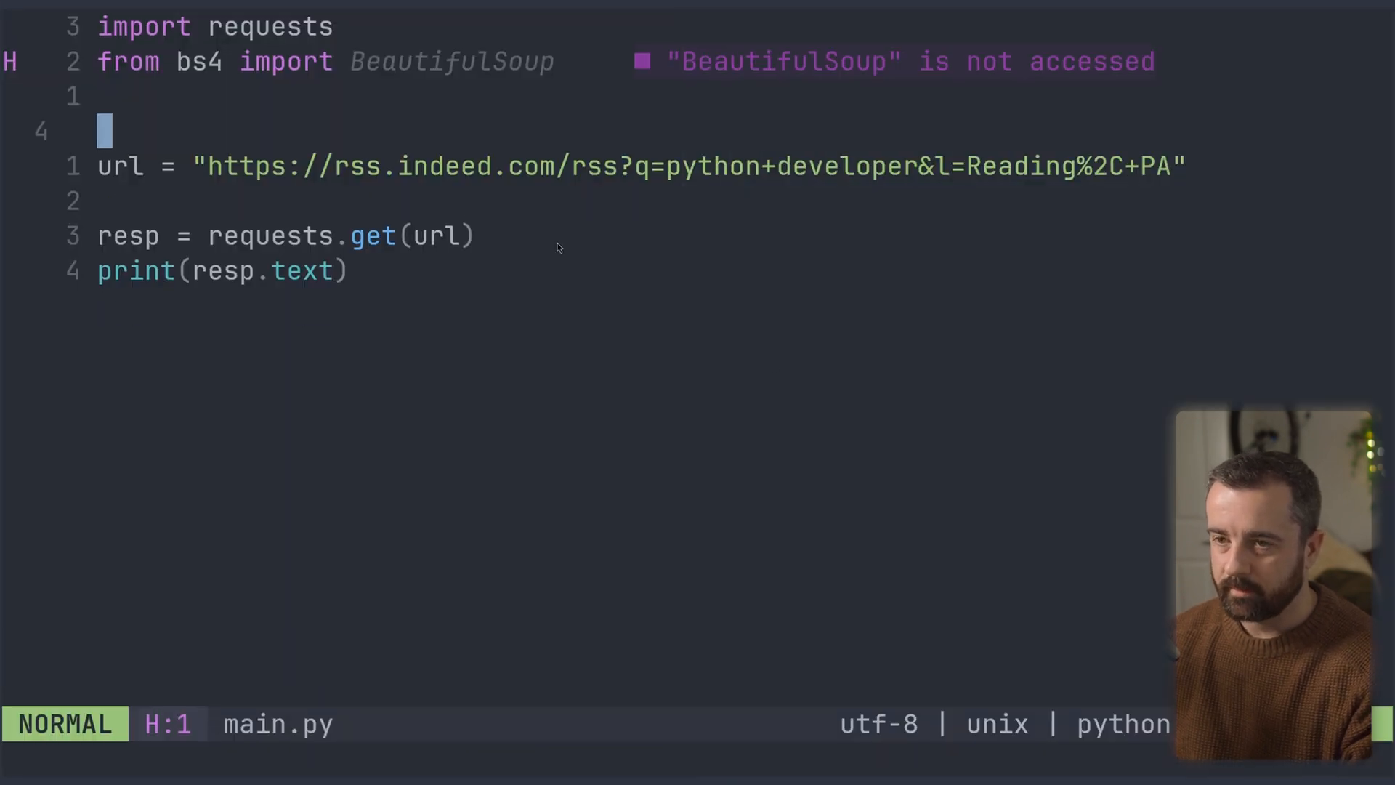
text(h)
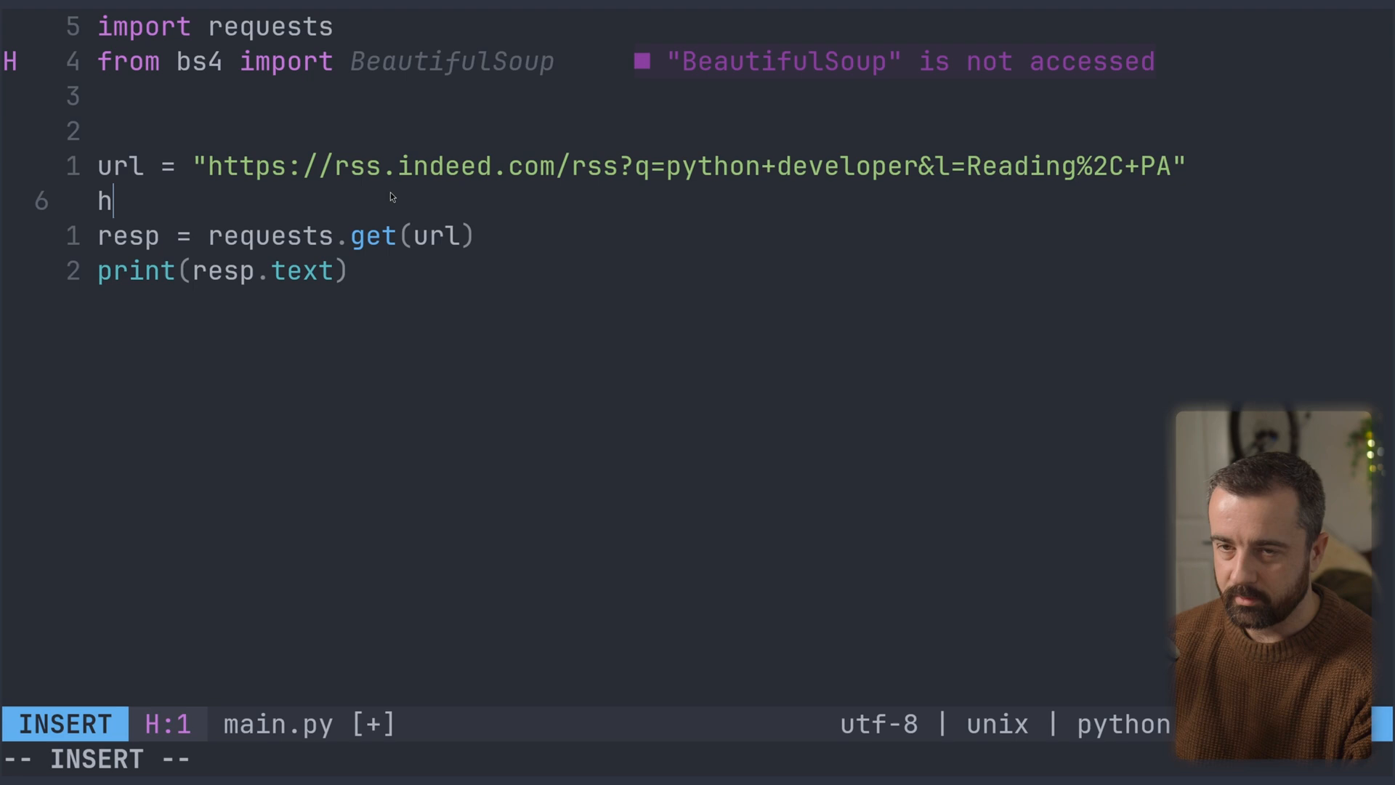
text(eaders = {")
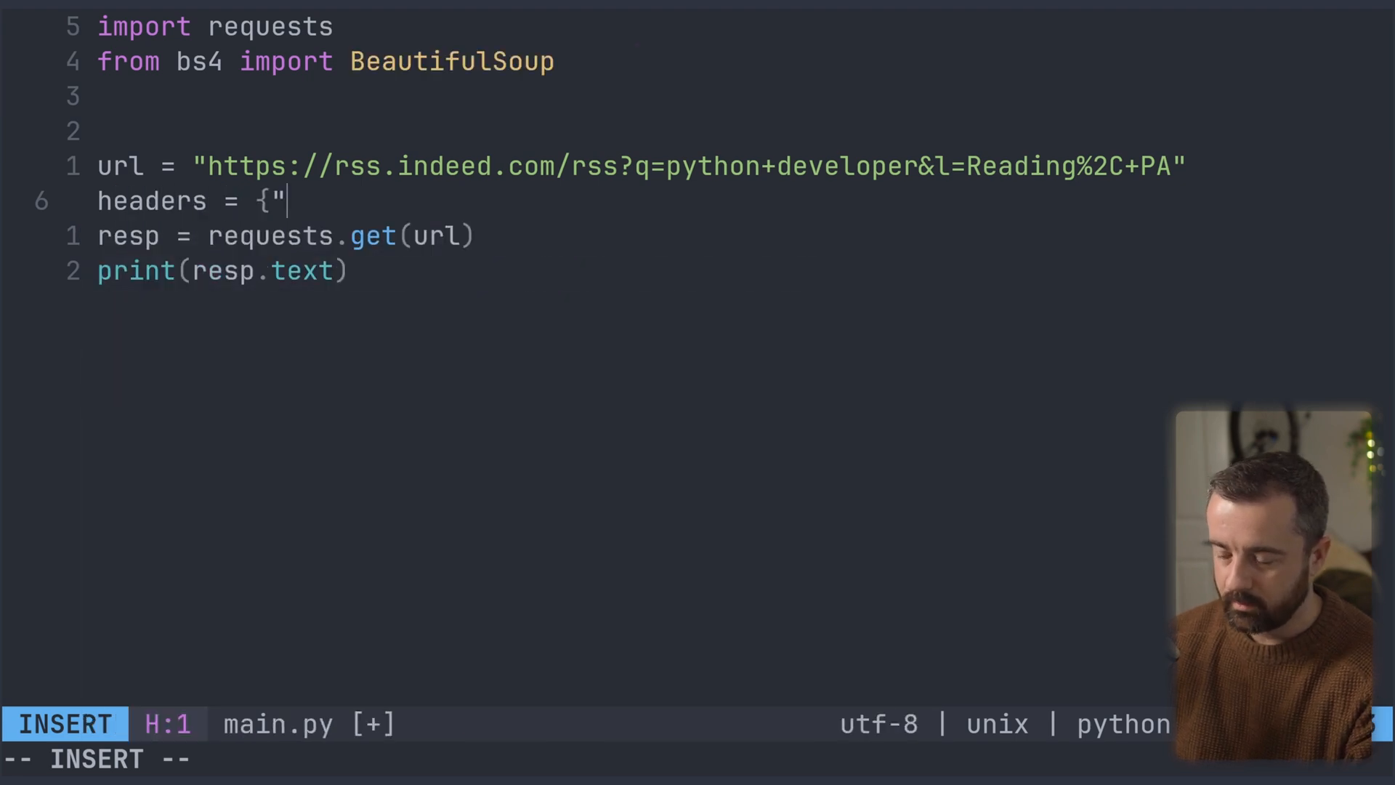
text(User-Age)
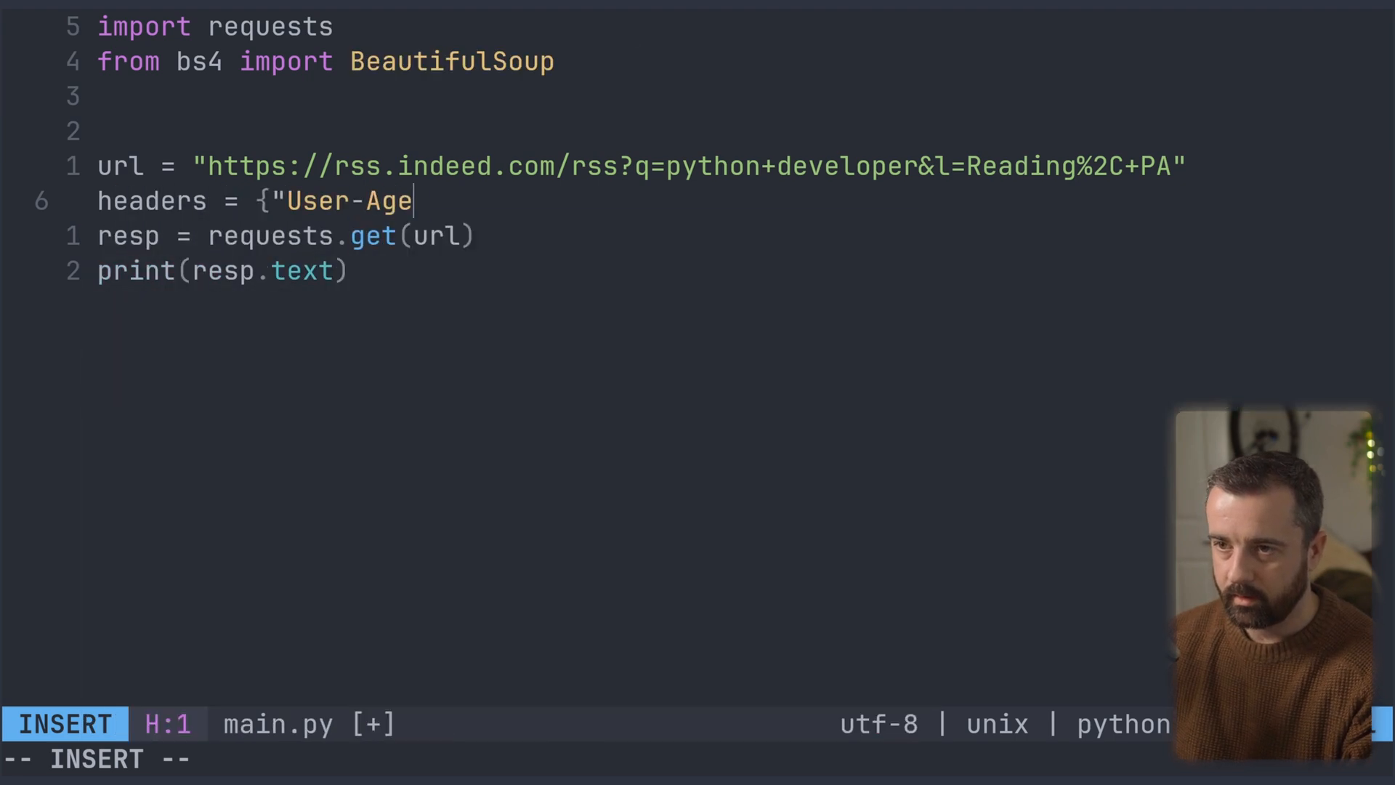
text(nt")
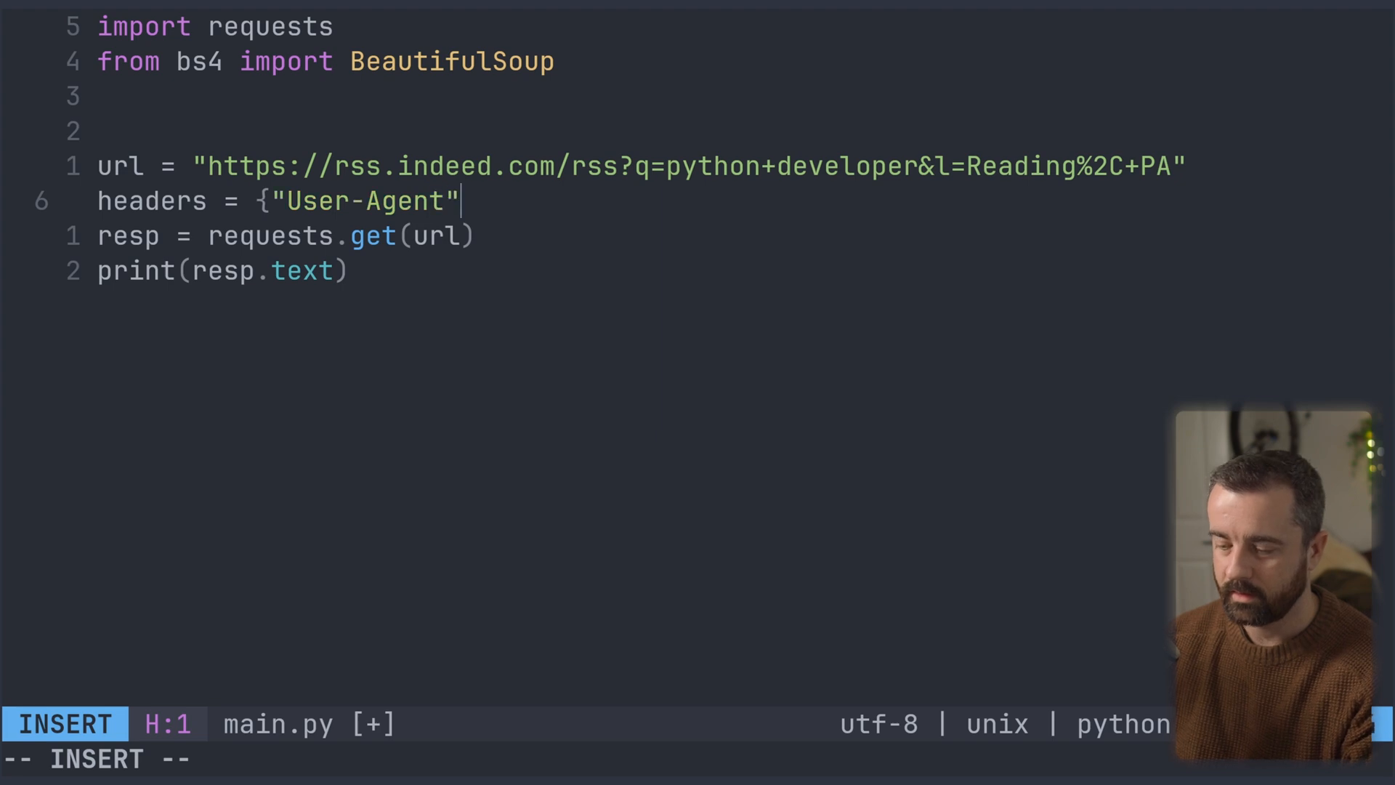
text(: "Mozilla/5.0 (X11; Linux x86_64) AppleWebKit/537.36 (KHTML, like Gecko) Chrome/120.0.0.0 Safari/537.36)
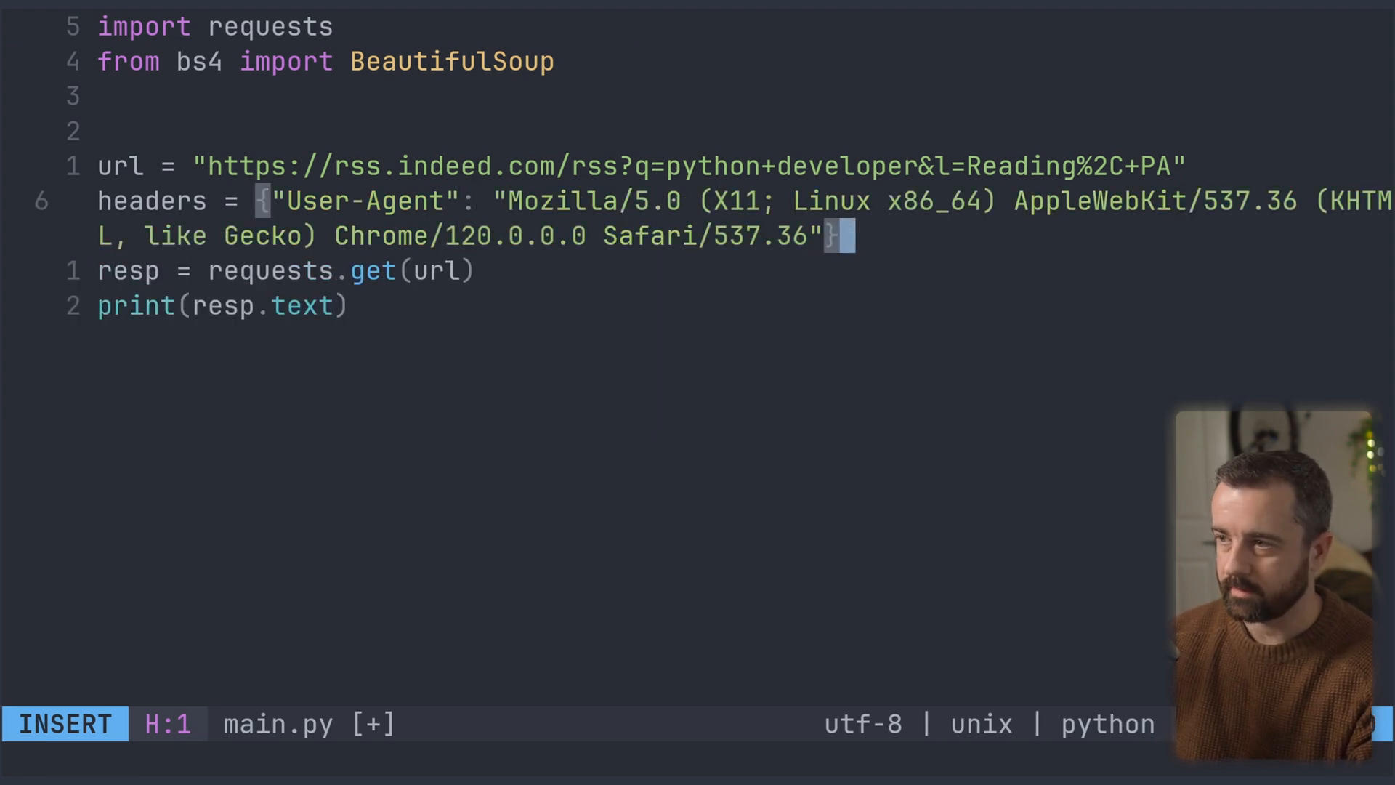
text(,)
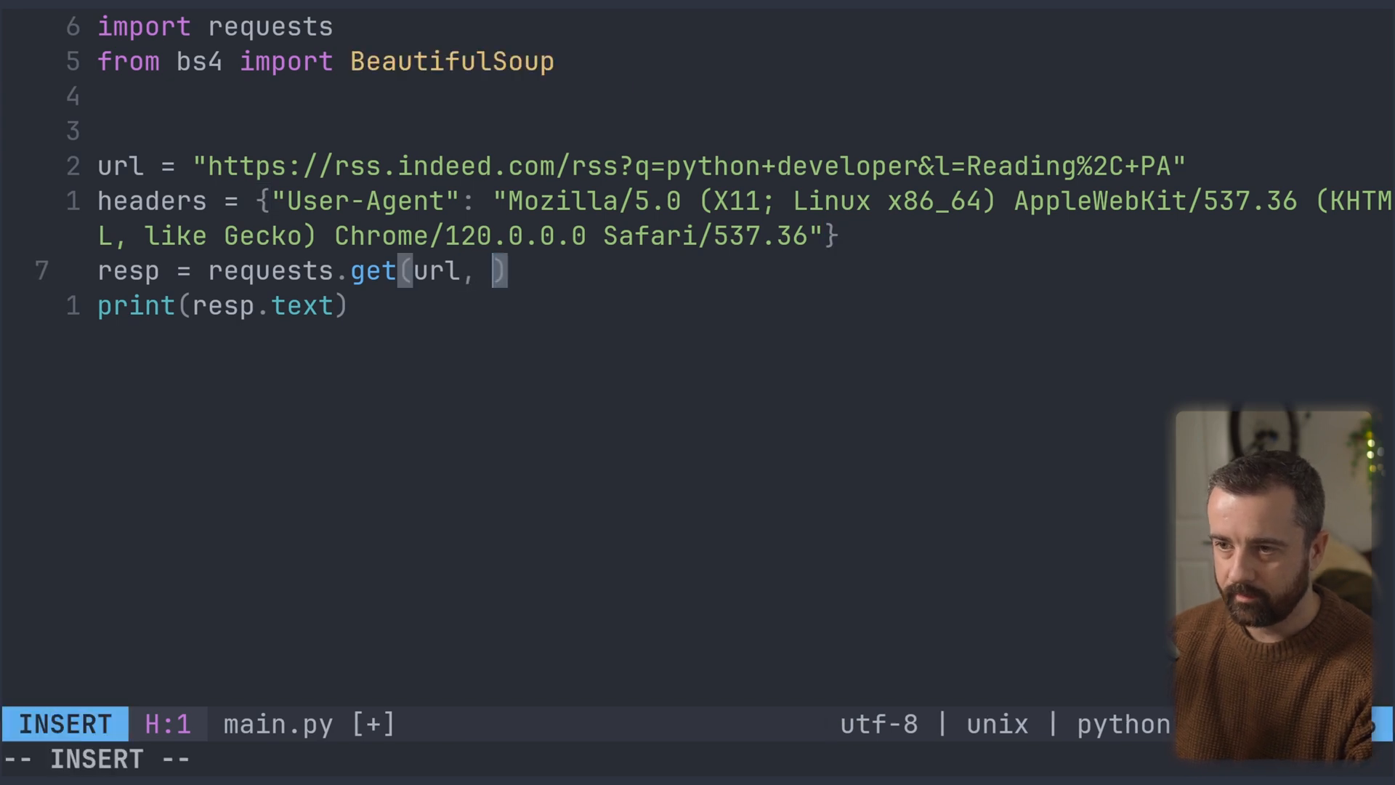
text(headers=hjeaders)
click(698, 760)
text(:w)
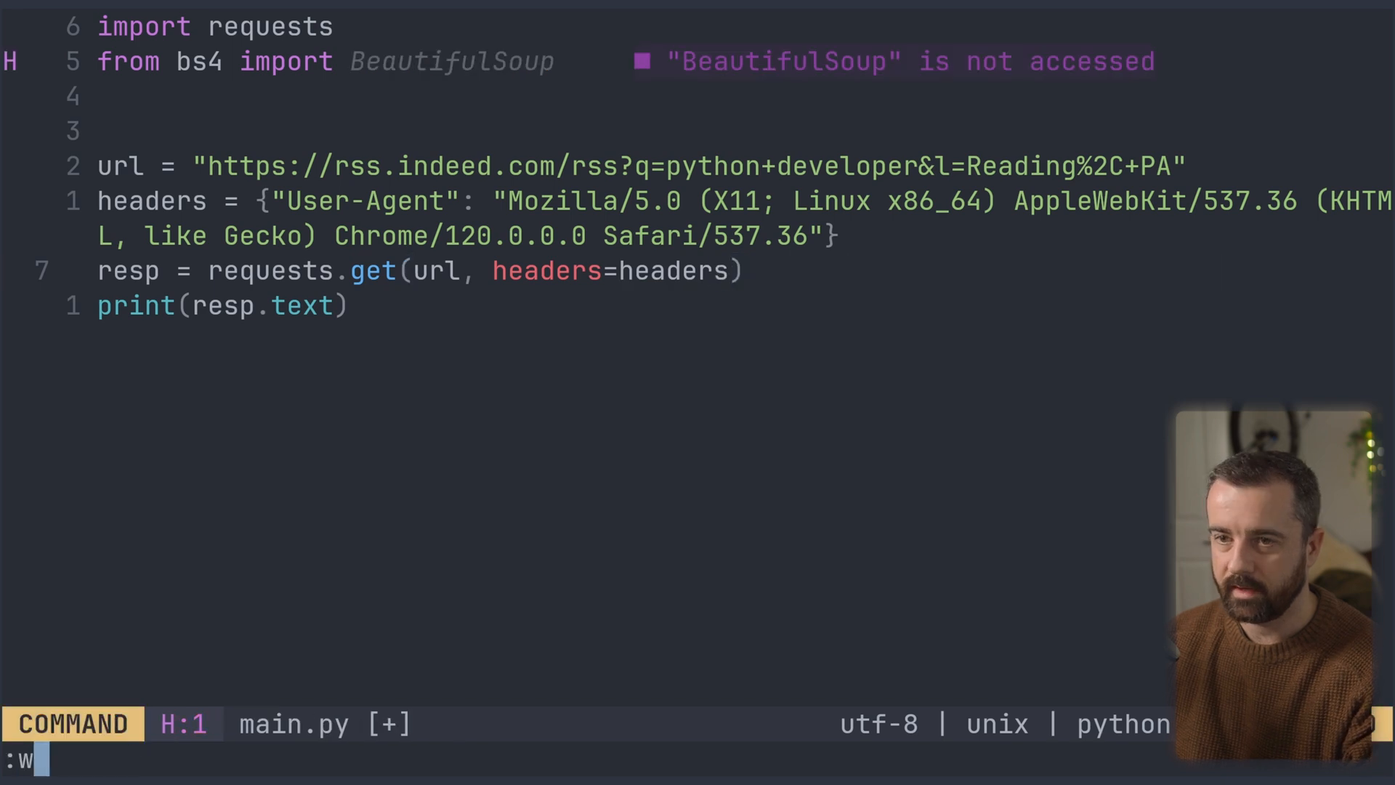
Save main.py and run :!python3 main.py, scrolling through the printed RSS XML.
key(Return)
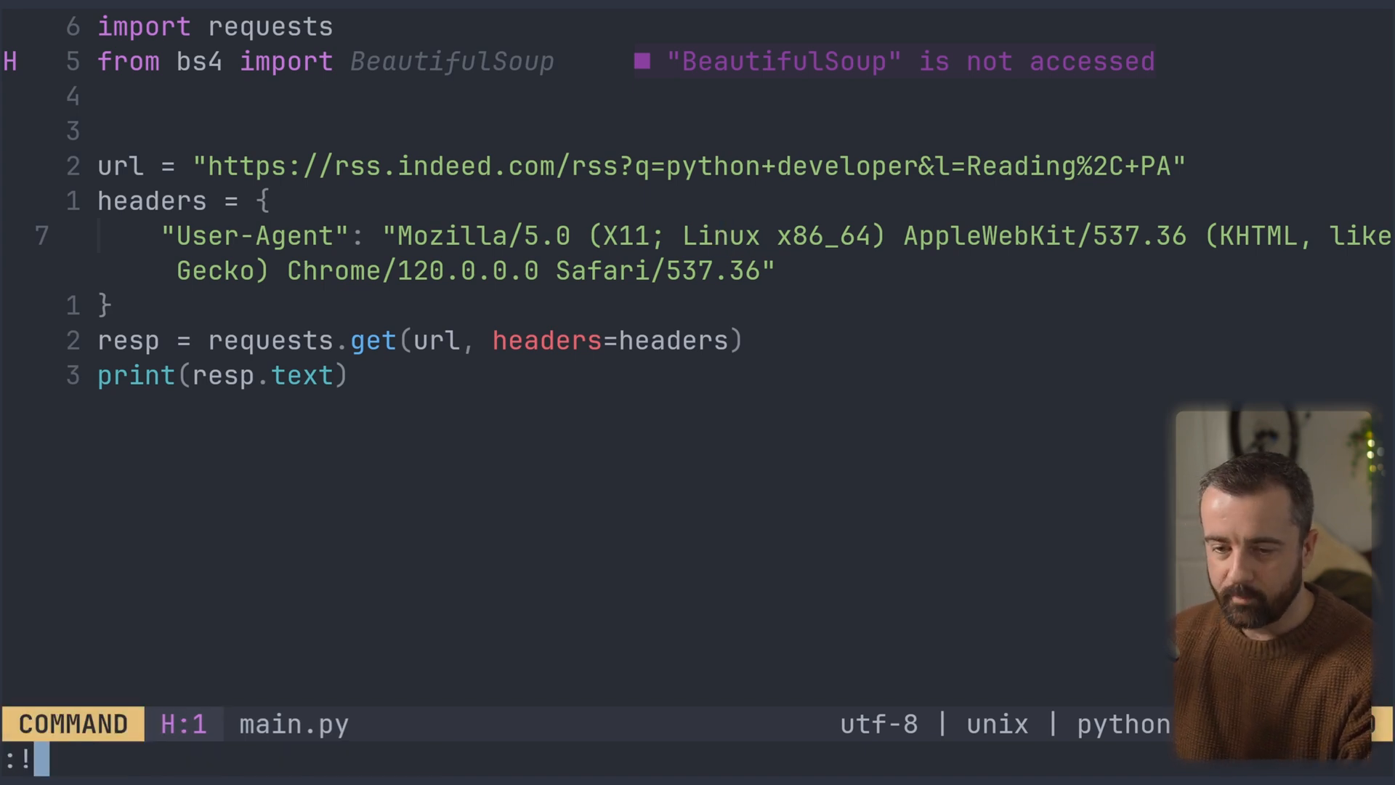
key(Return)
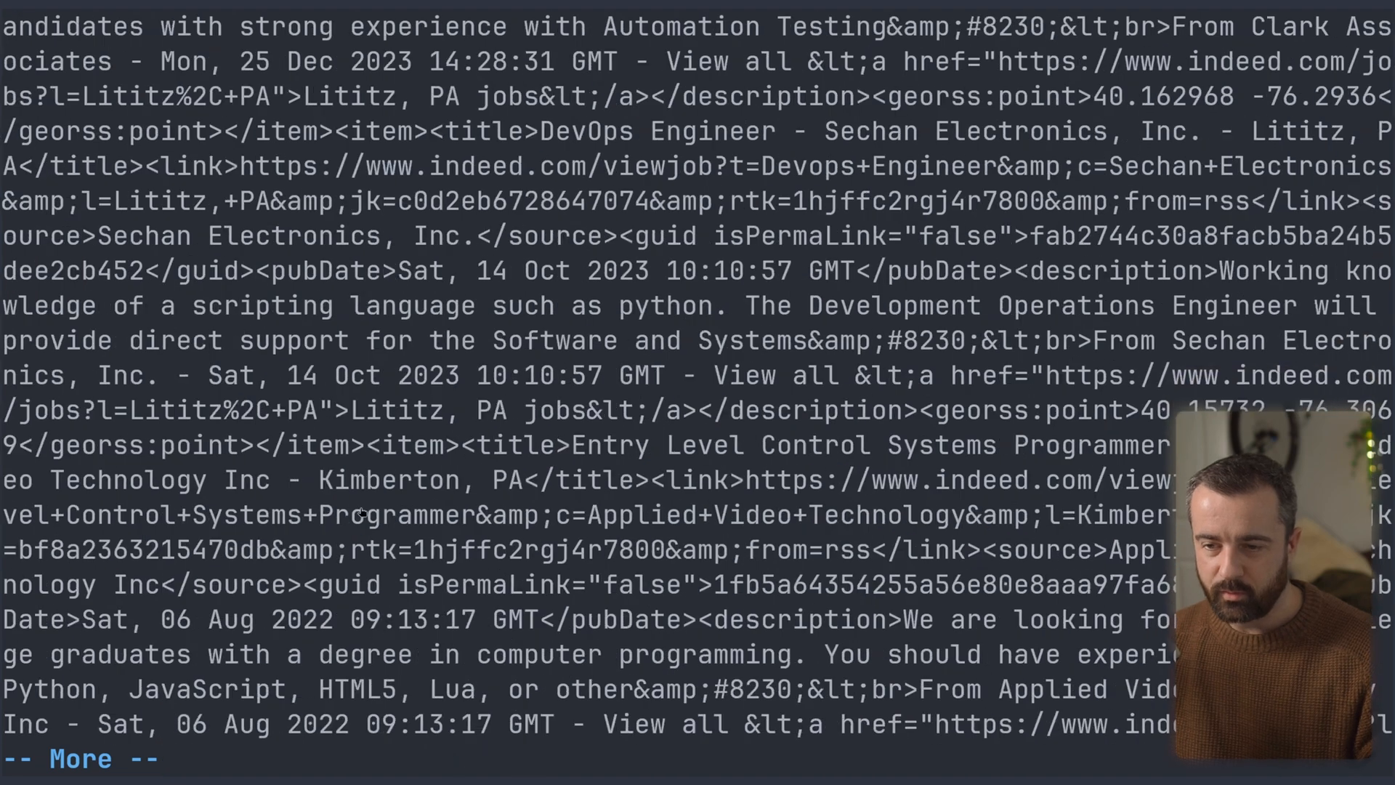
scroll(down, 3)
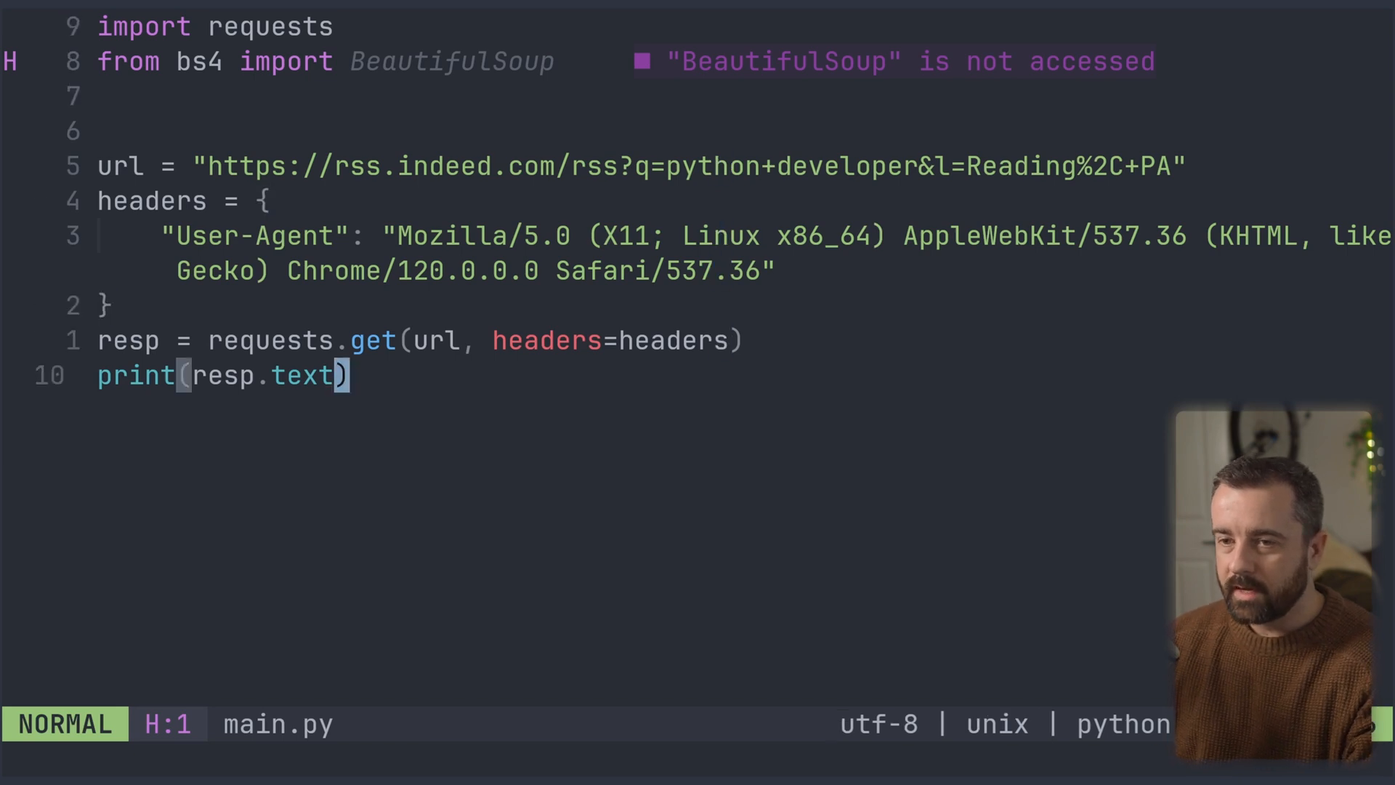
Replace print(resp.text) with soup = BeautifulSoup(resp.text, features="xml").
key(dd)
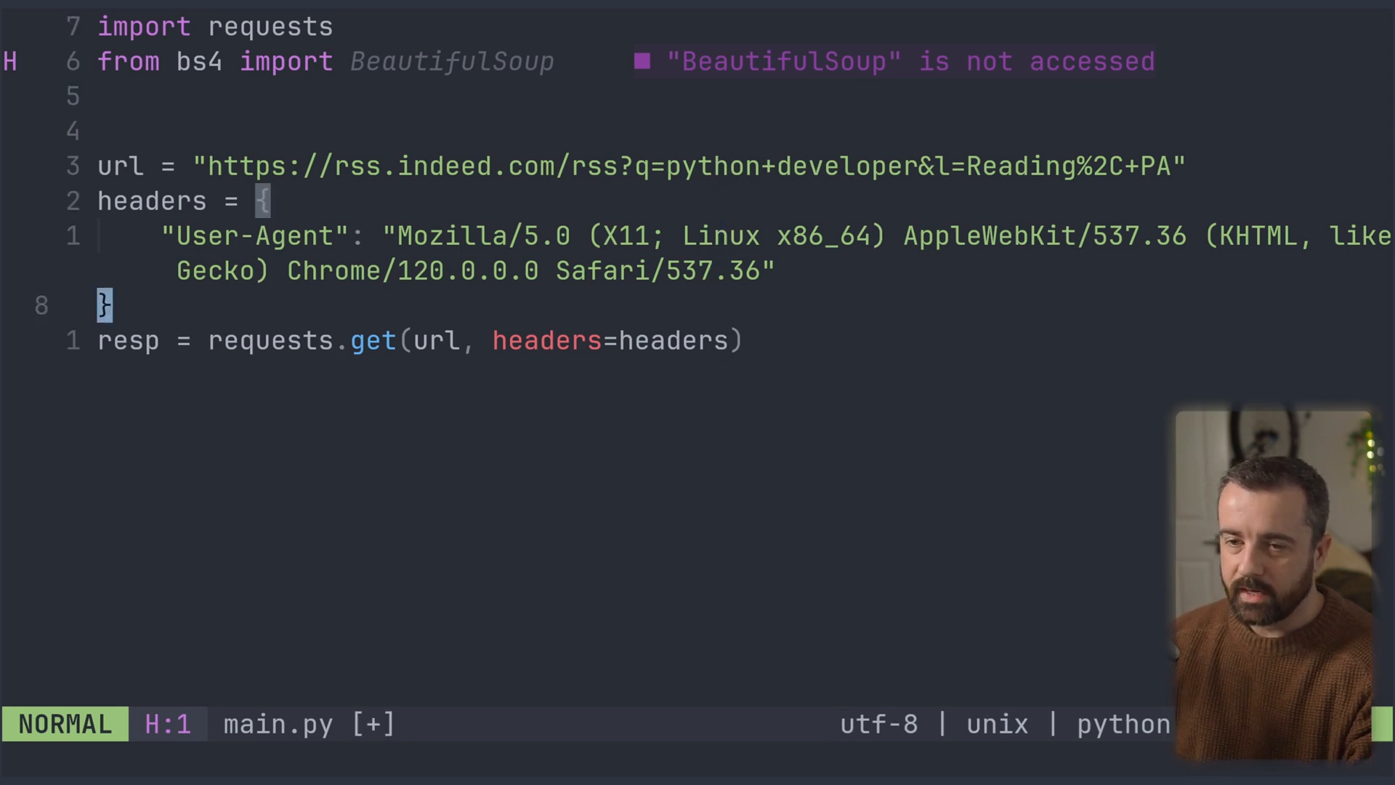
key(o)
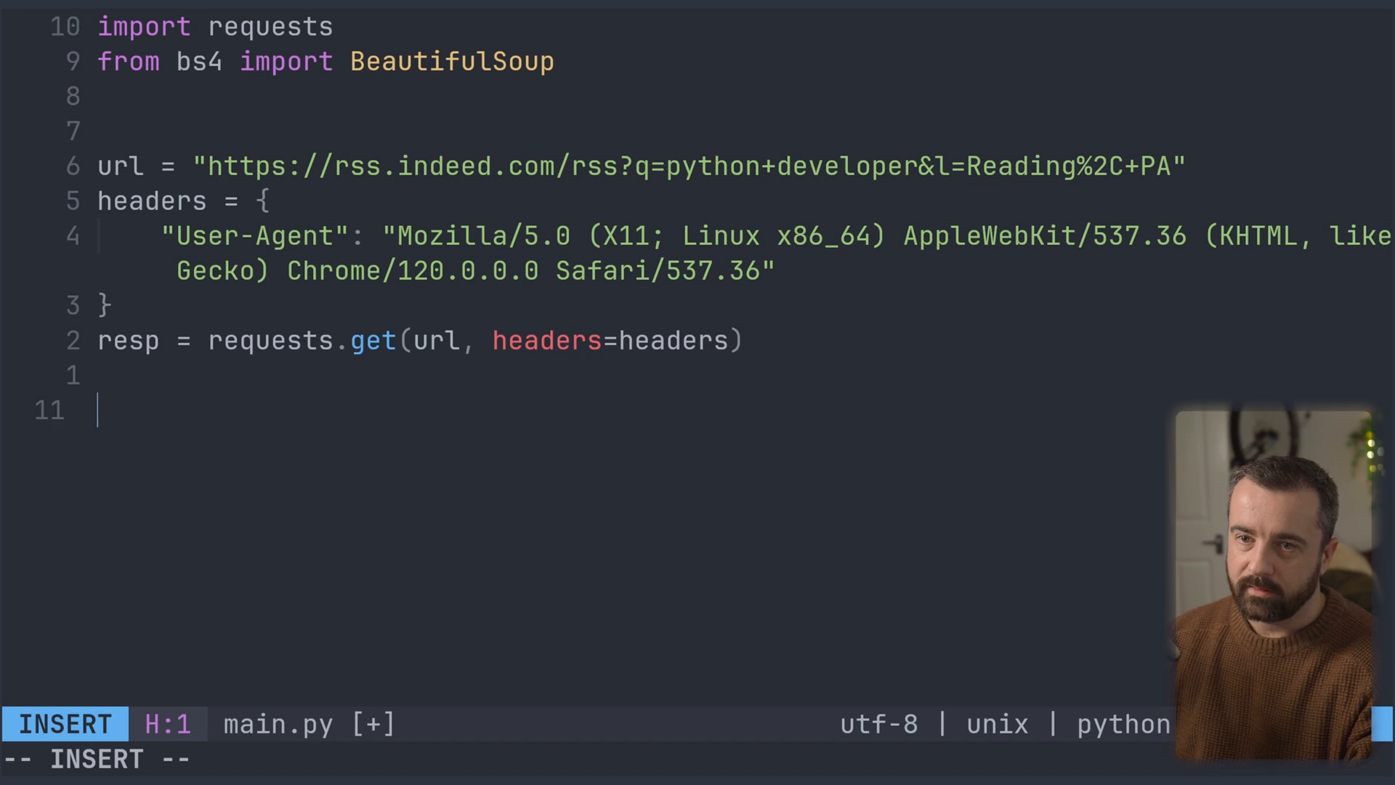
text(soup =)
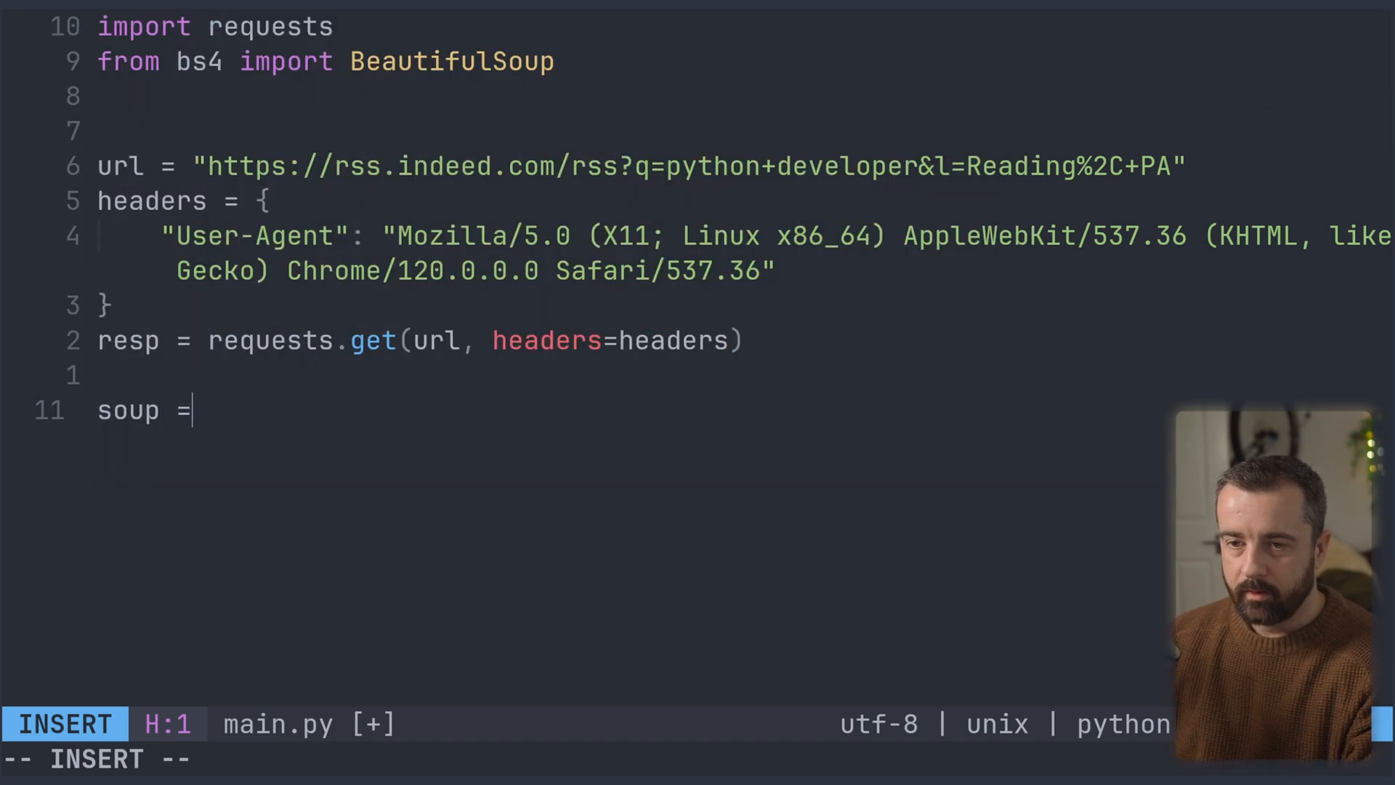
text(BeautifulSoup)
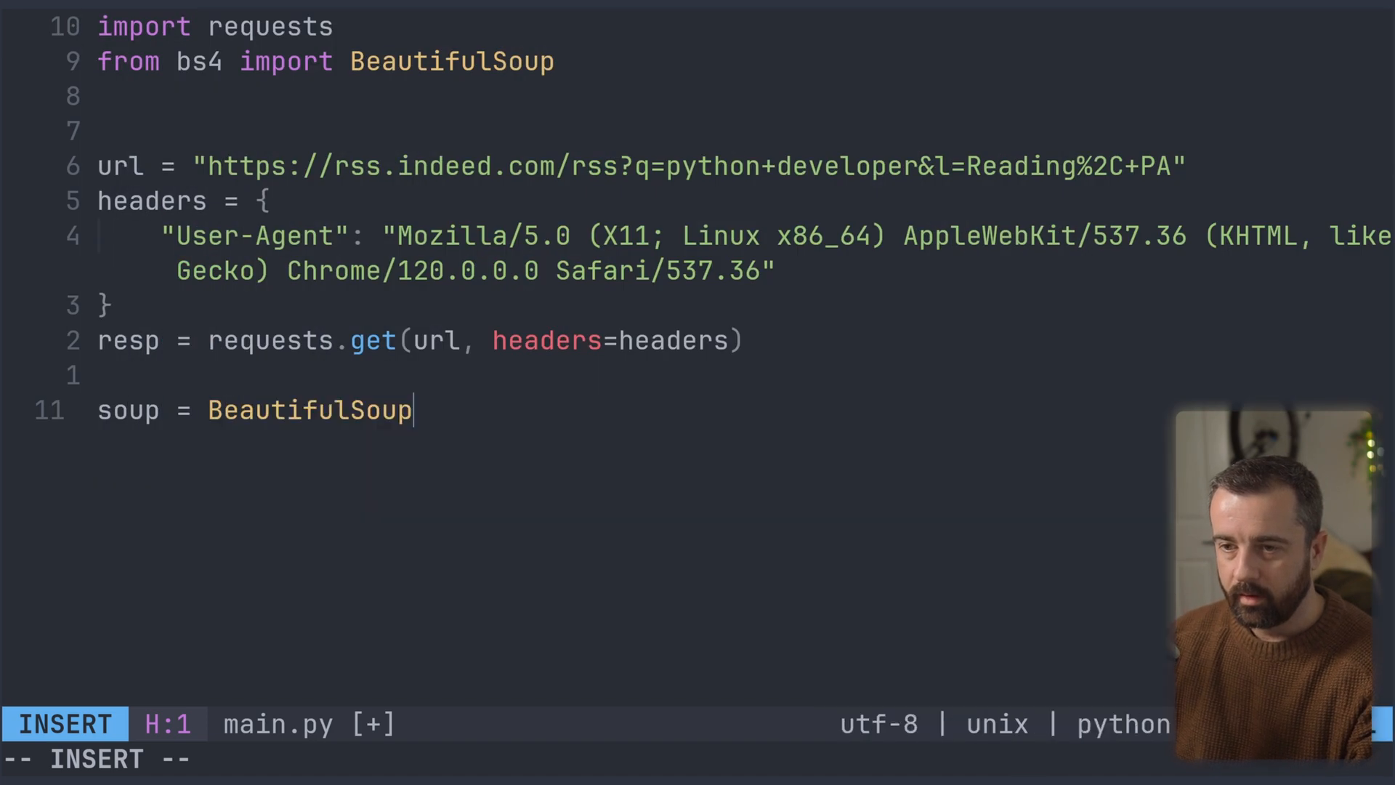
text((resp.text)
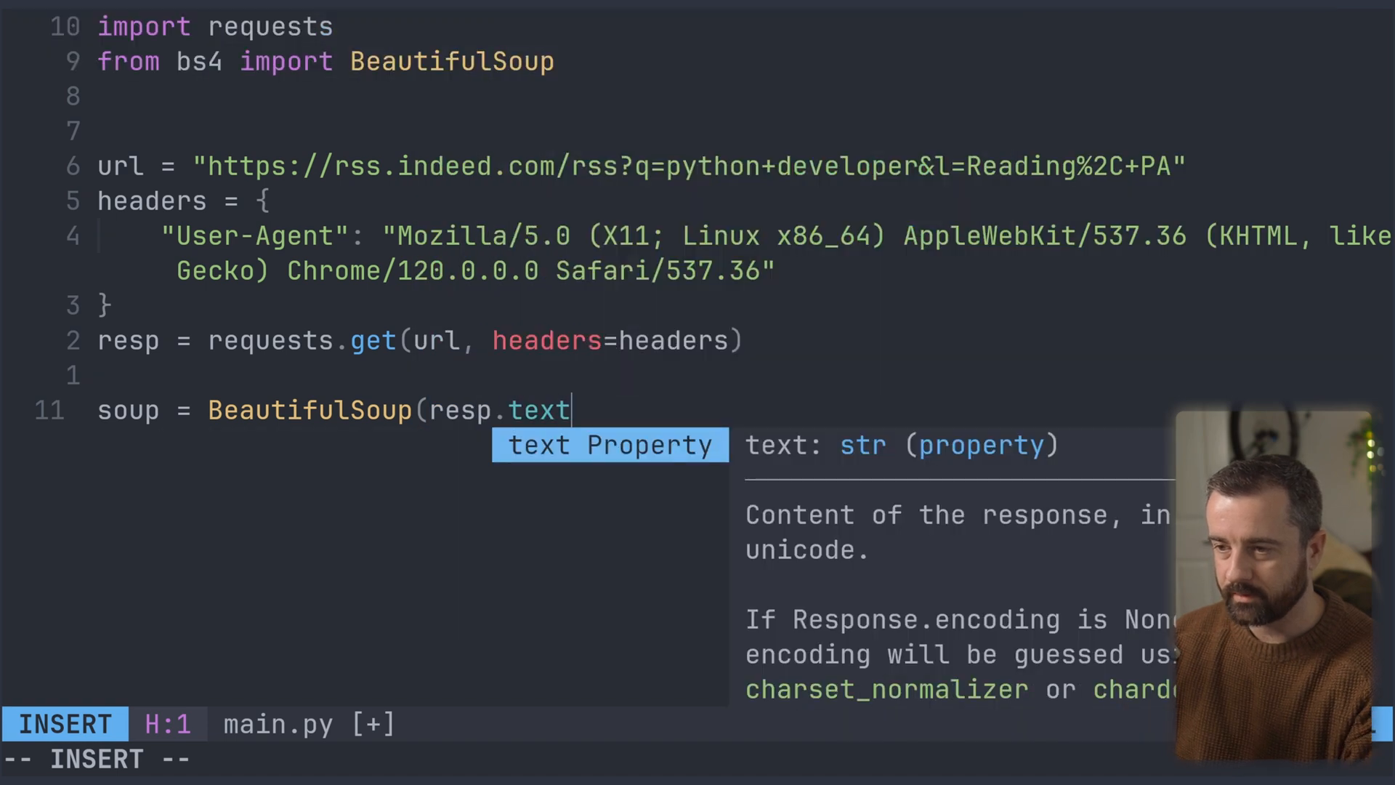
text(, features=)
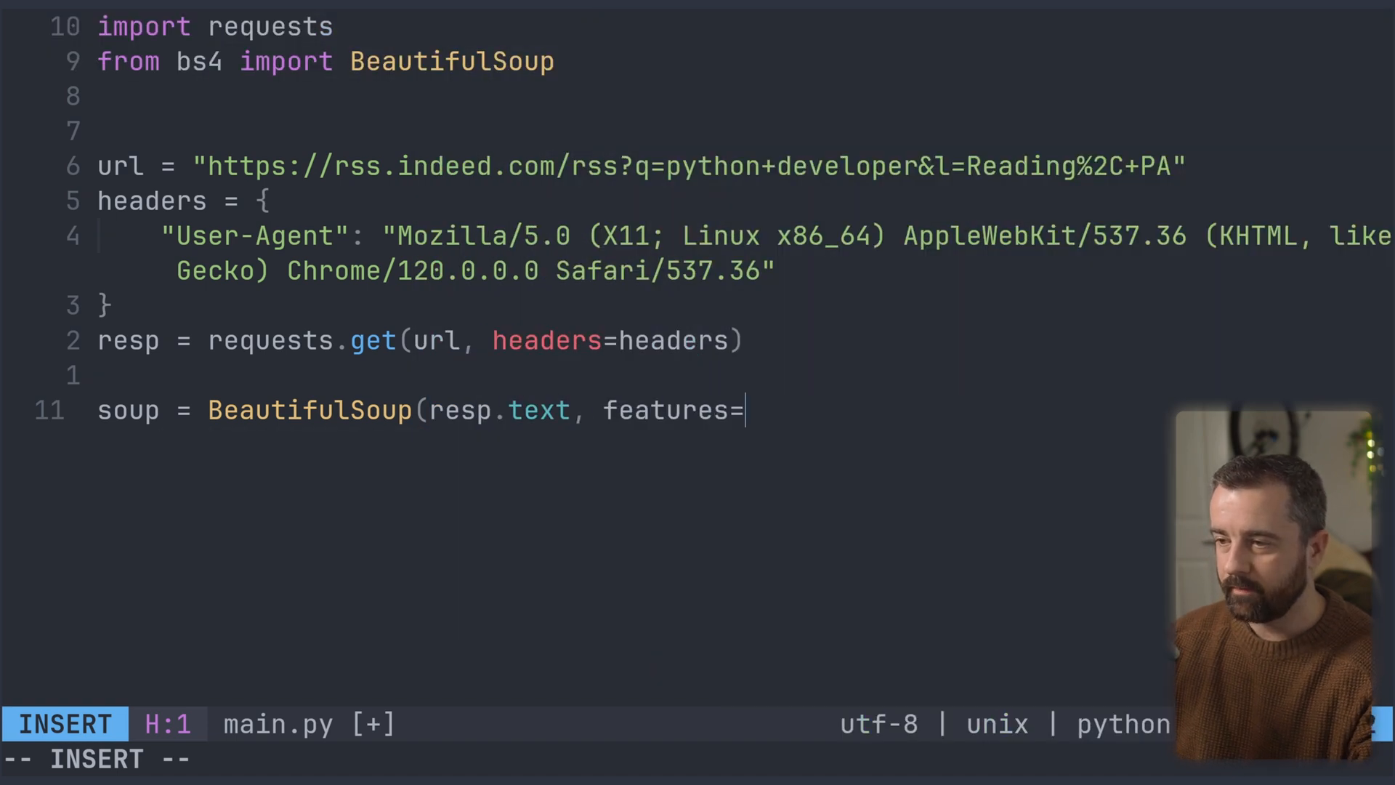
text("xml)
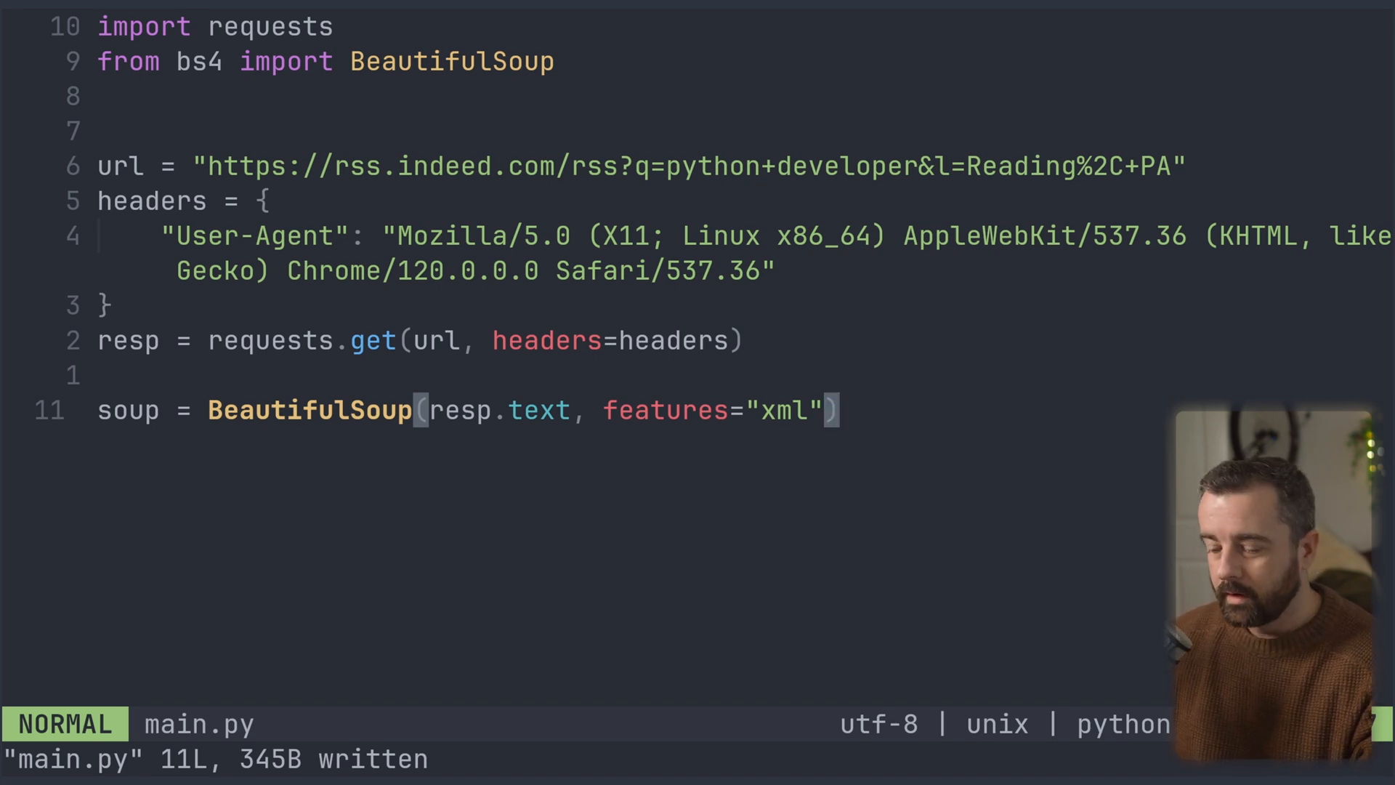
Add print(soup.find_all("title").text()) and run :!python3 main.py, hitting the FeatureNotFound error.
text(pritn()
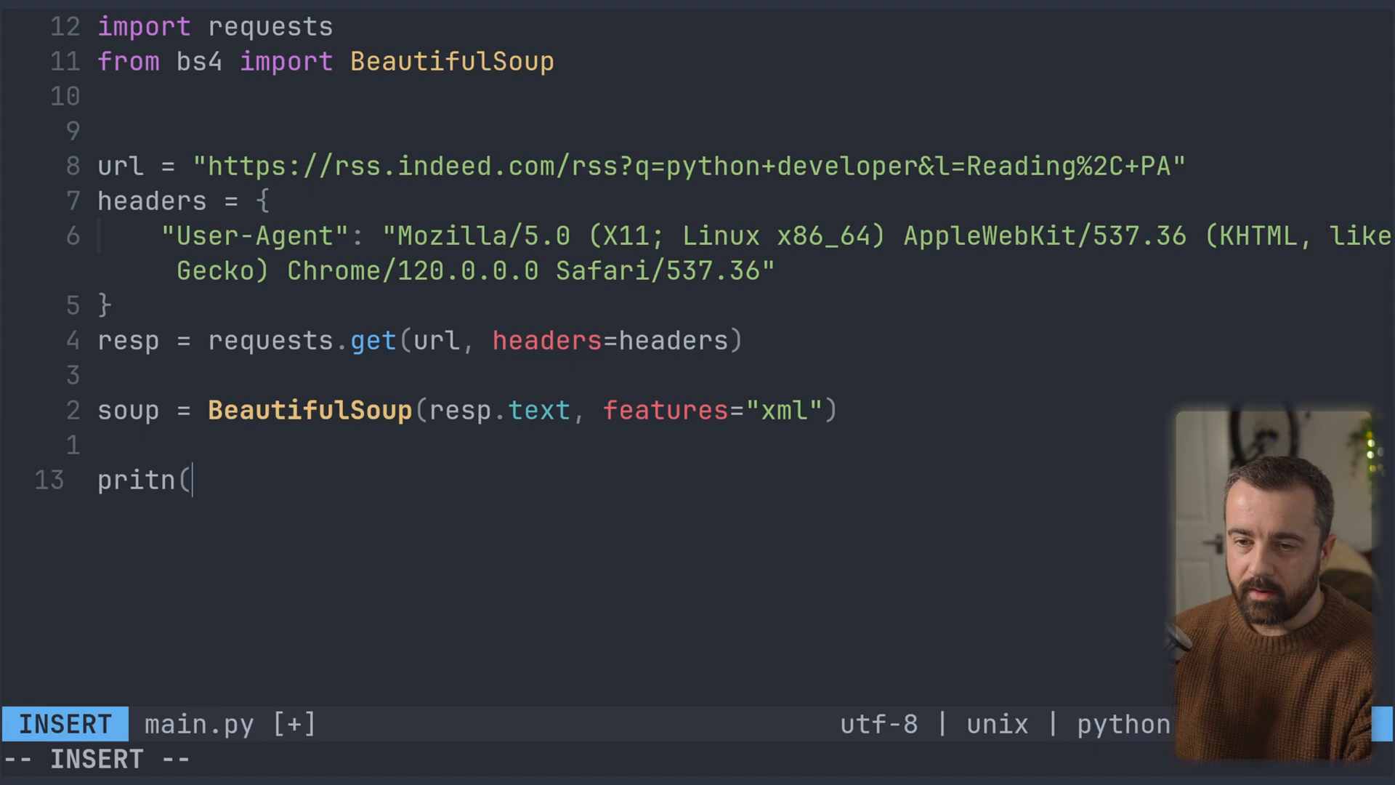
text(print)
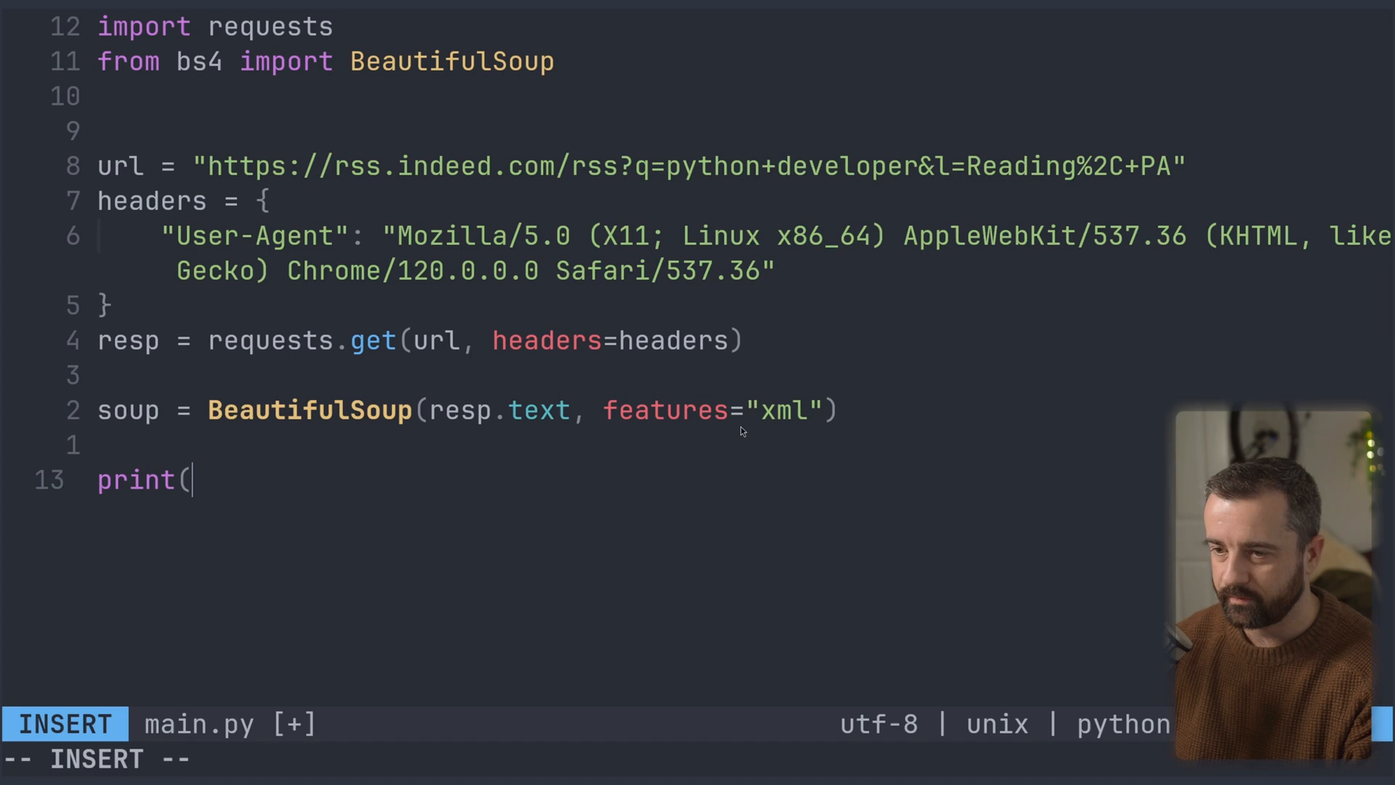
text(soup.fin)
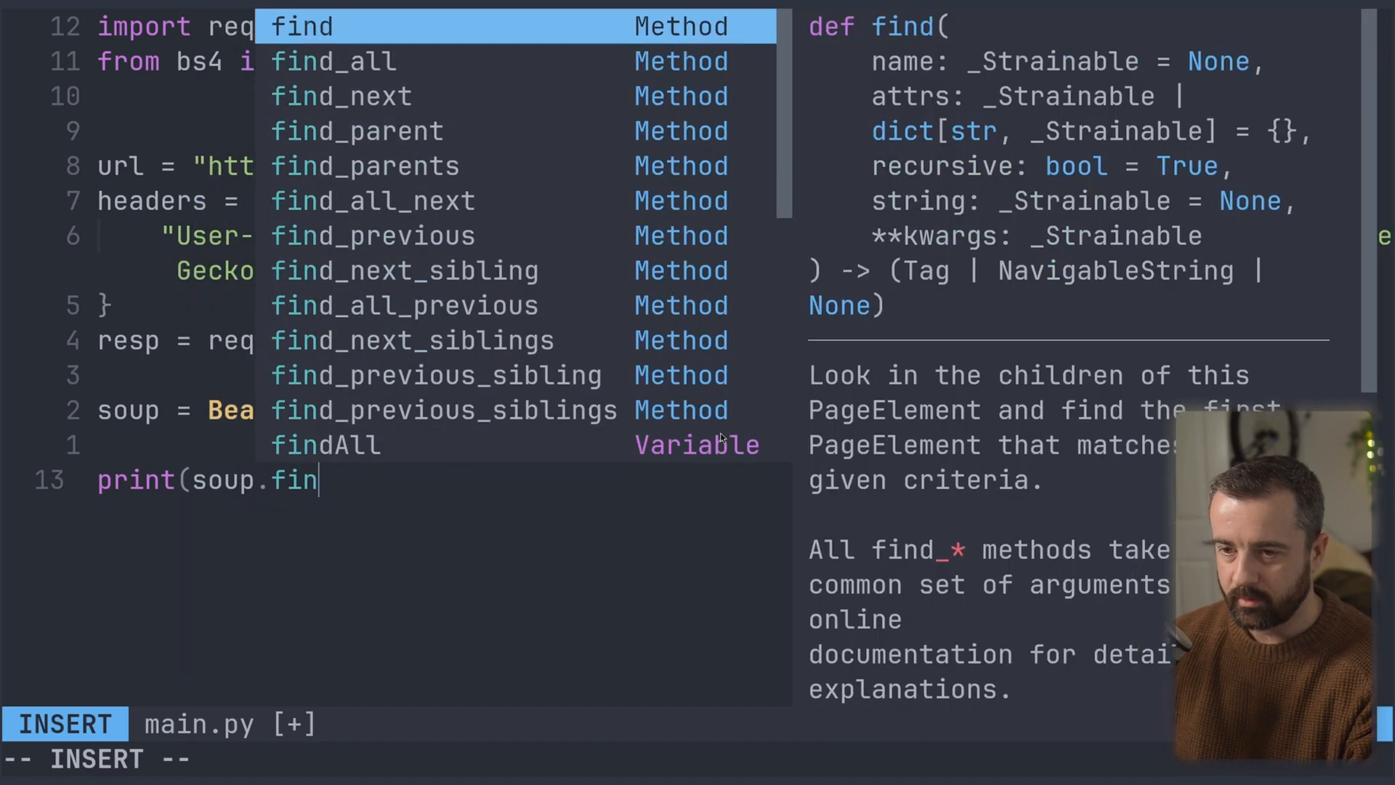
text(_all(")
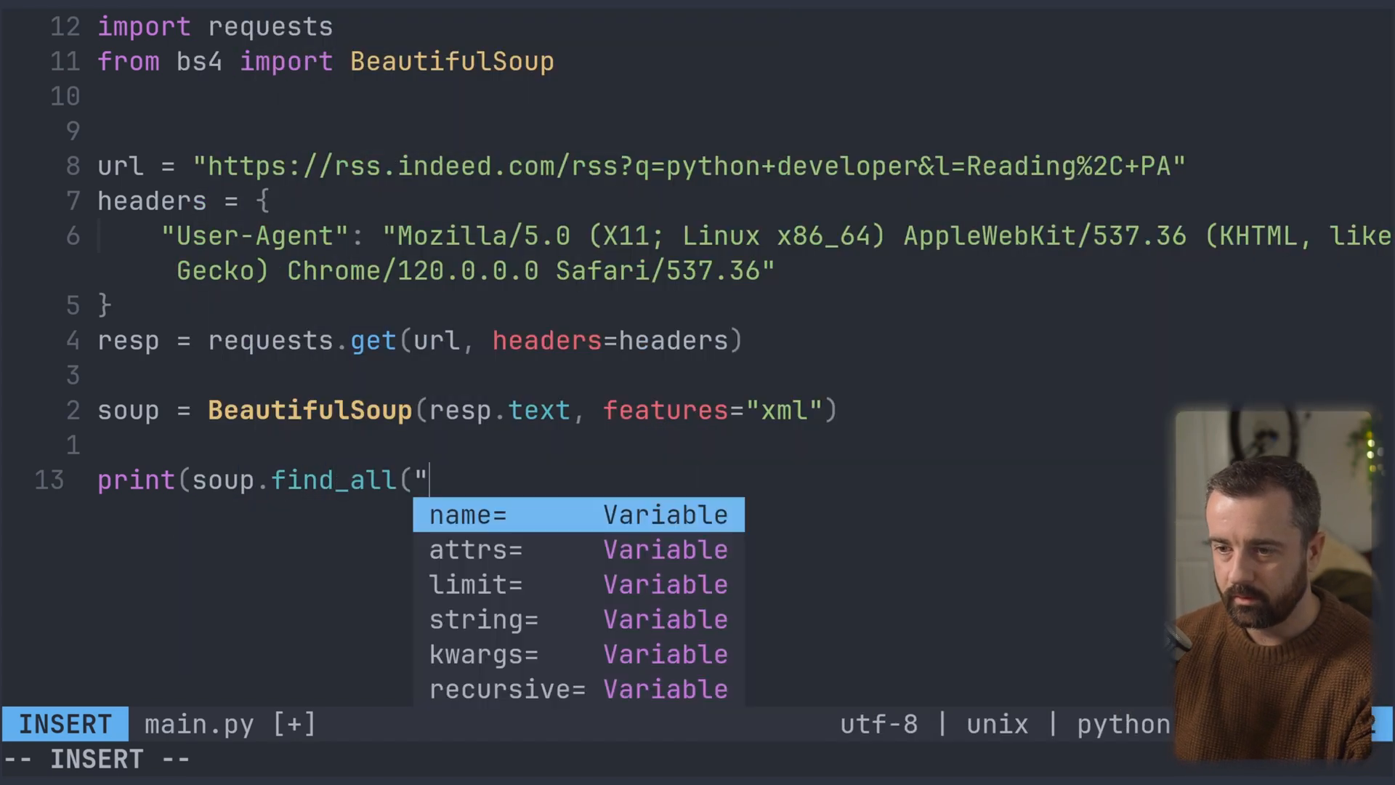
text(title"))
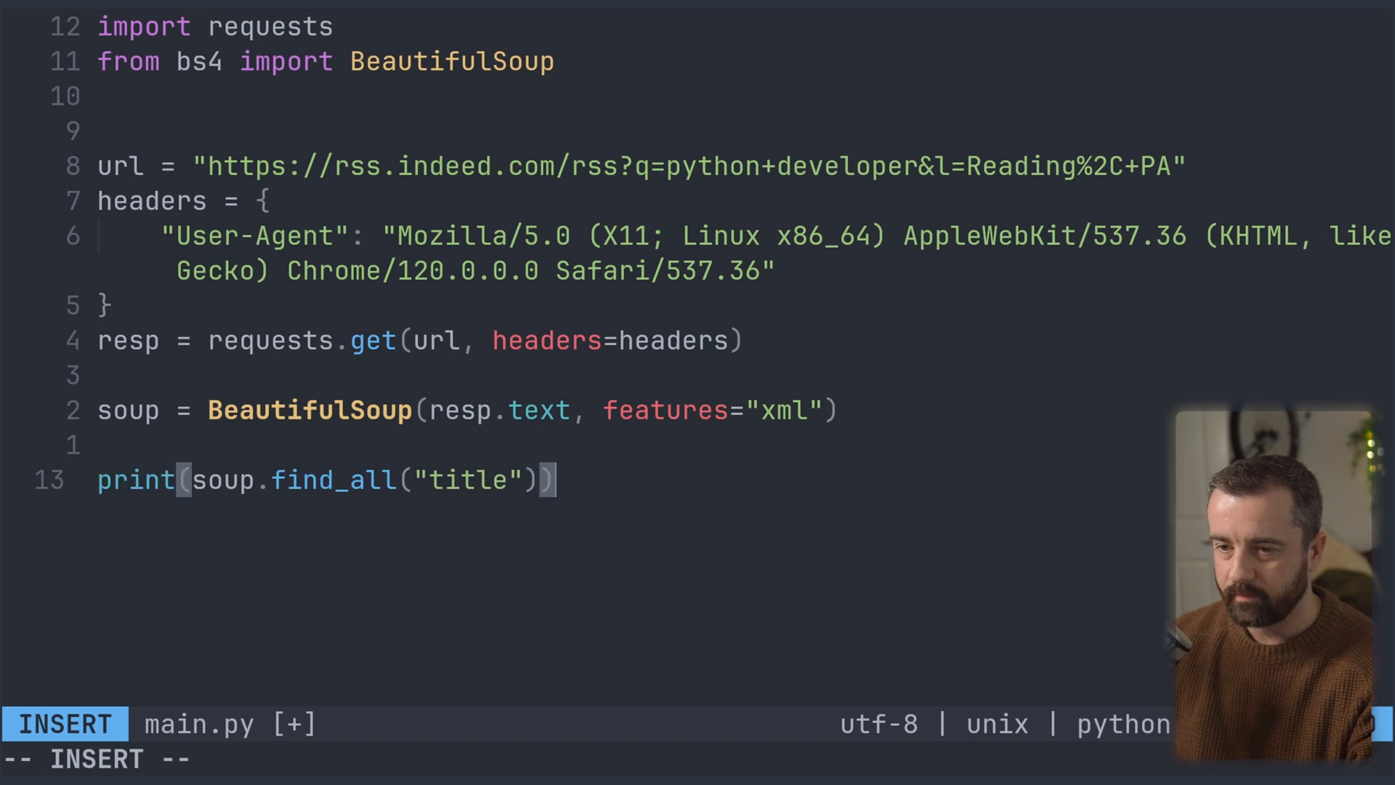
text(.text()
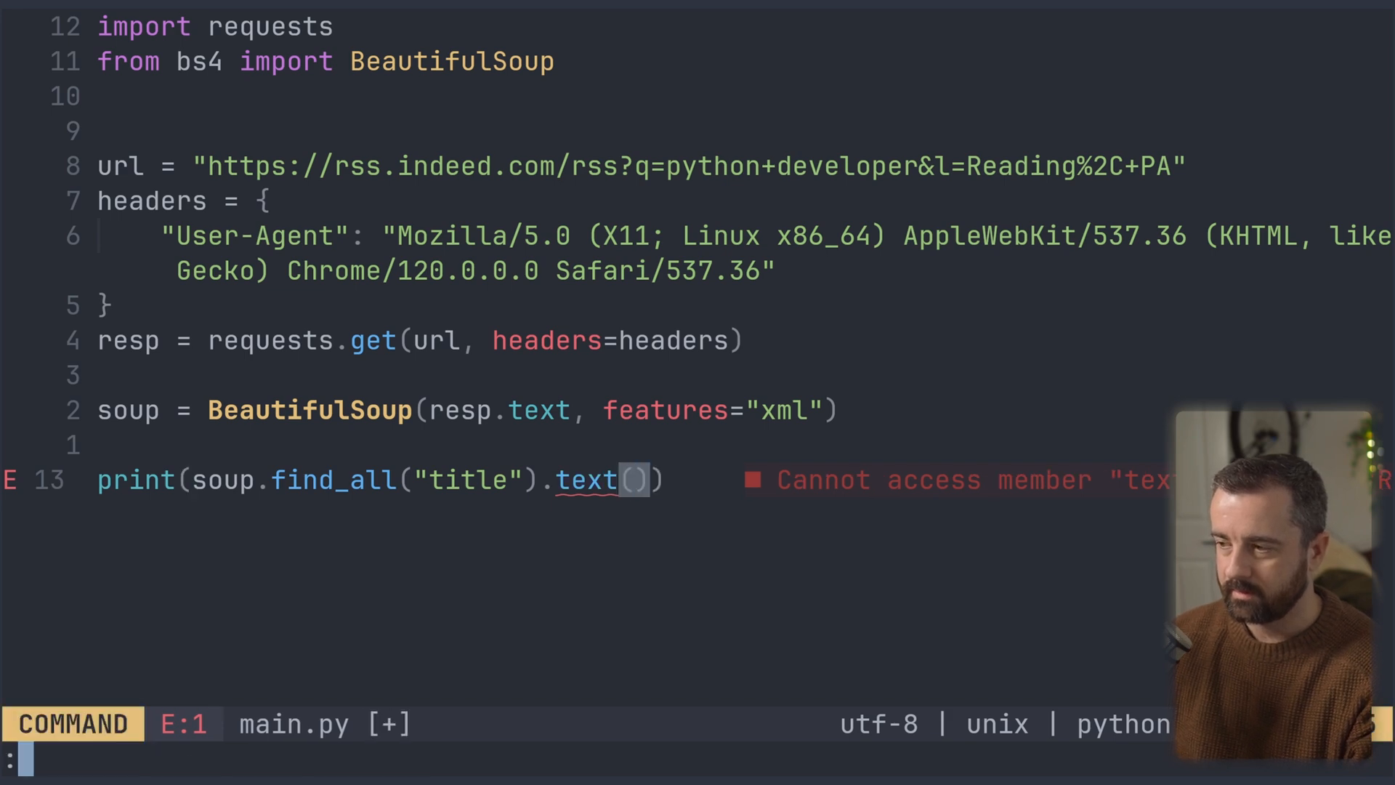
text(!python3 main.py)
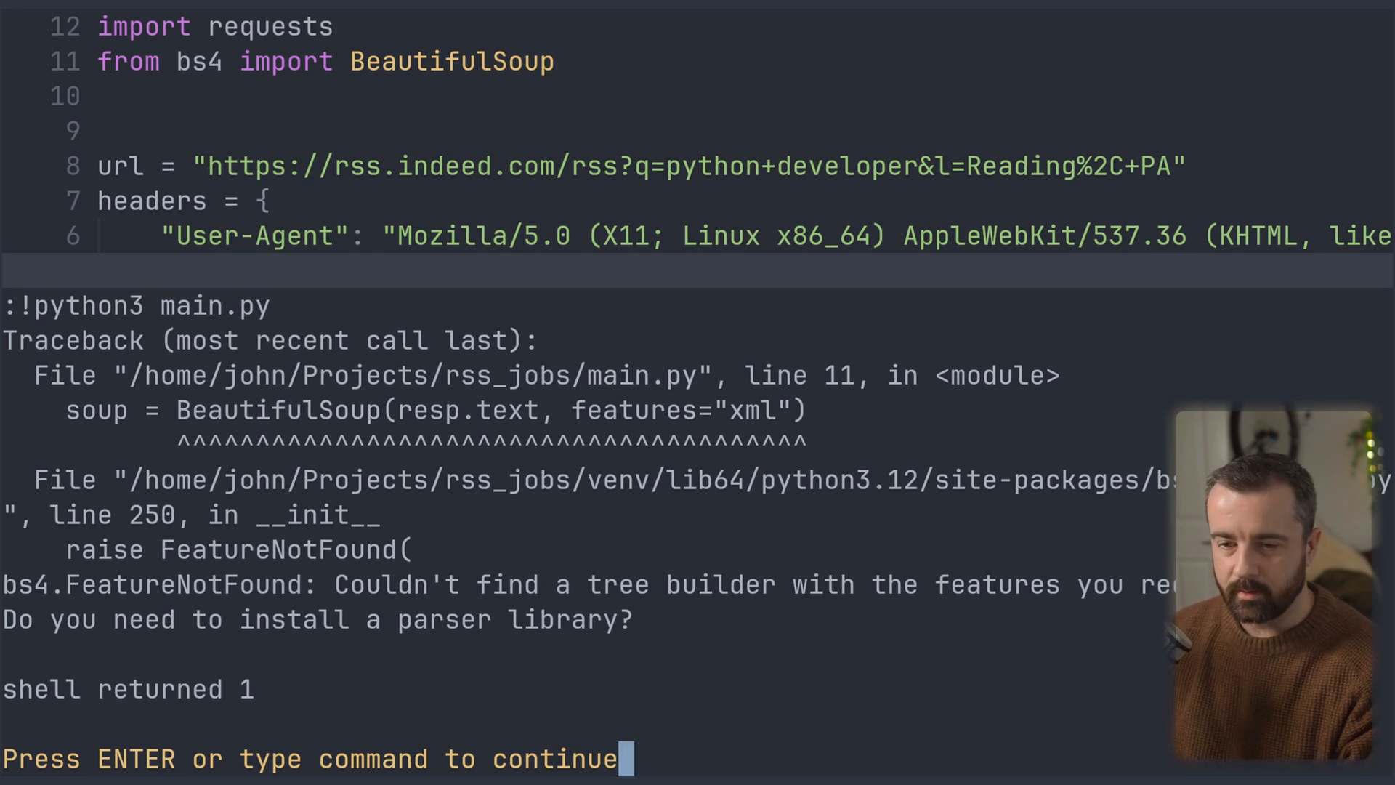
Drop to the shell, pip3 install lxml, then rerun main.py and dismiss the ResultSet AttributeError.
key(Return)
text(pip3 install )
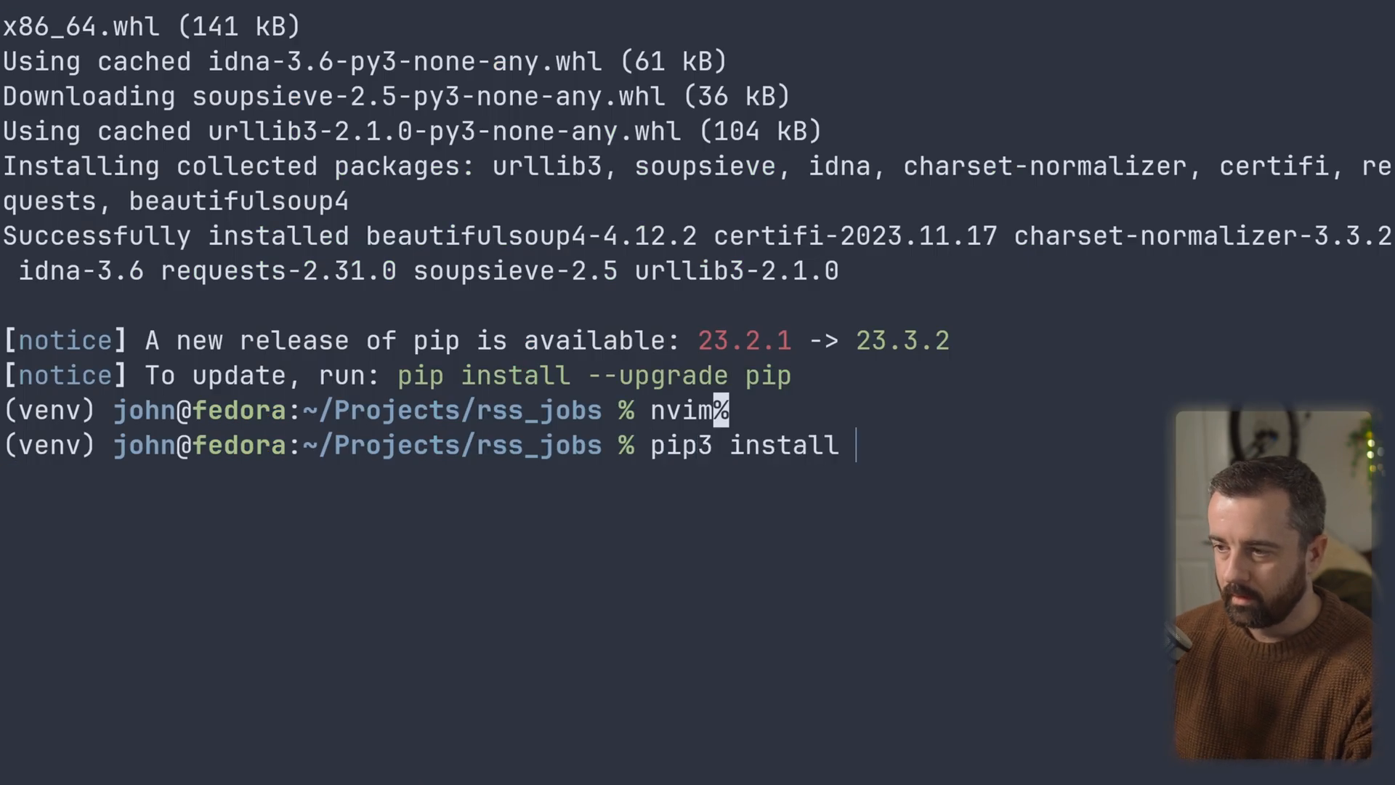
text(lxml)
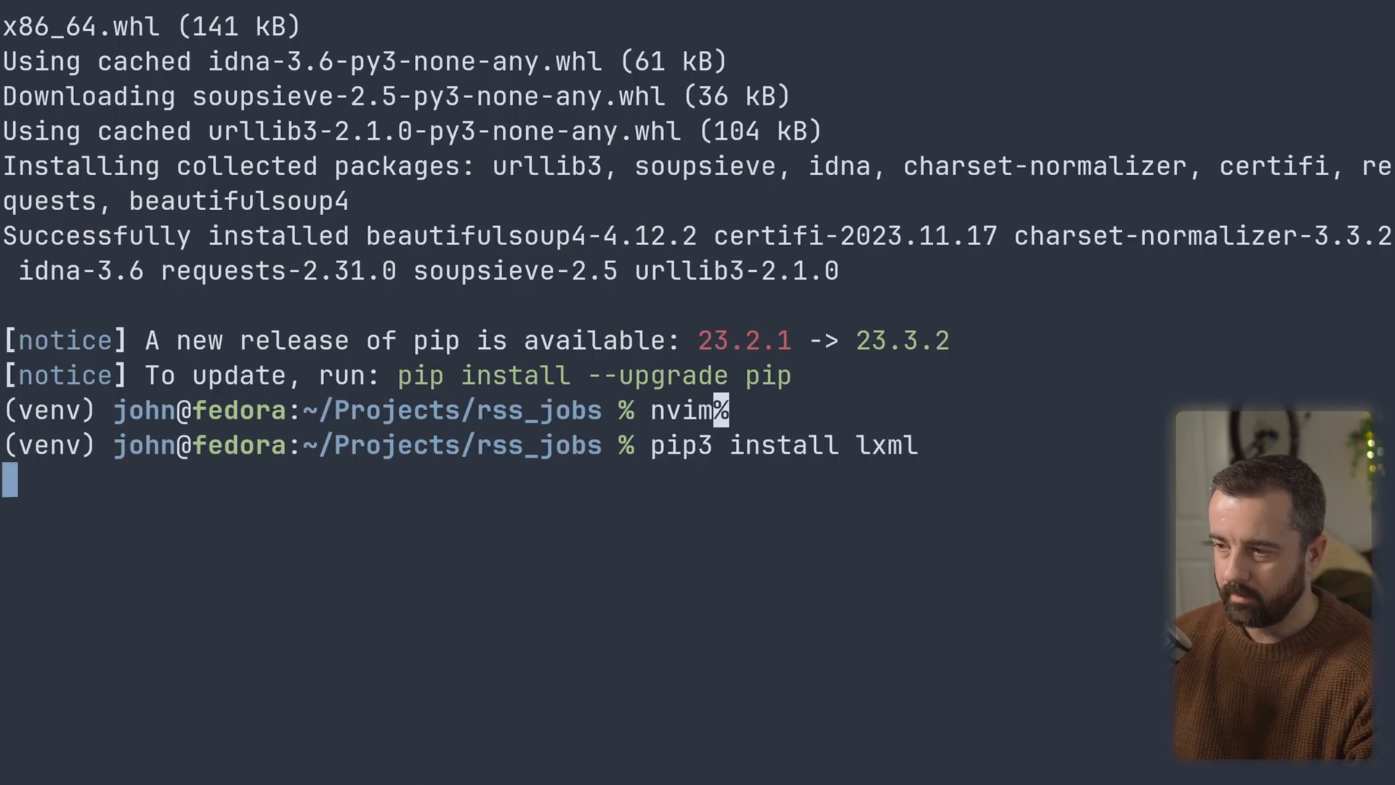
key(Return)
text(:!python3 main.py)
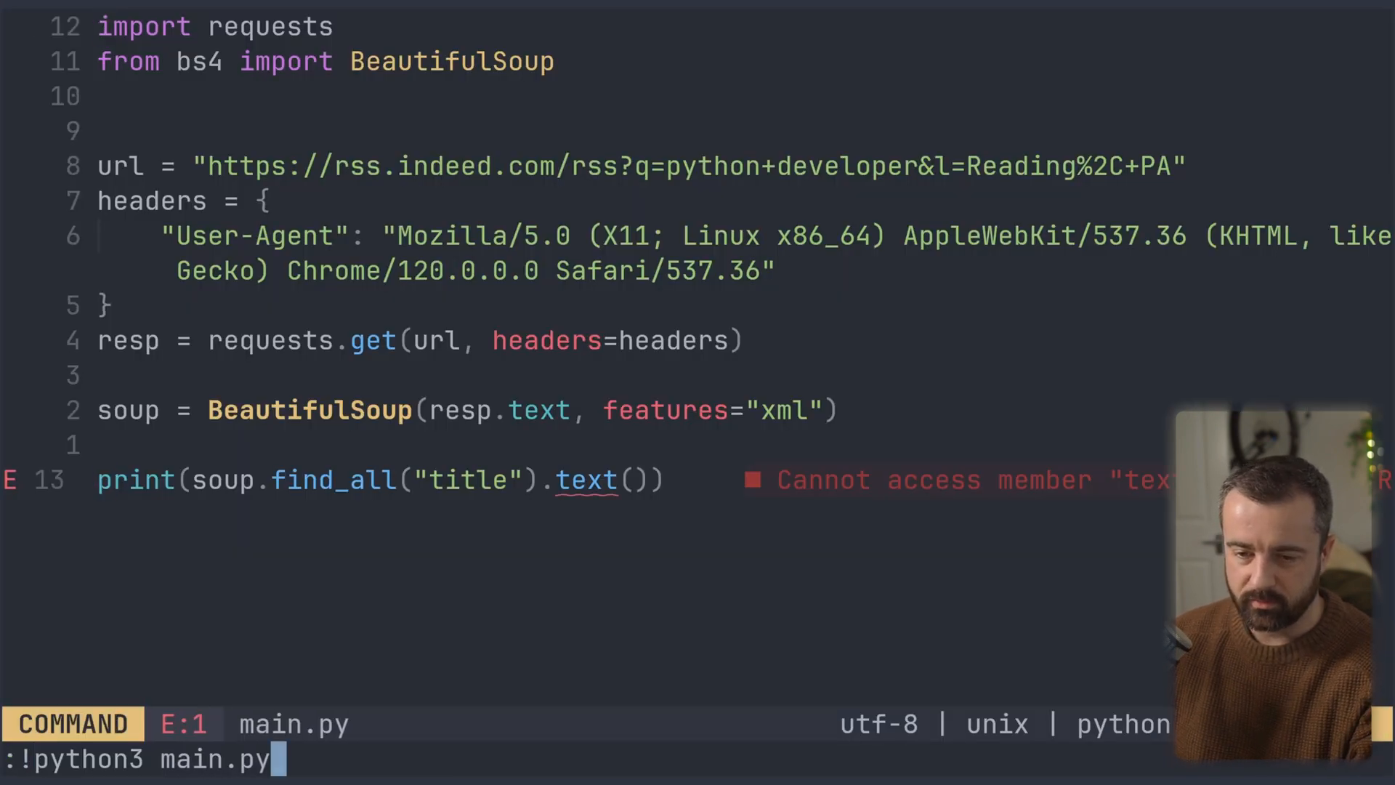
key(Return)
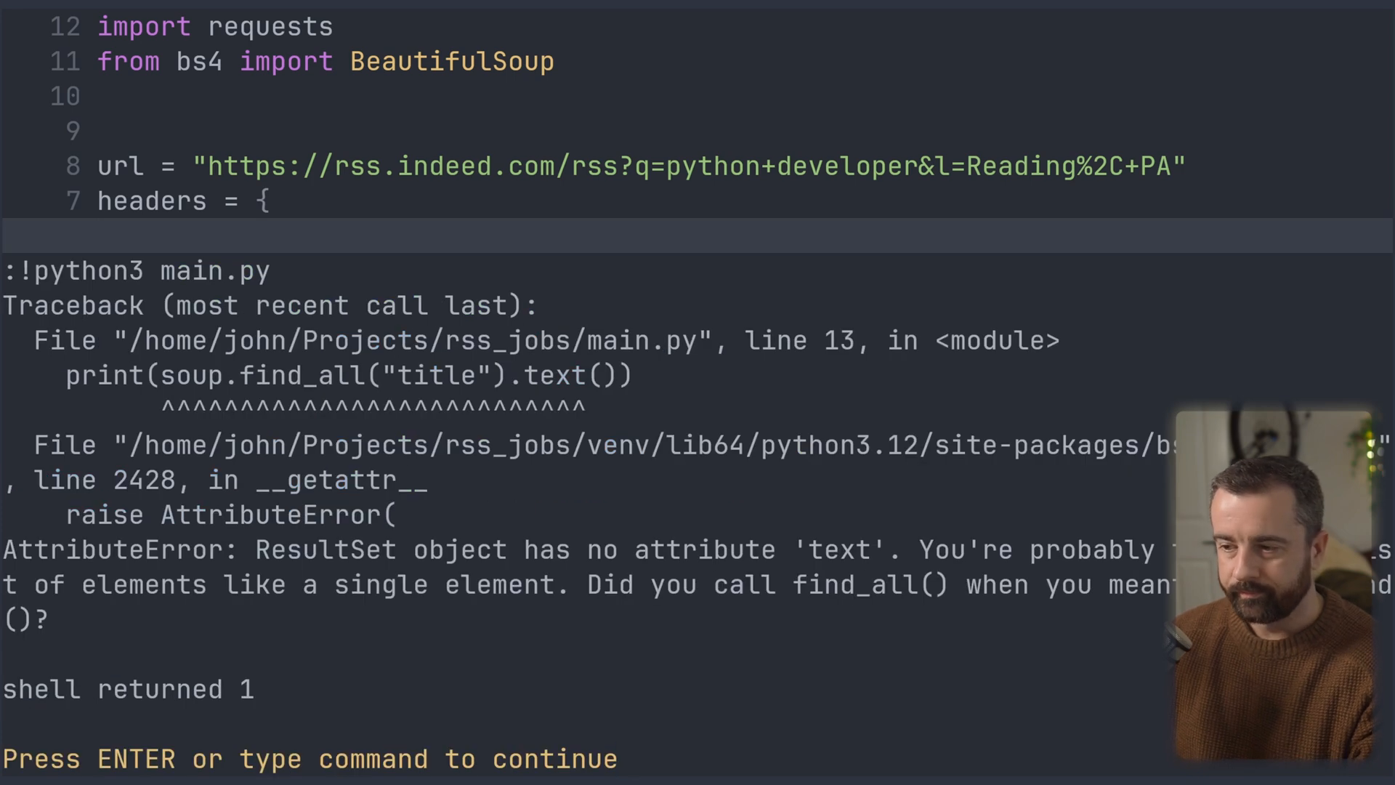
key(Return)
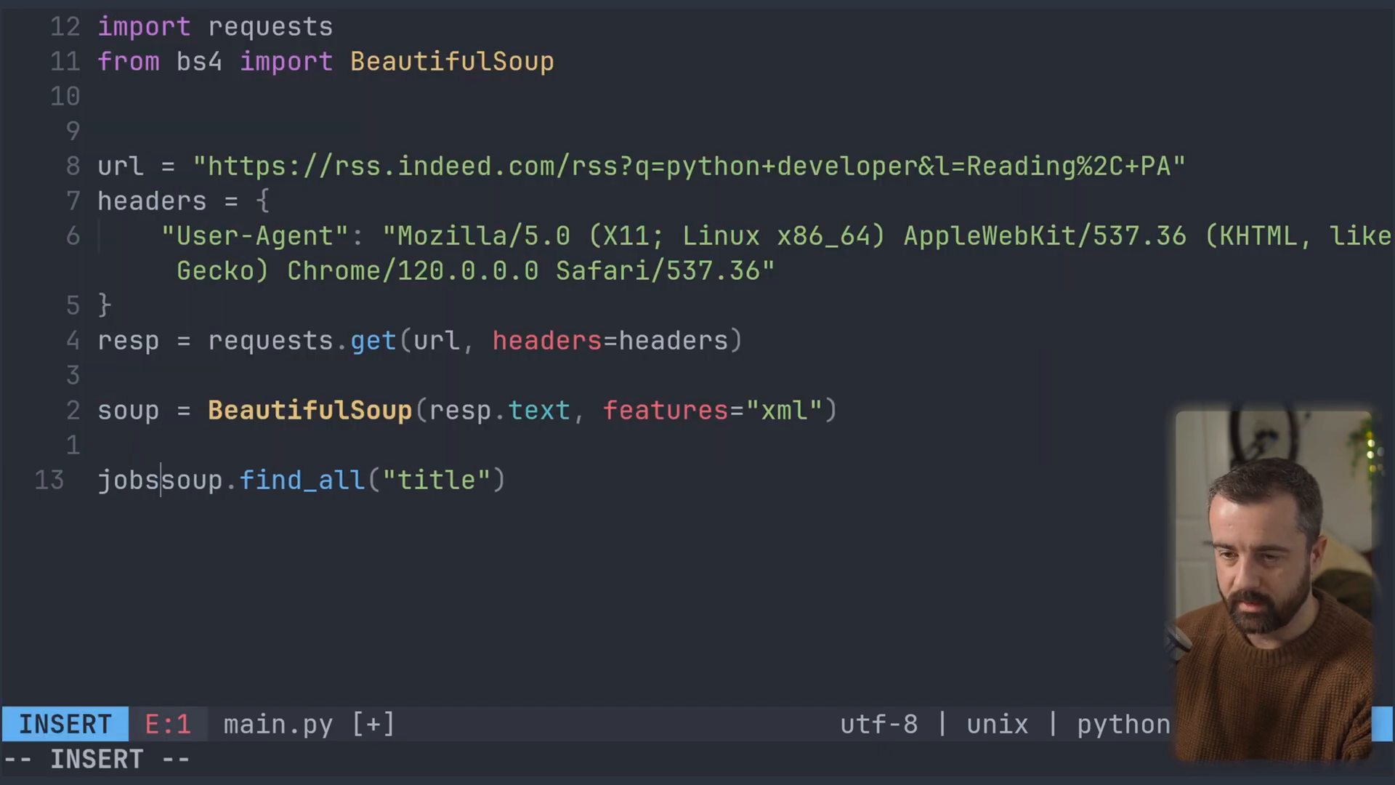
Assign the title results to jobs, loop 'for job in jobs: print(job.text)', and run main.py.
text(=)
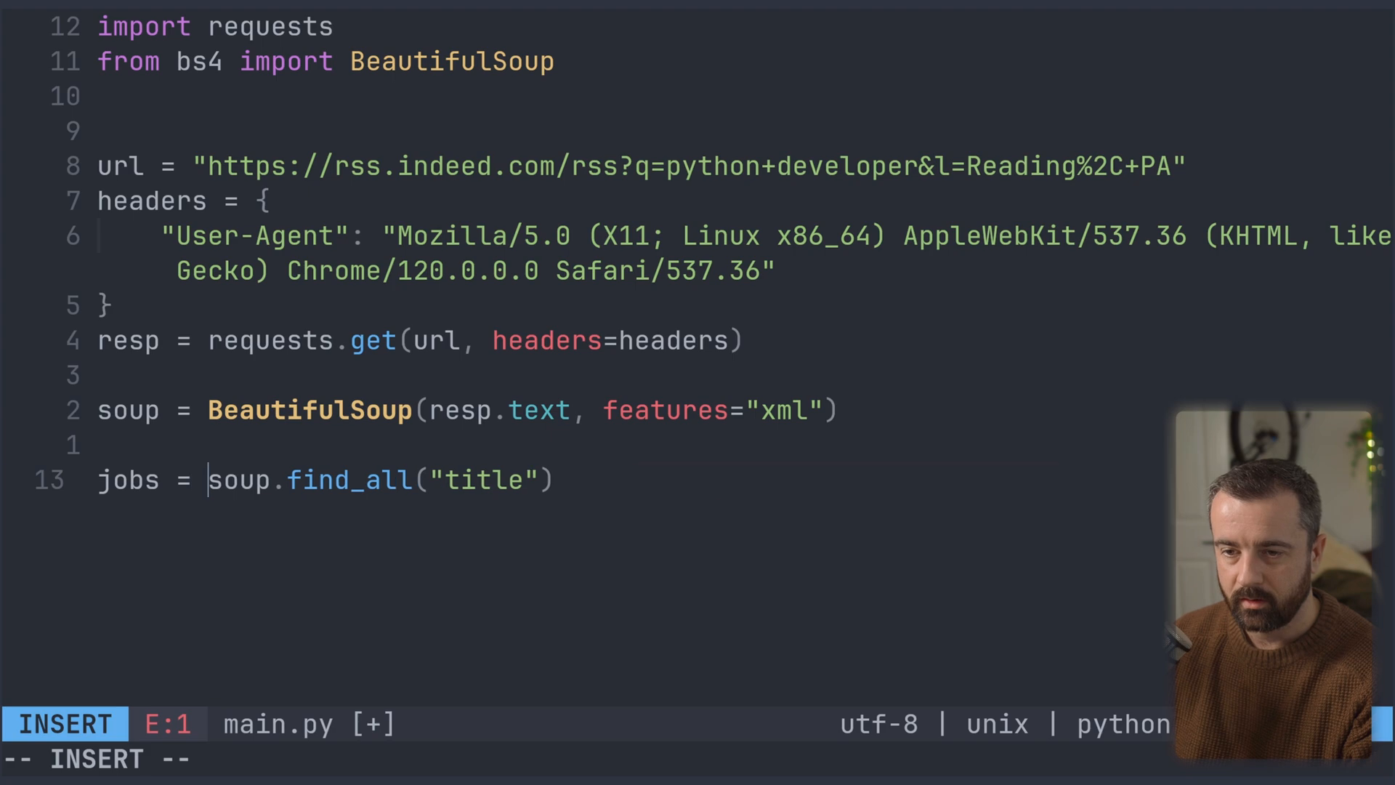
key(Return)
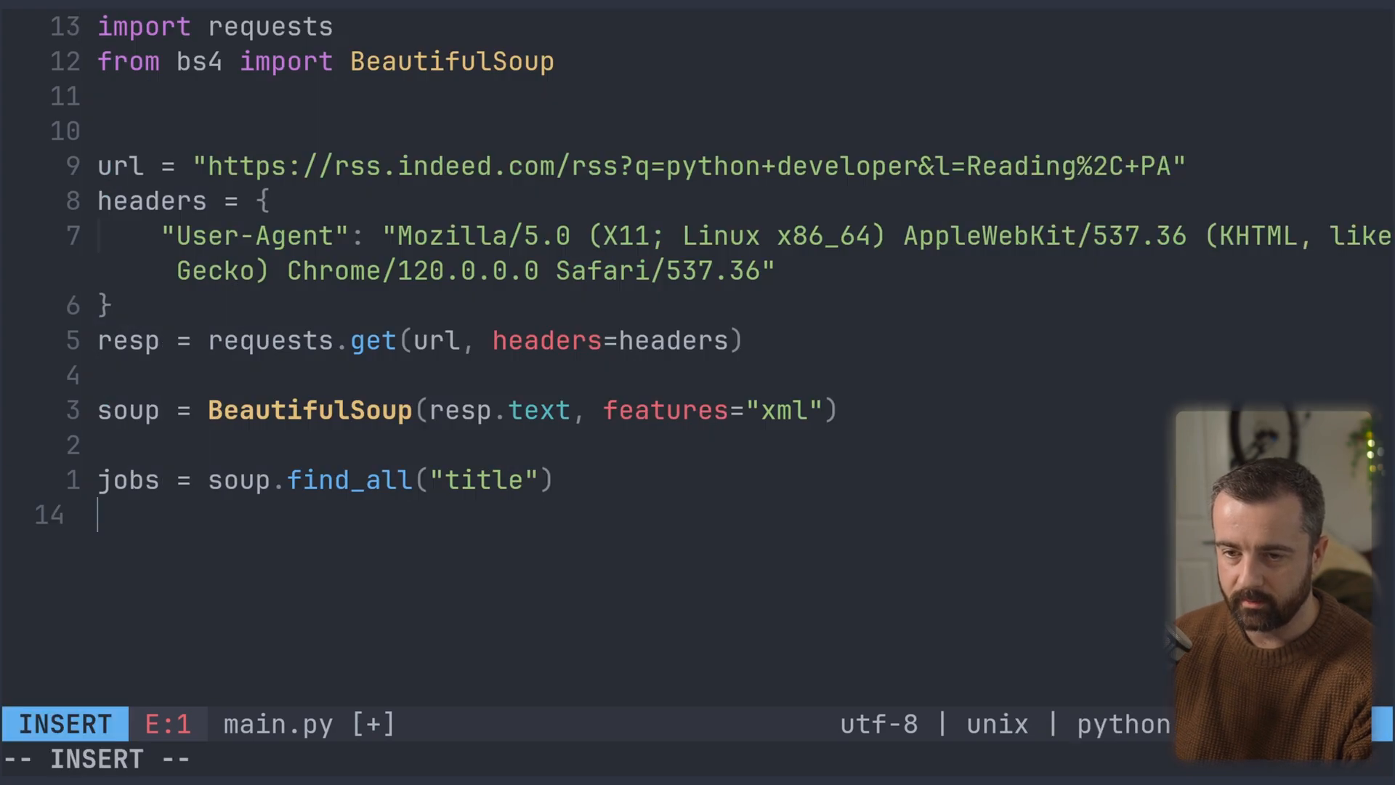
text(f)
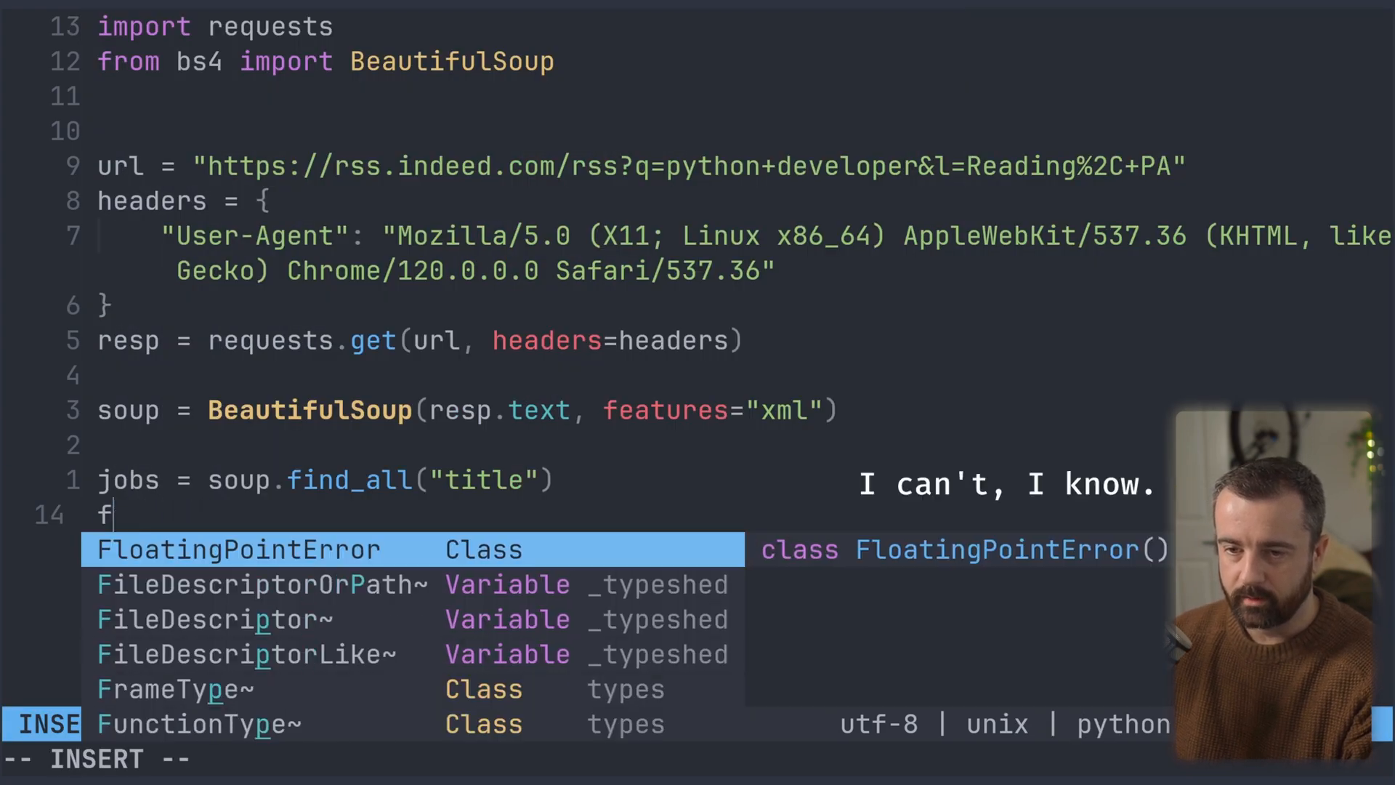
text(or job in)
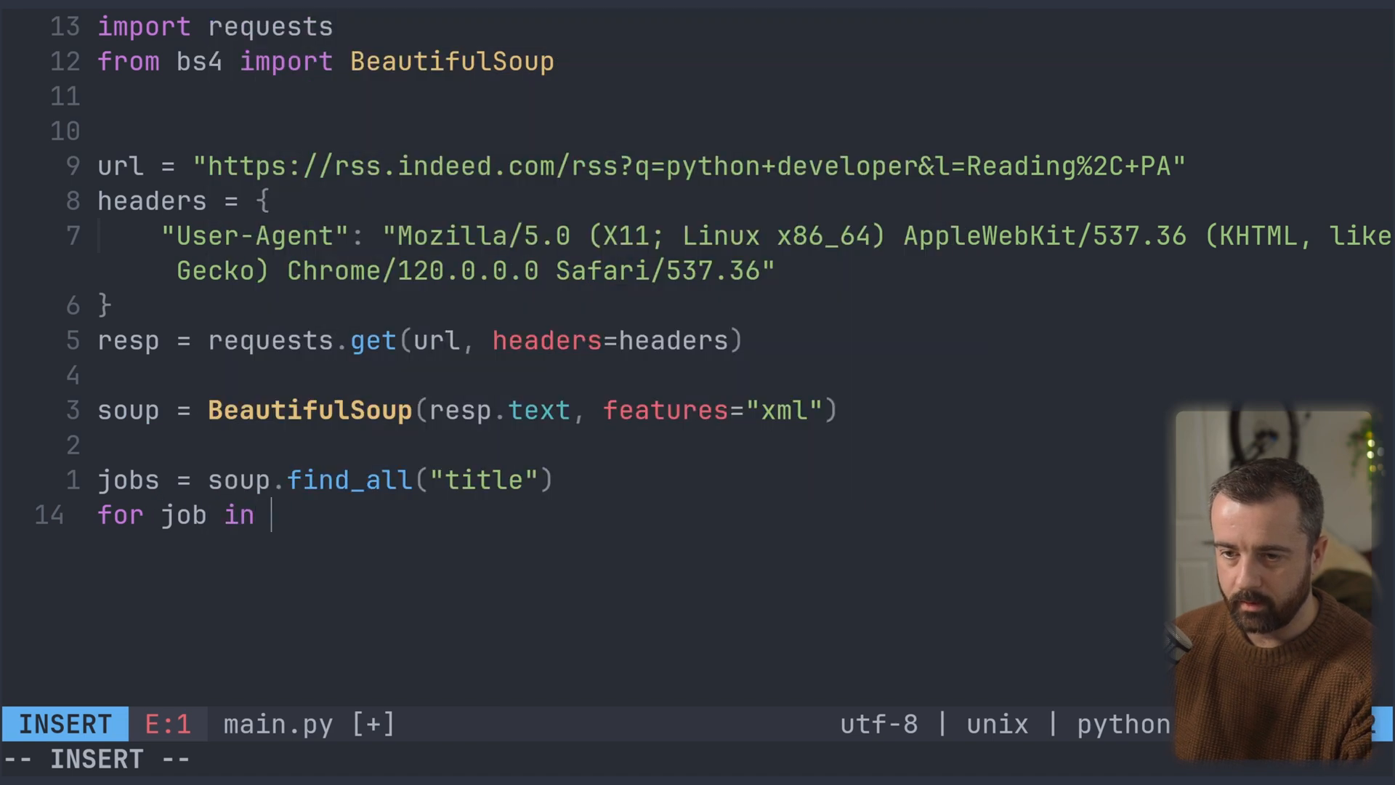
text(jobs:)
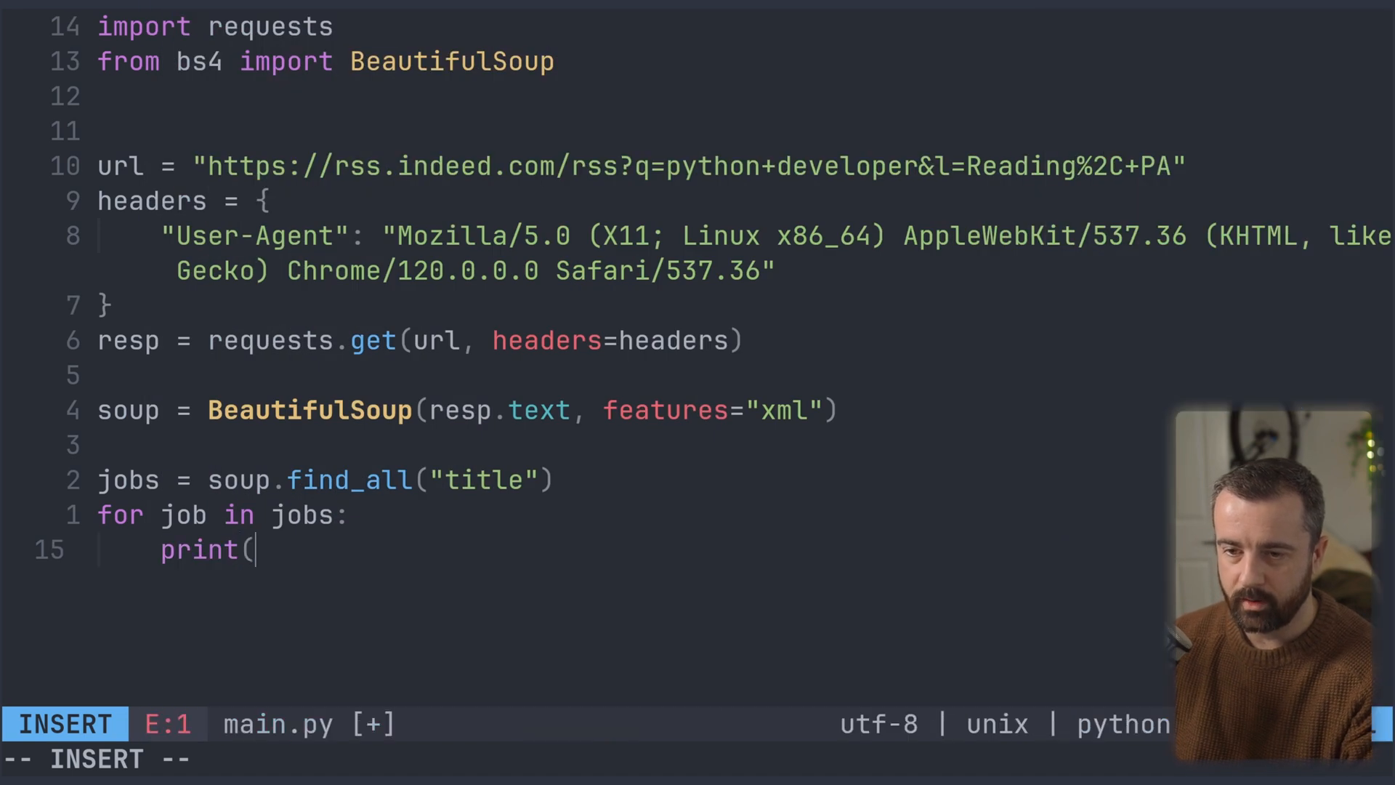
text(job.text))
click(698, 760)
text(:!python3 main.py)
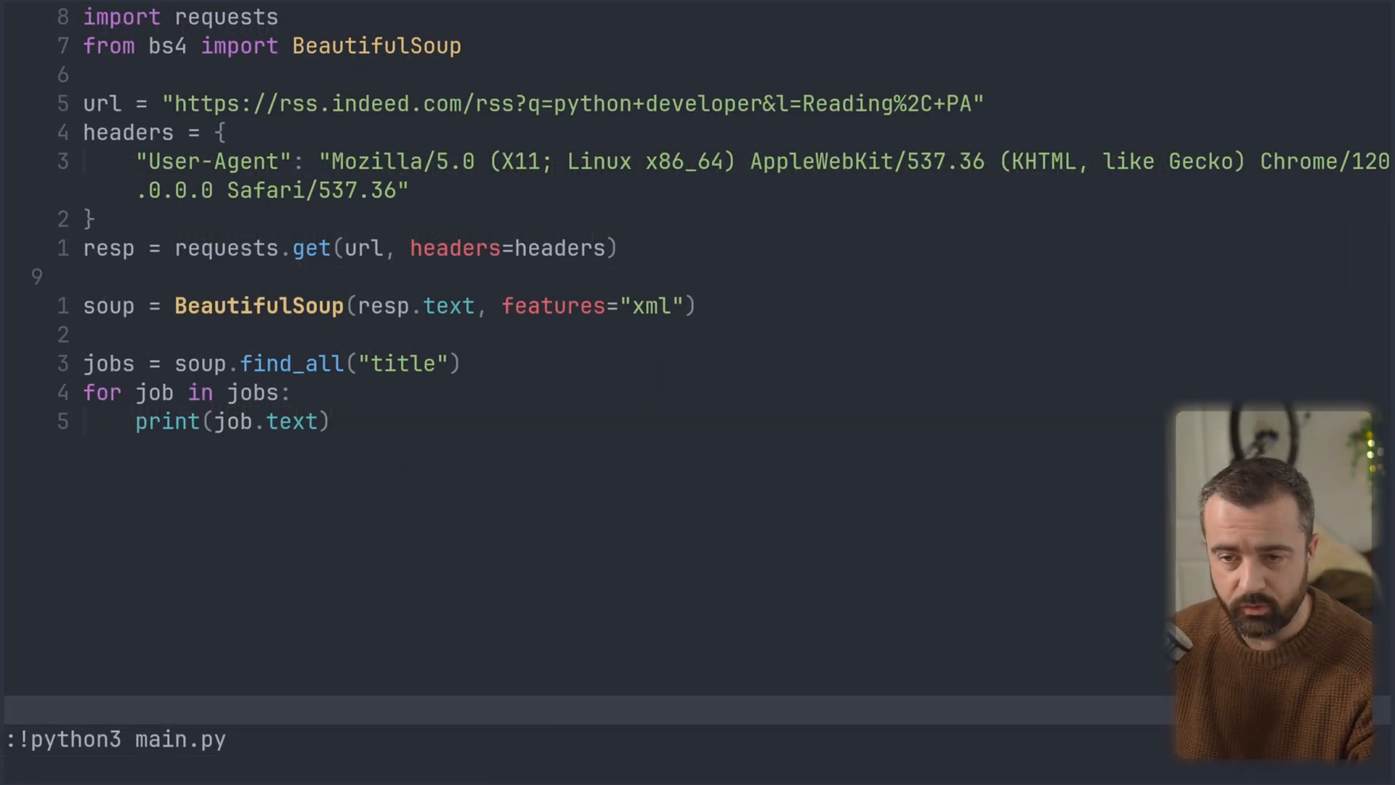
key(Return)
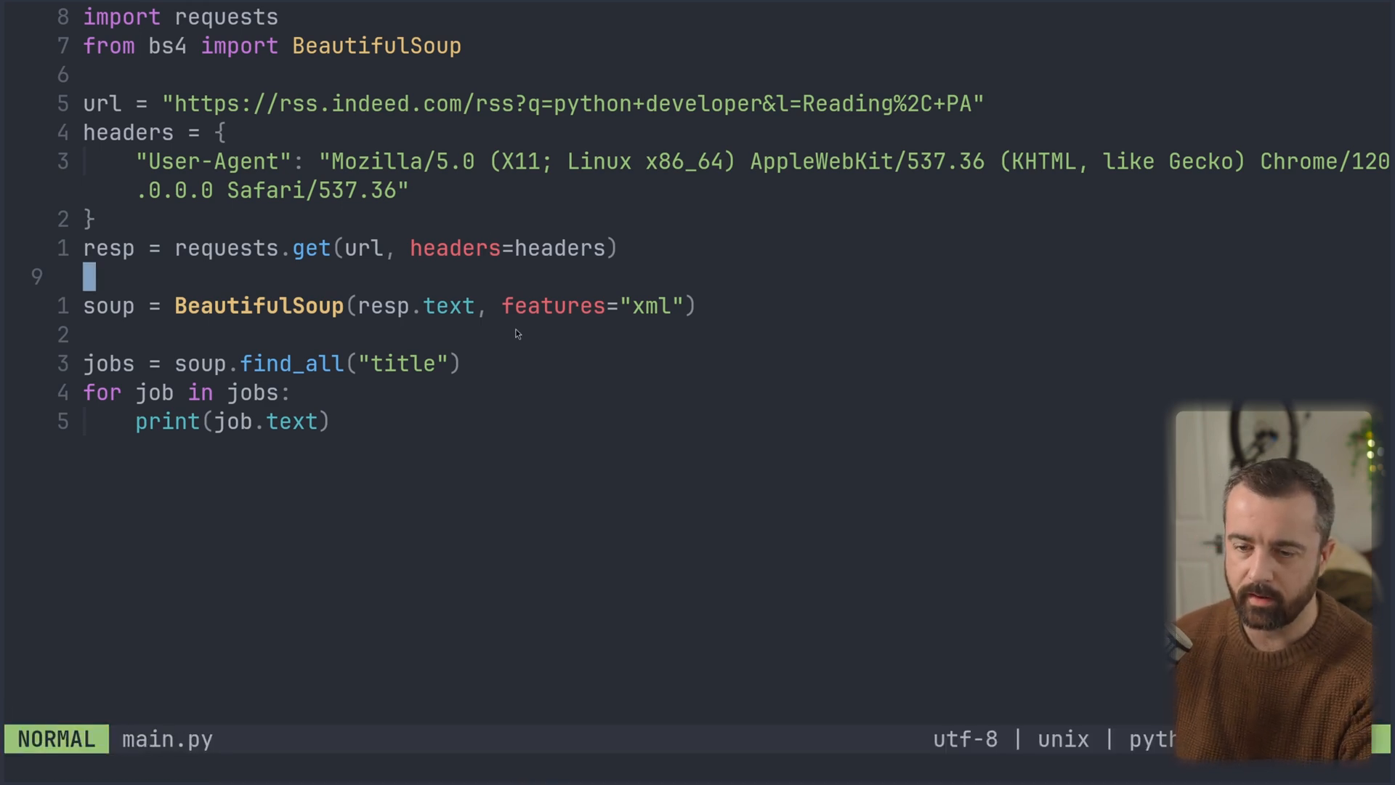
Add print(resp.text) after the request and run main.py, scrolling the scrambled page it dumps.
text(p)
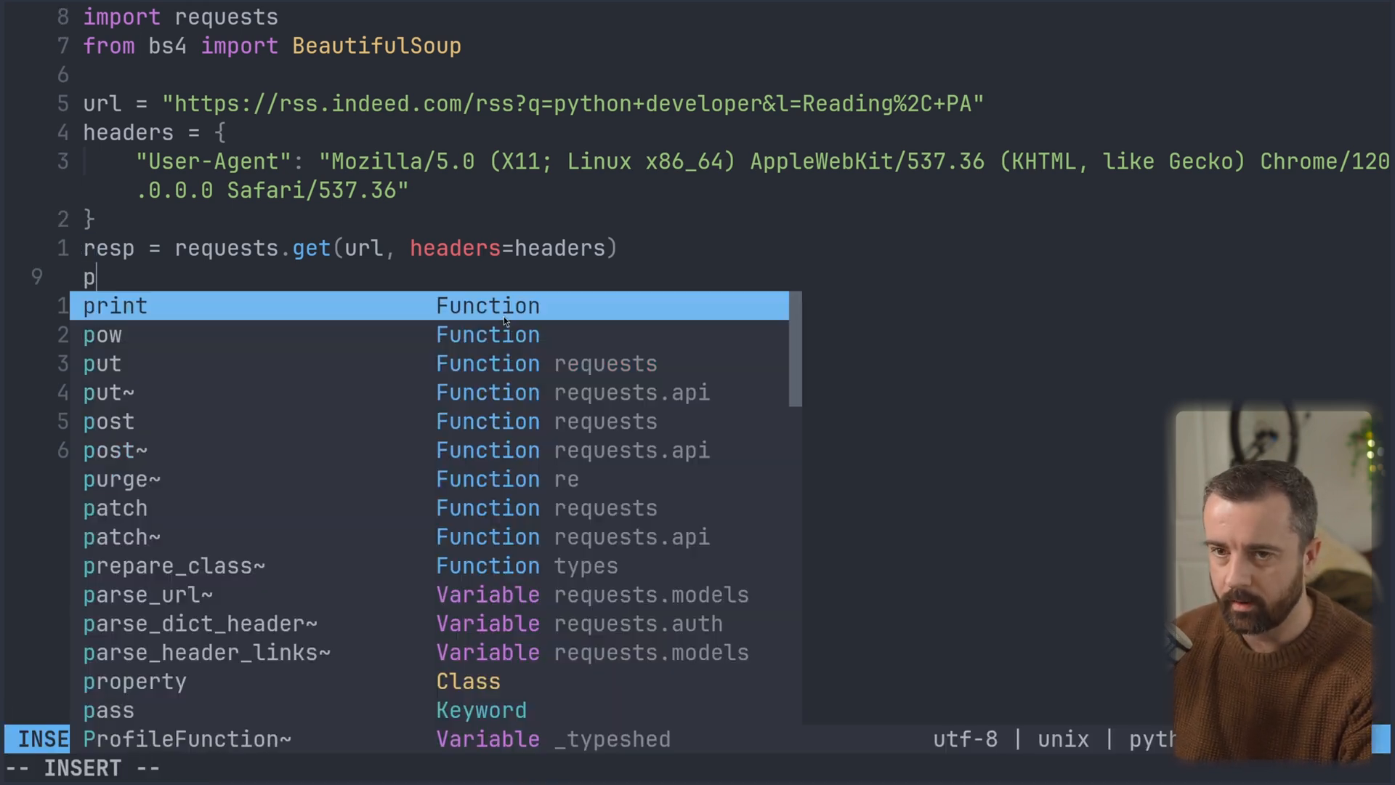
text(rint(resp.text)
click(163, 767)
text(:!python3 main.py)
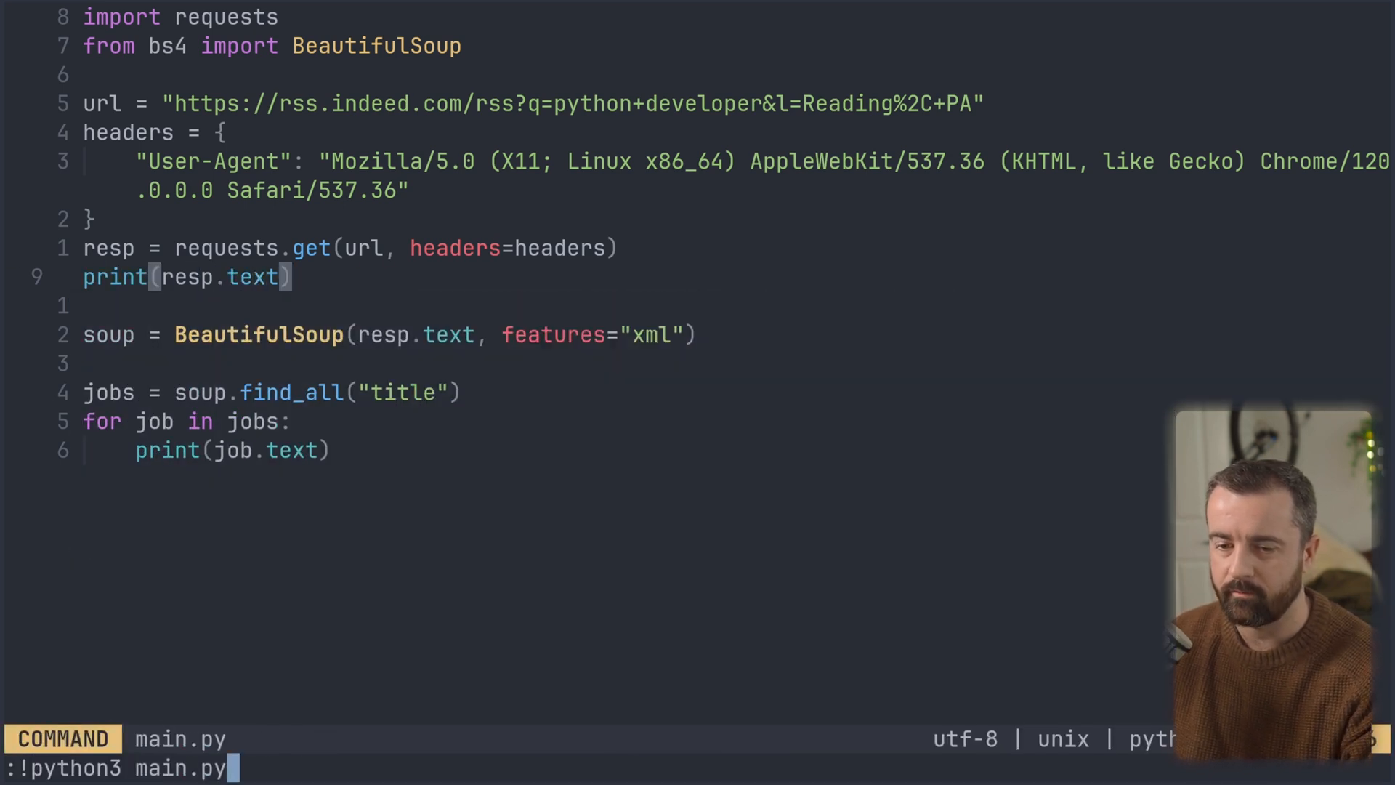
key(Return)
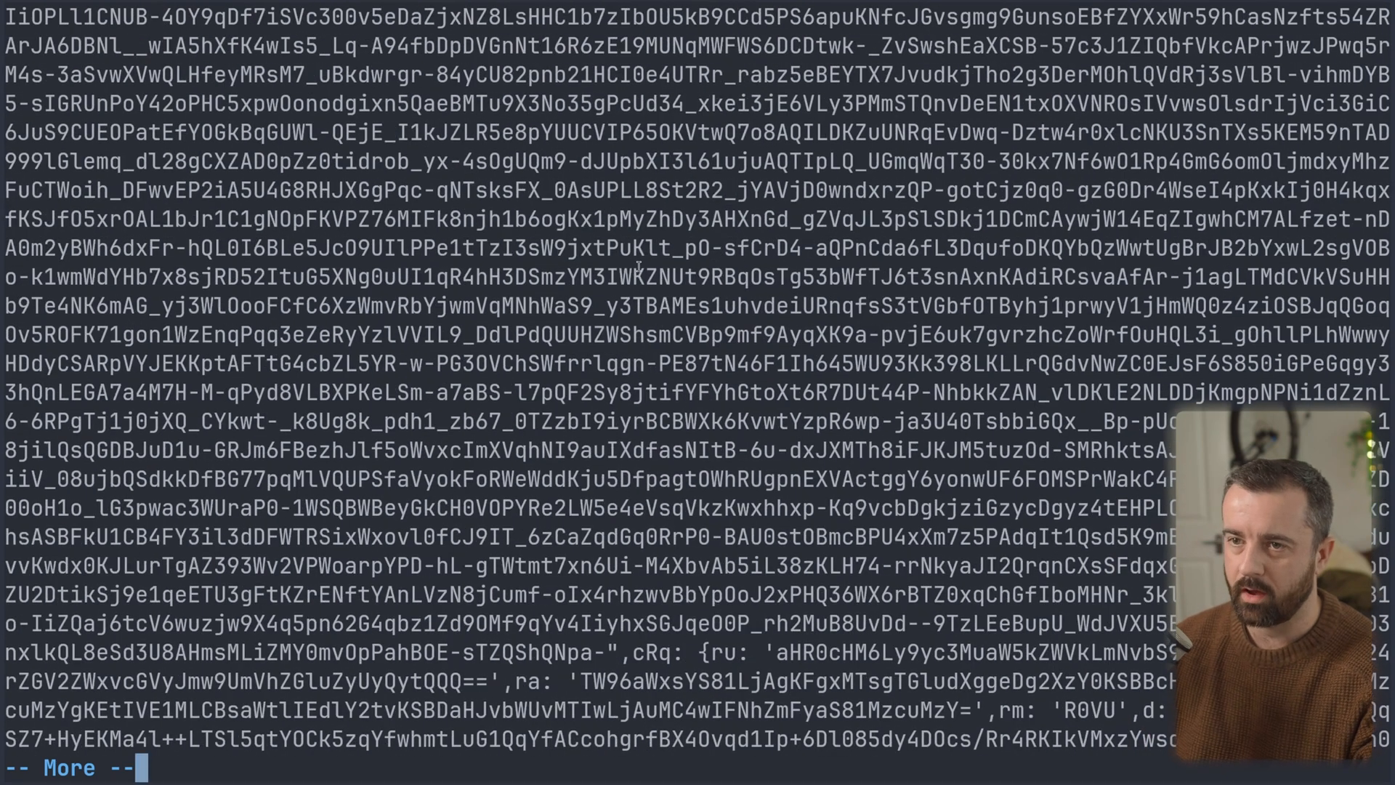
scroll(down, 3)
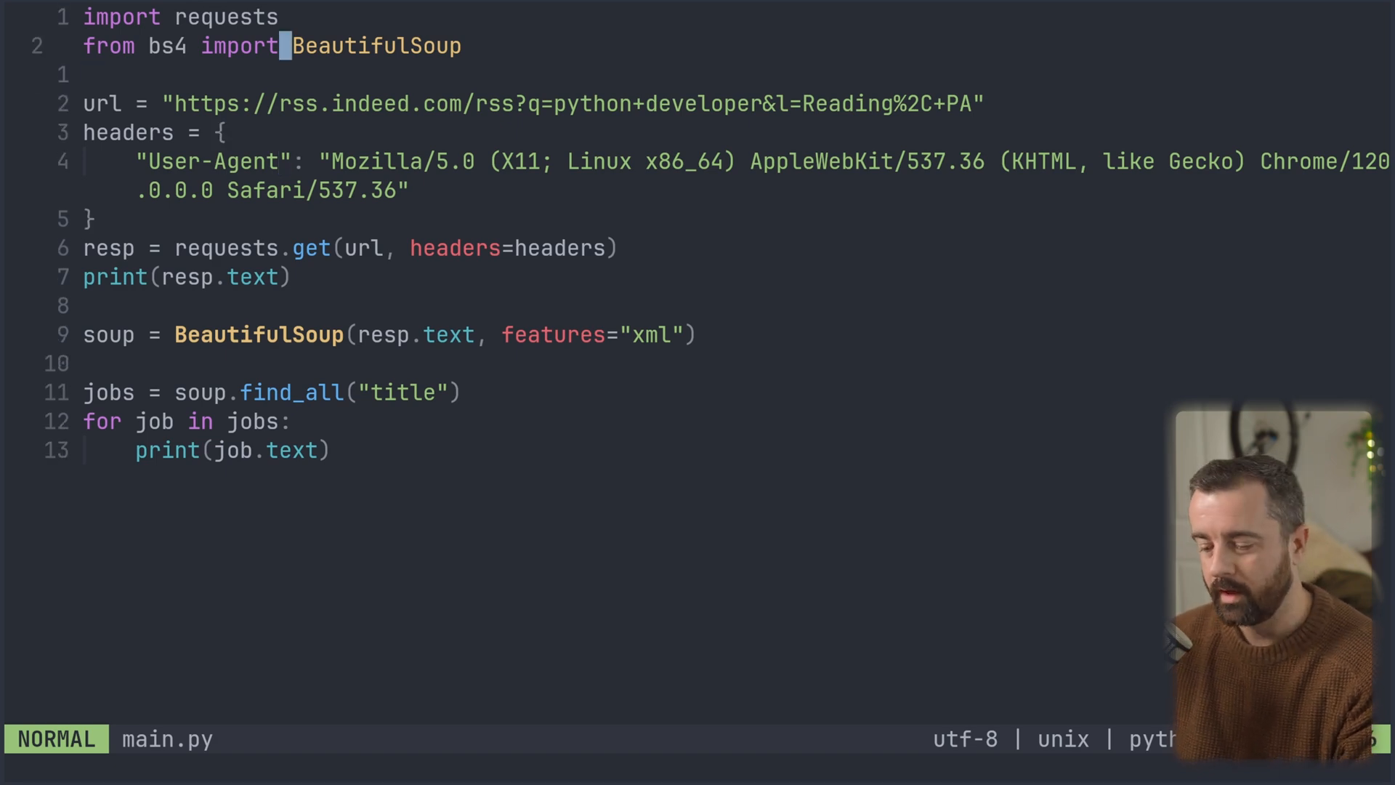
Add the 'import proxies' line at the top of main.py.
text(fr)
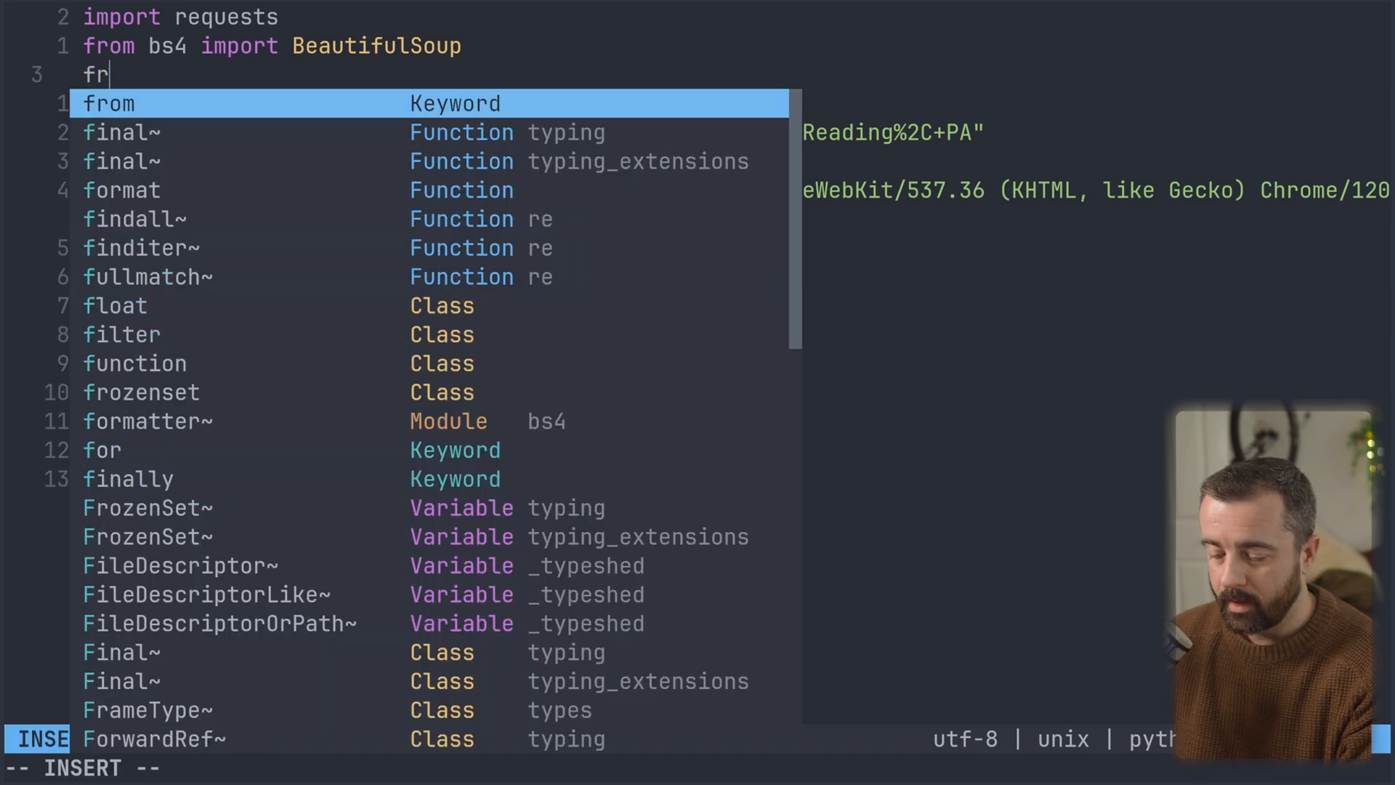
text(import proxies)
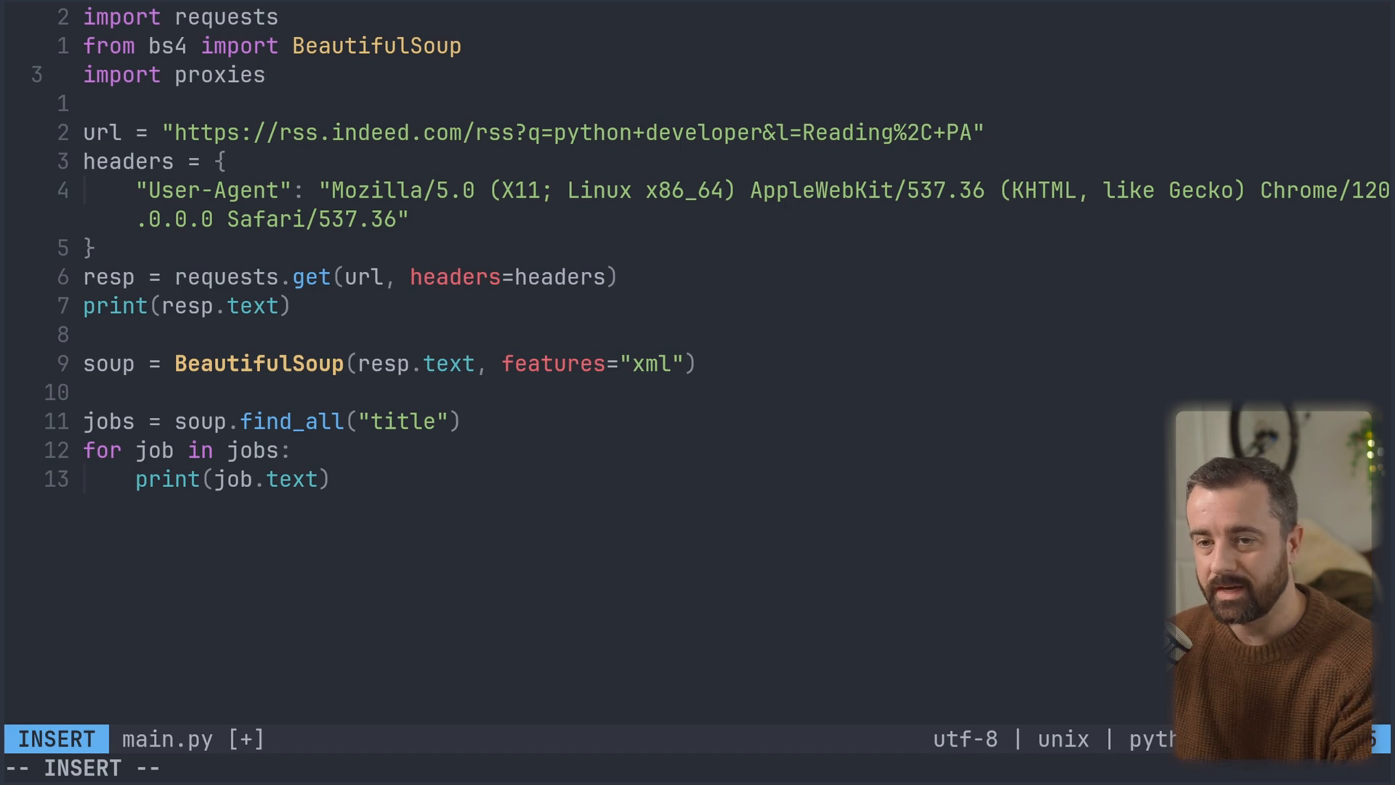
key(Escape)
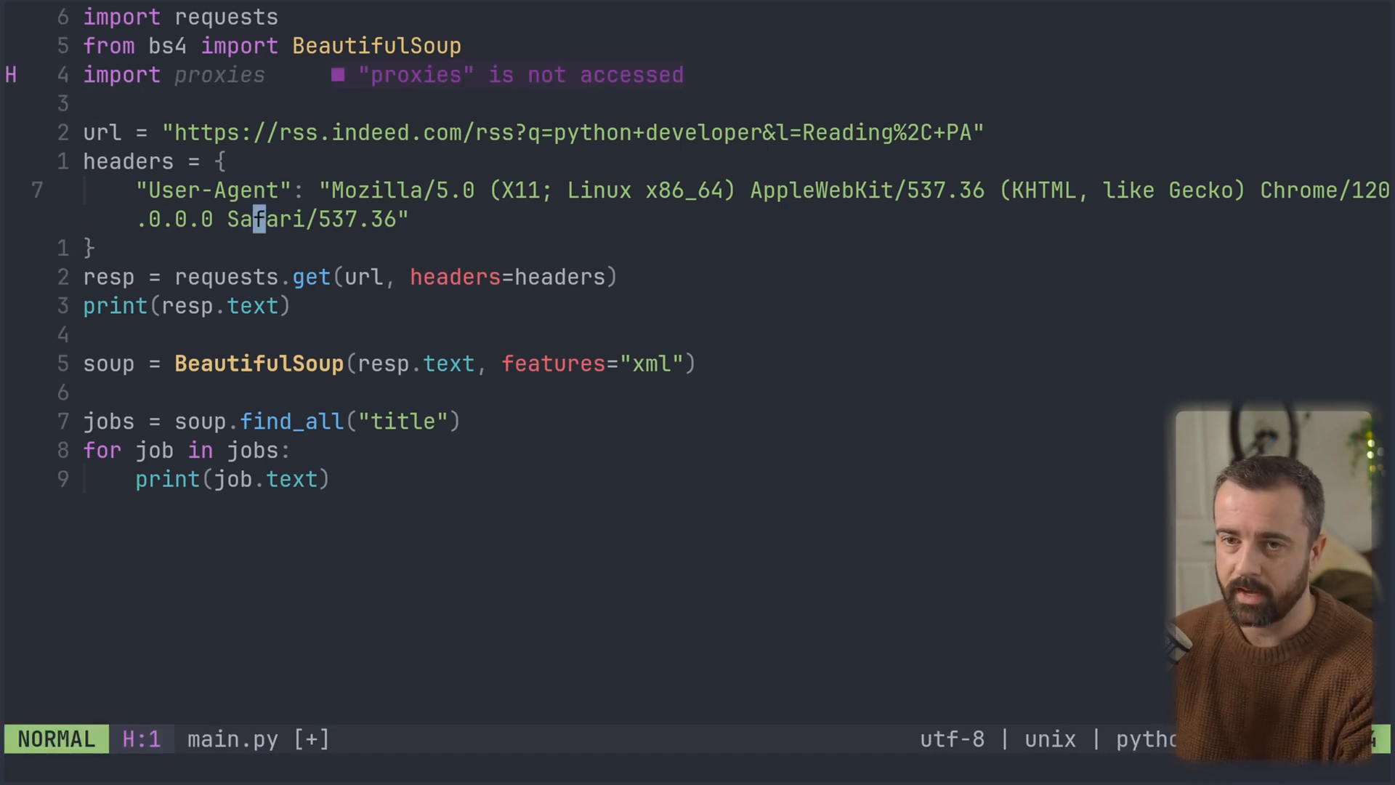
Define proxies = {"http": proxies.PROXY, "https": proxies.PROXY} and pass proxies=proxies to requests.get.
text(prolx)
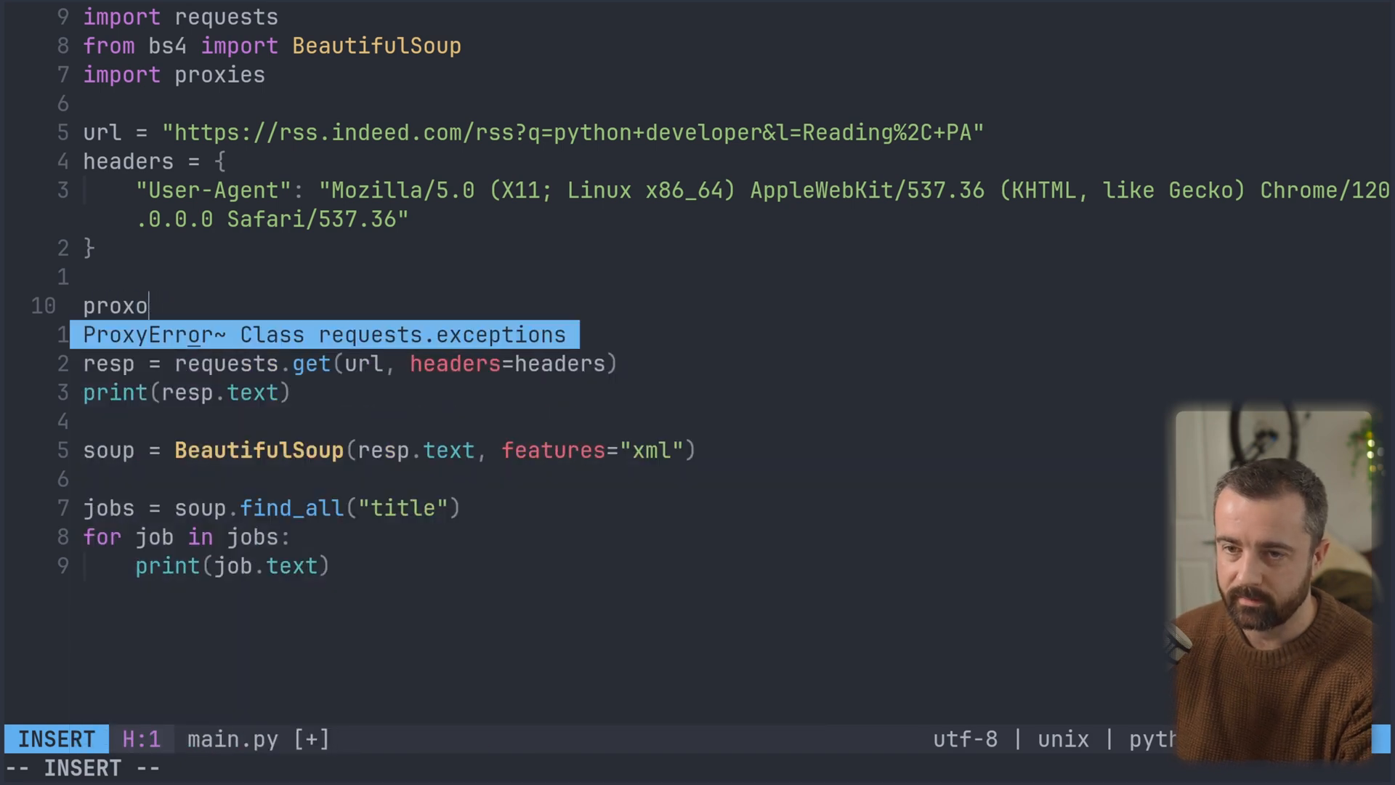
text(ies = {})
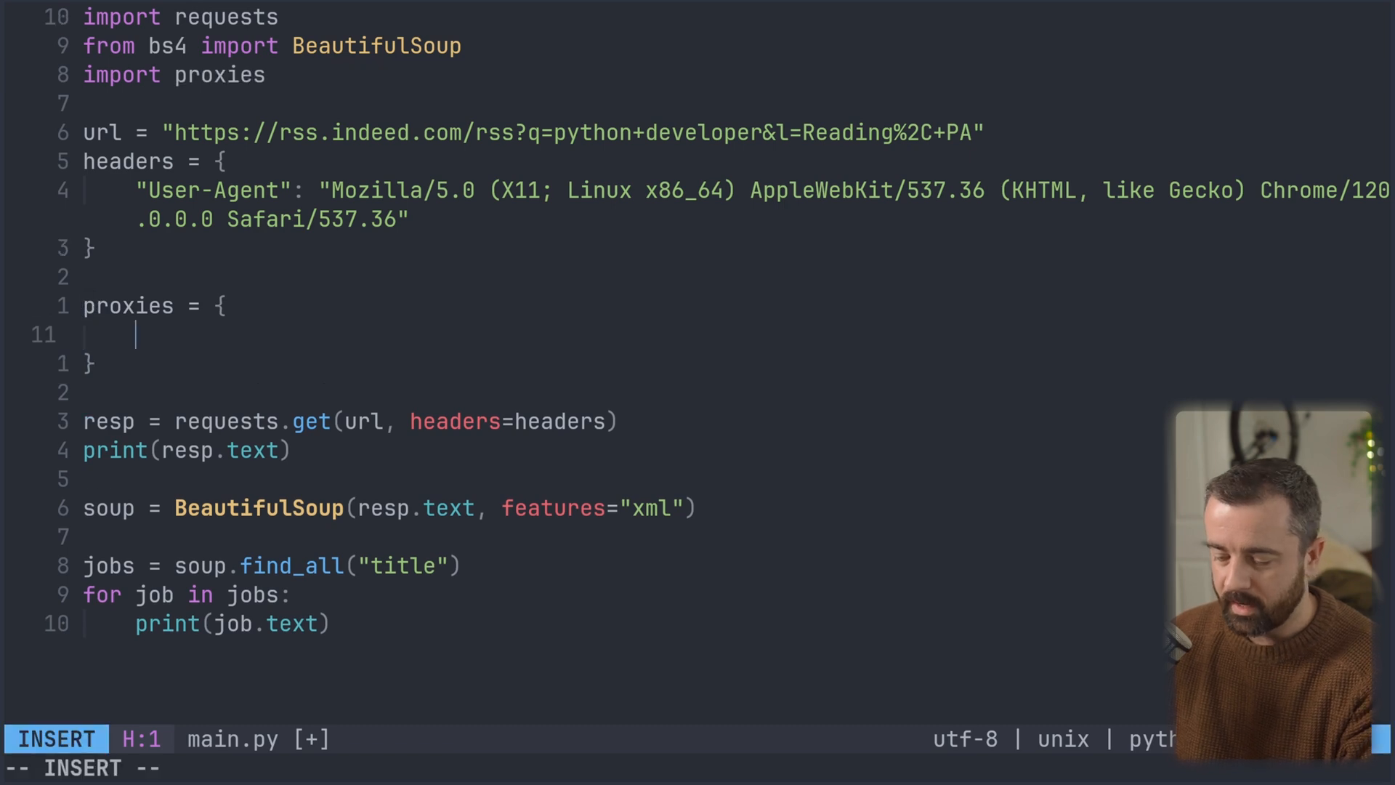
text("http":)
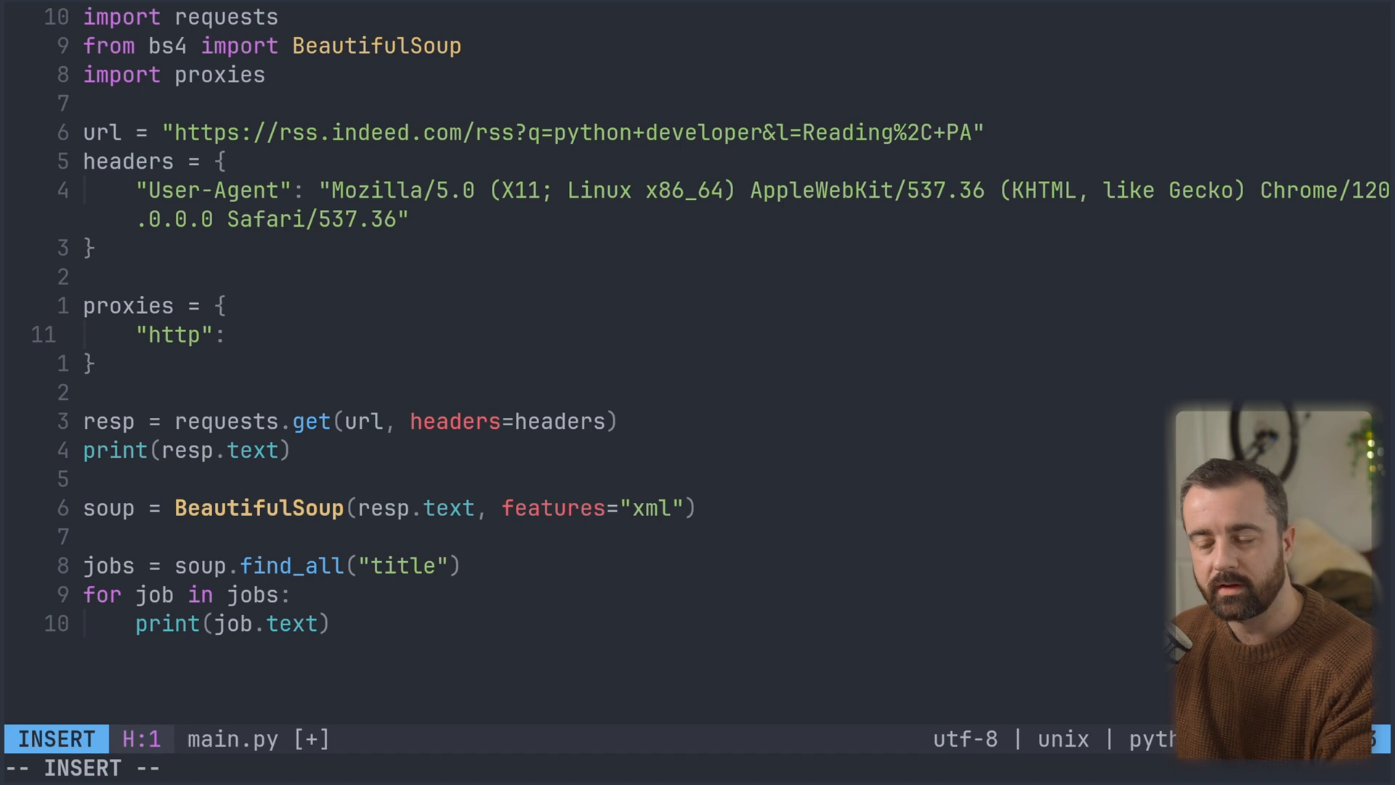
text(proxies.PROXY)
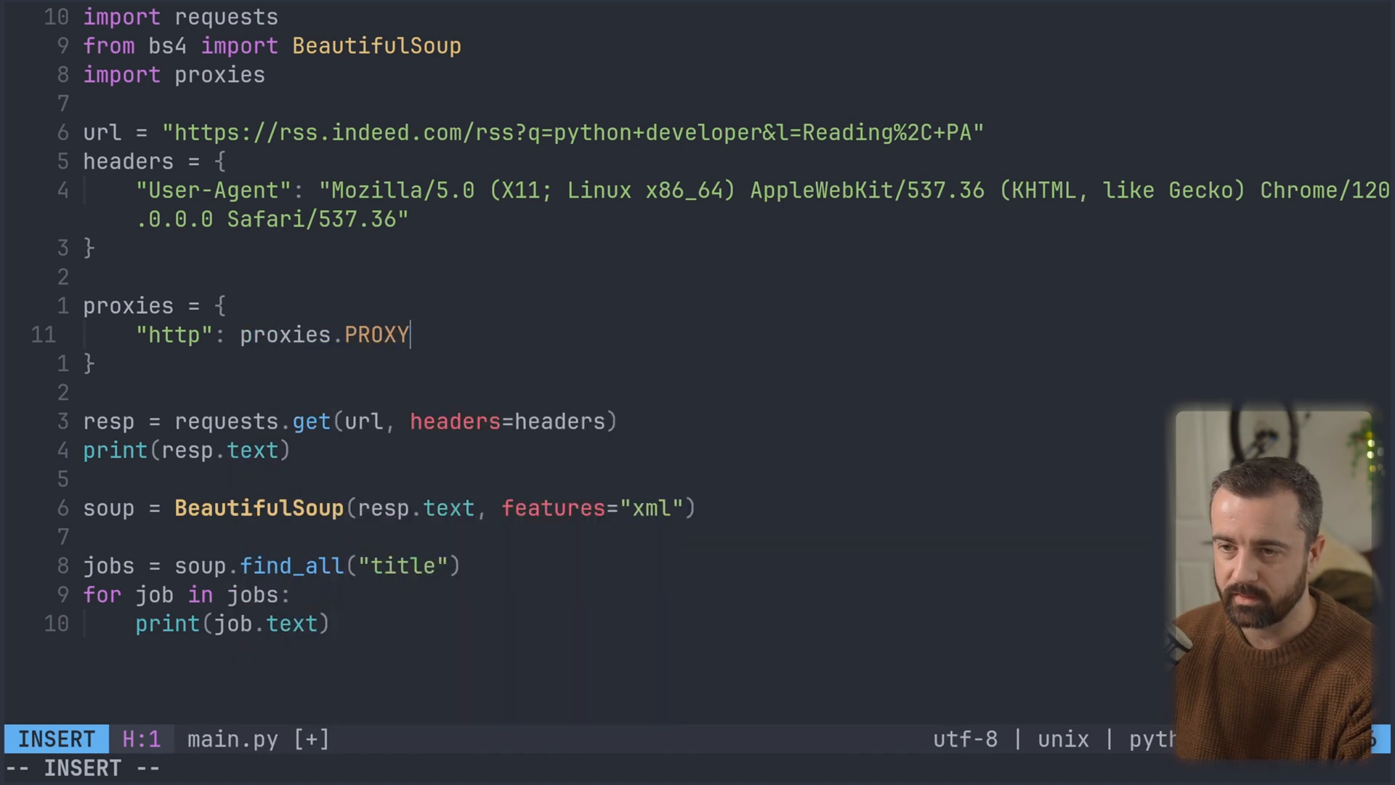
key(Escape)
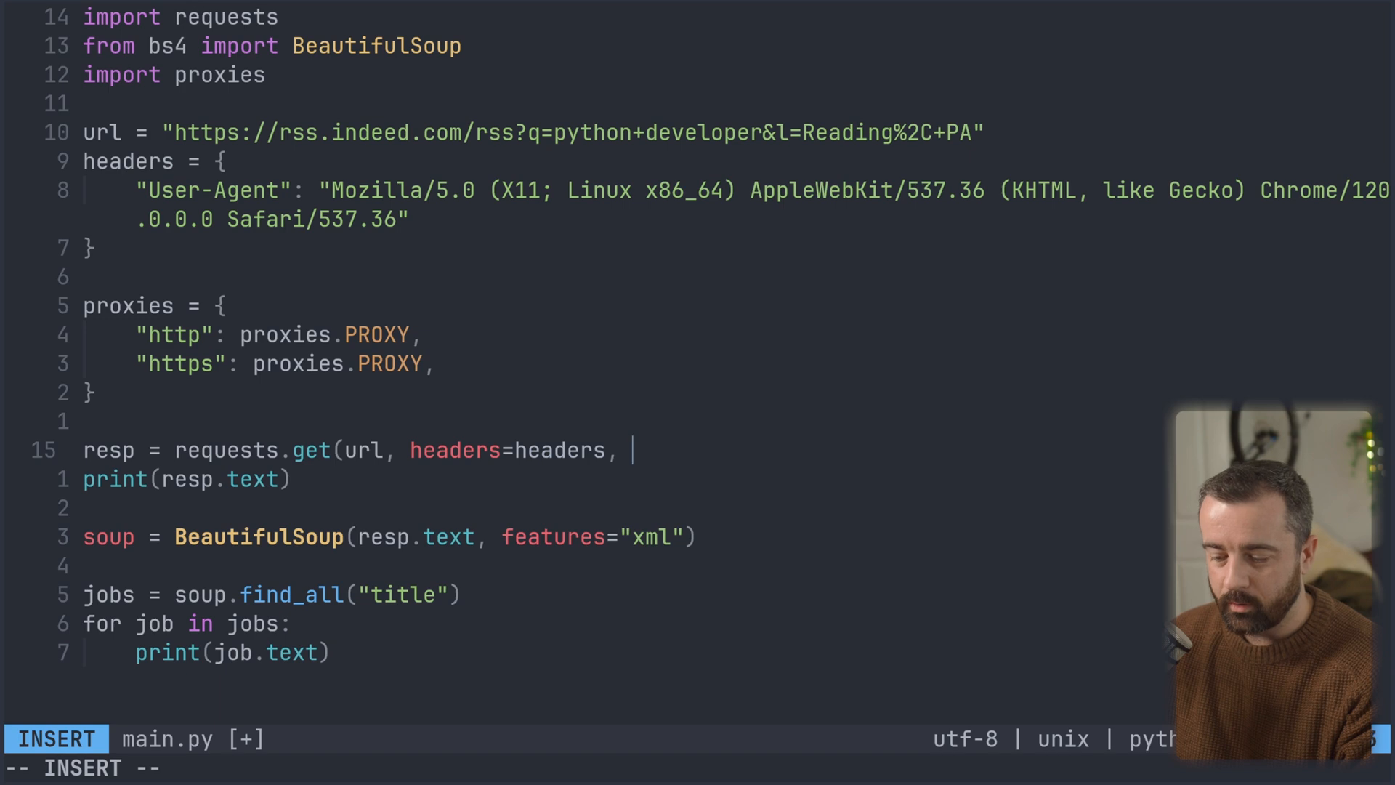
text(proxies=pr)
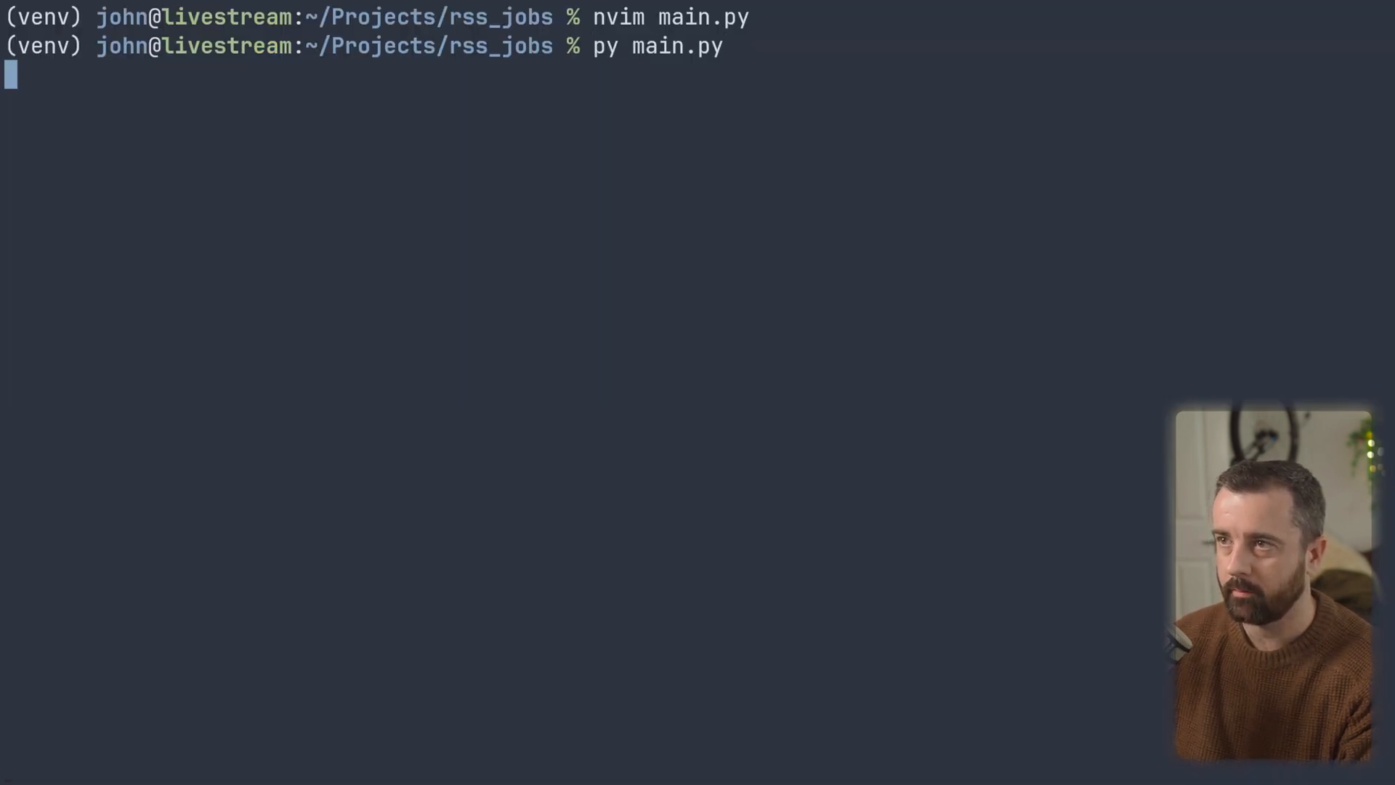
Run main.py, then drop the print(resp.text) line so the response goes straight to BeautifulSoup.
key(Return)
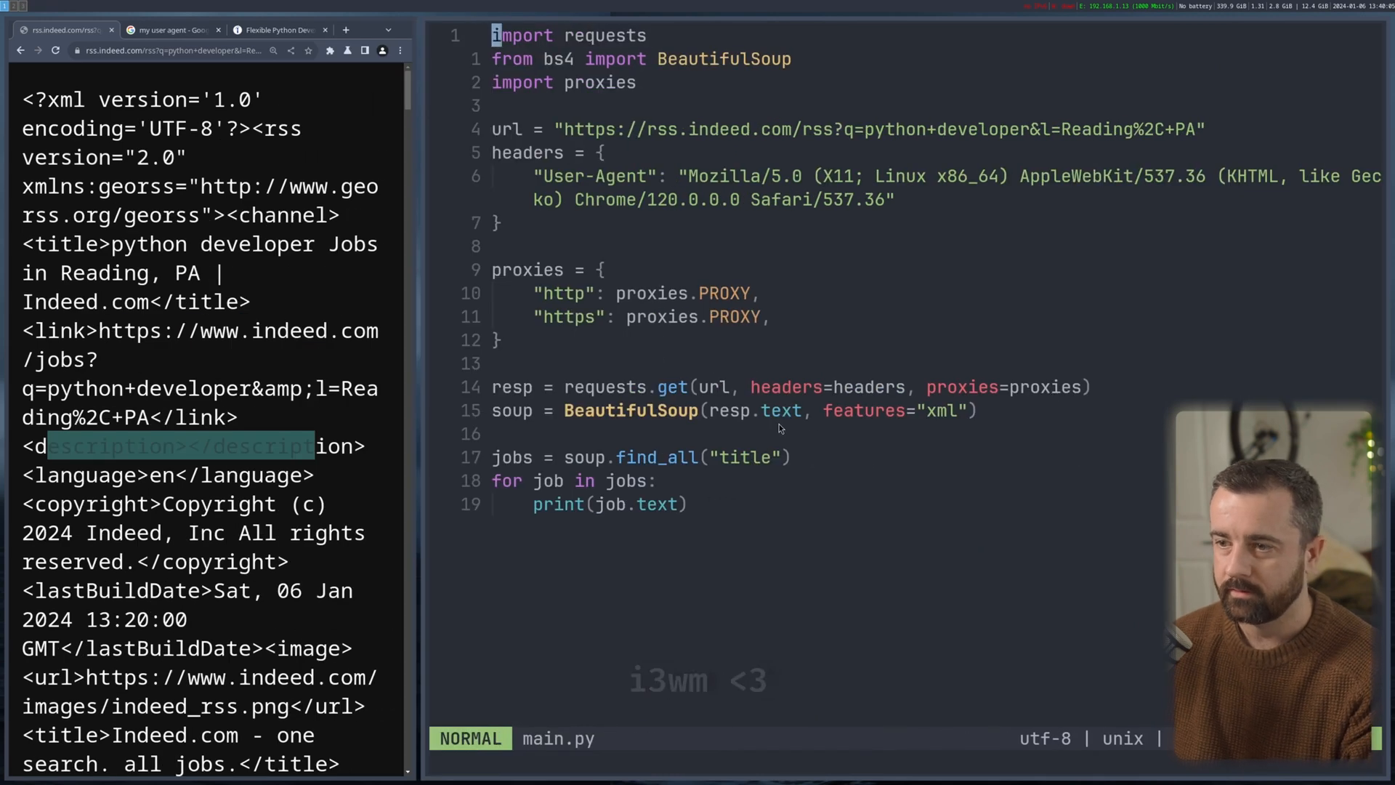
mouse_move(586, 483)
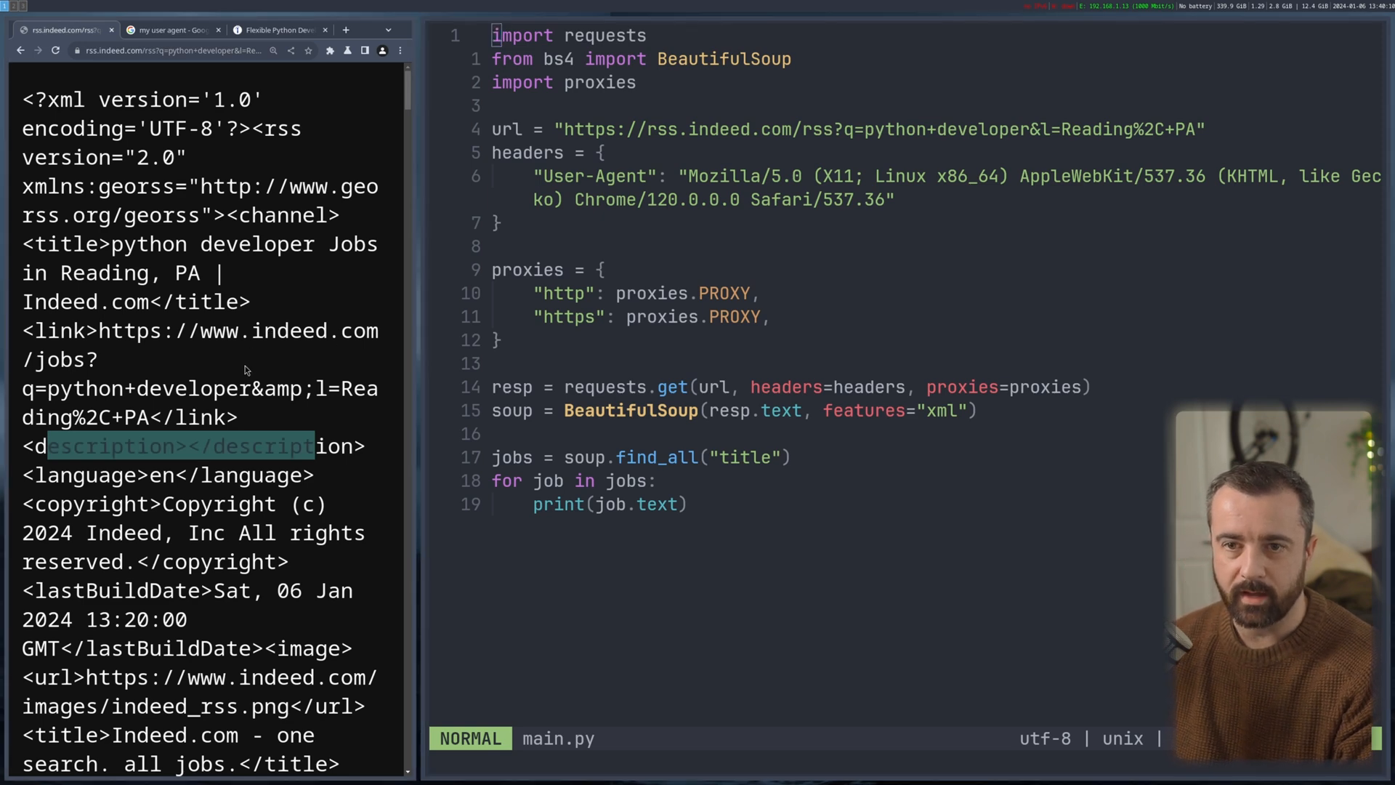
mouse_move(295, 428)
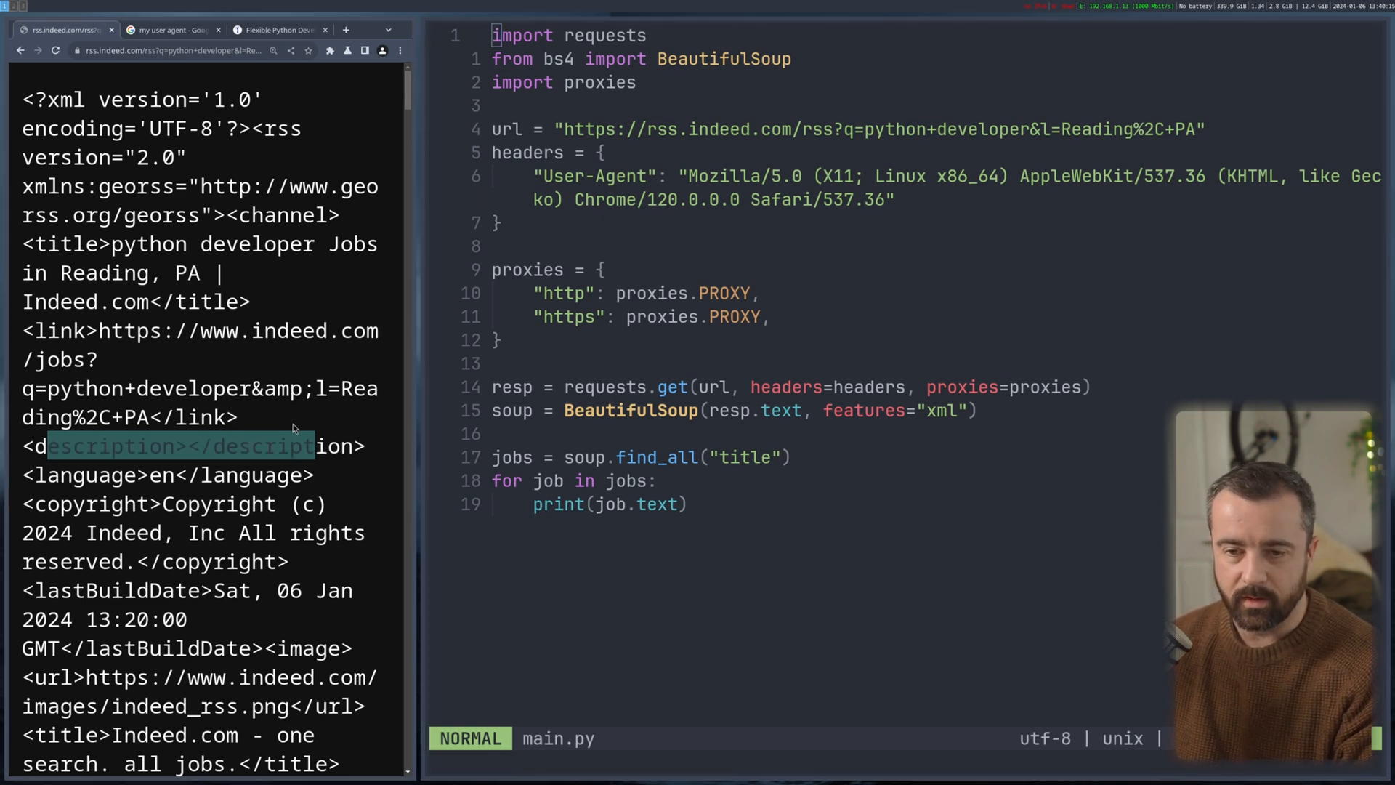
mouse_move(116, 307)
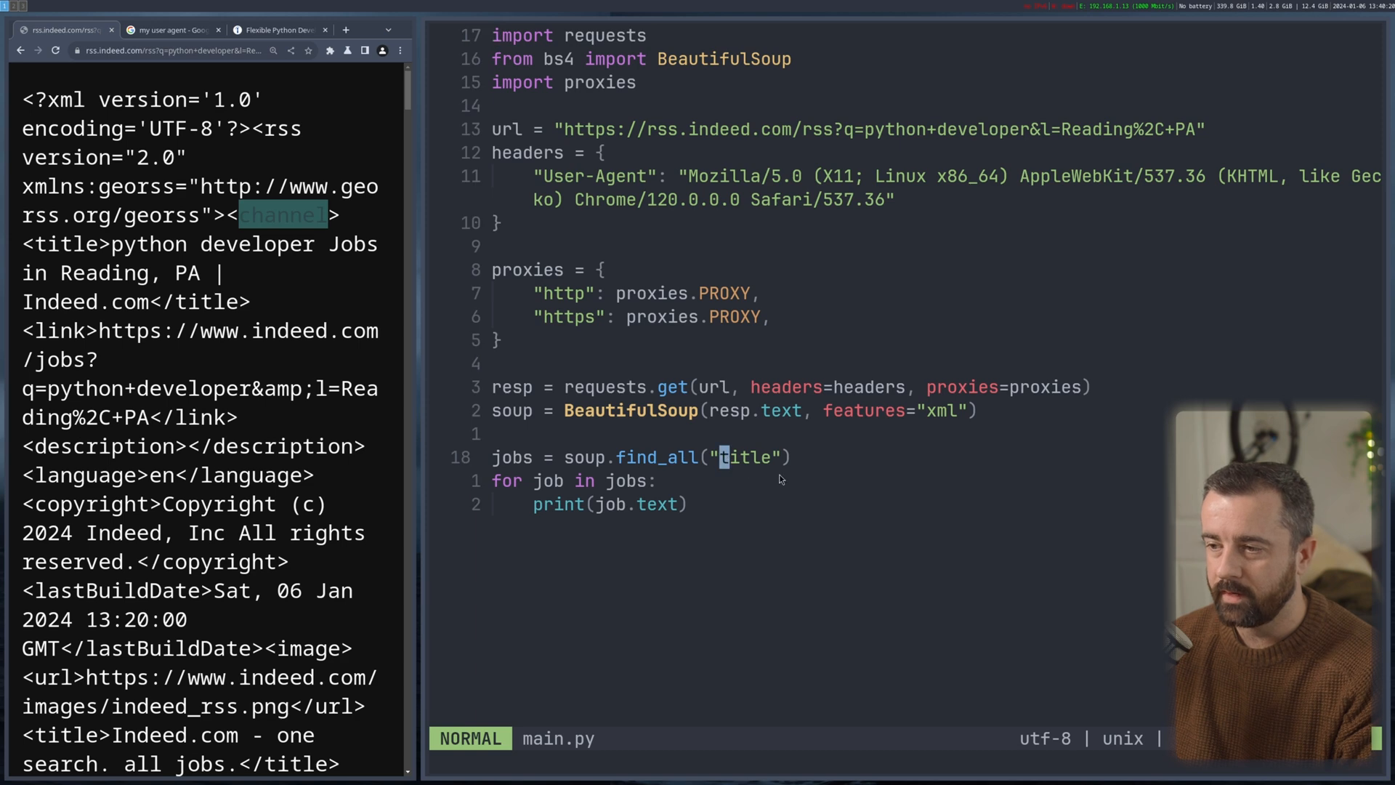
Search the feed for 'channel', rerun the script, and clear the tag name inside find_all("").
text(channel)
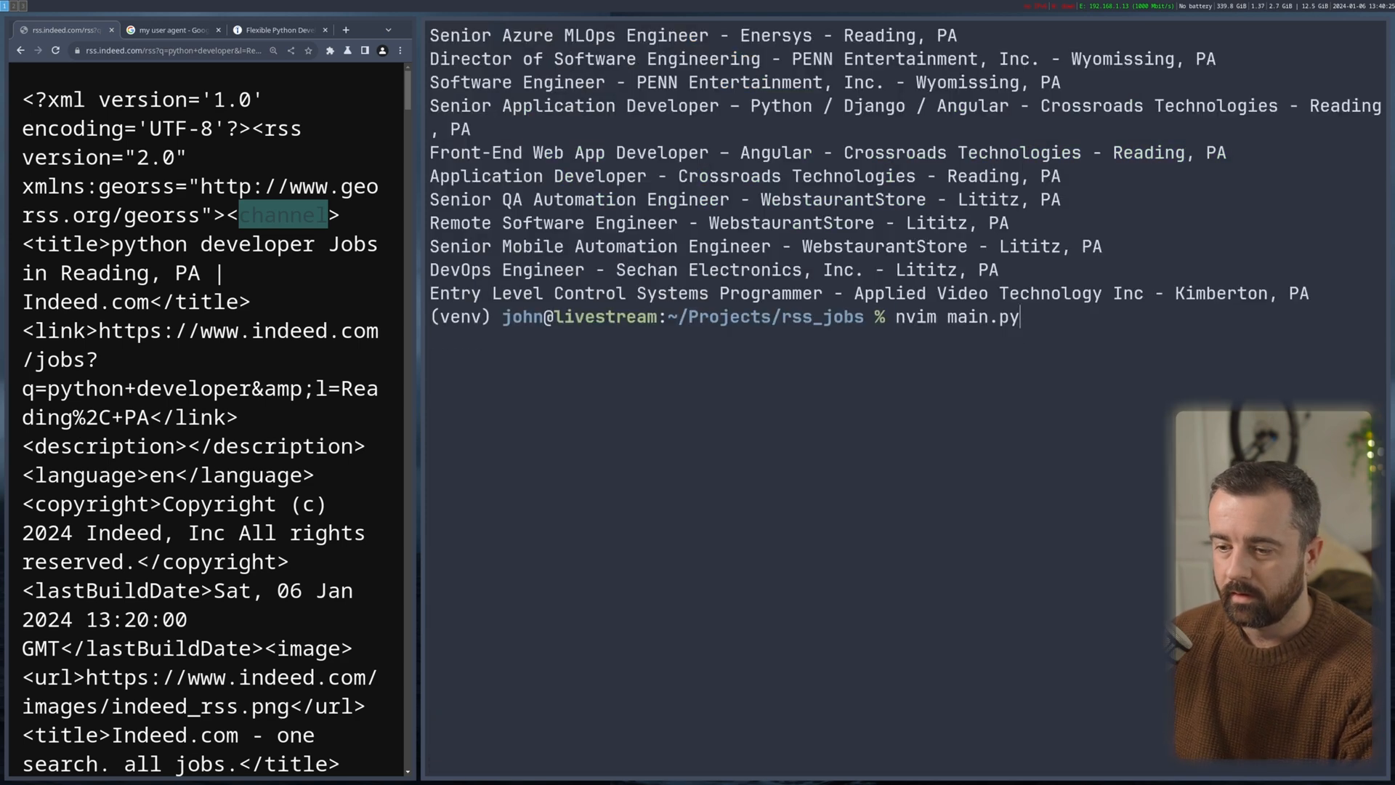
key(Return)
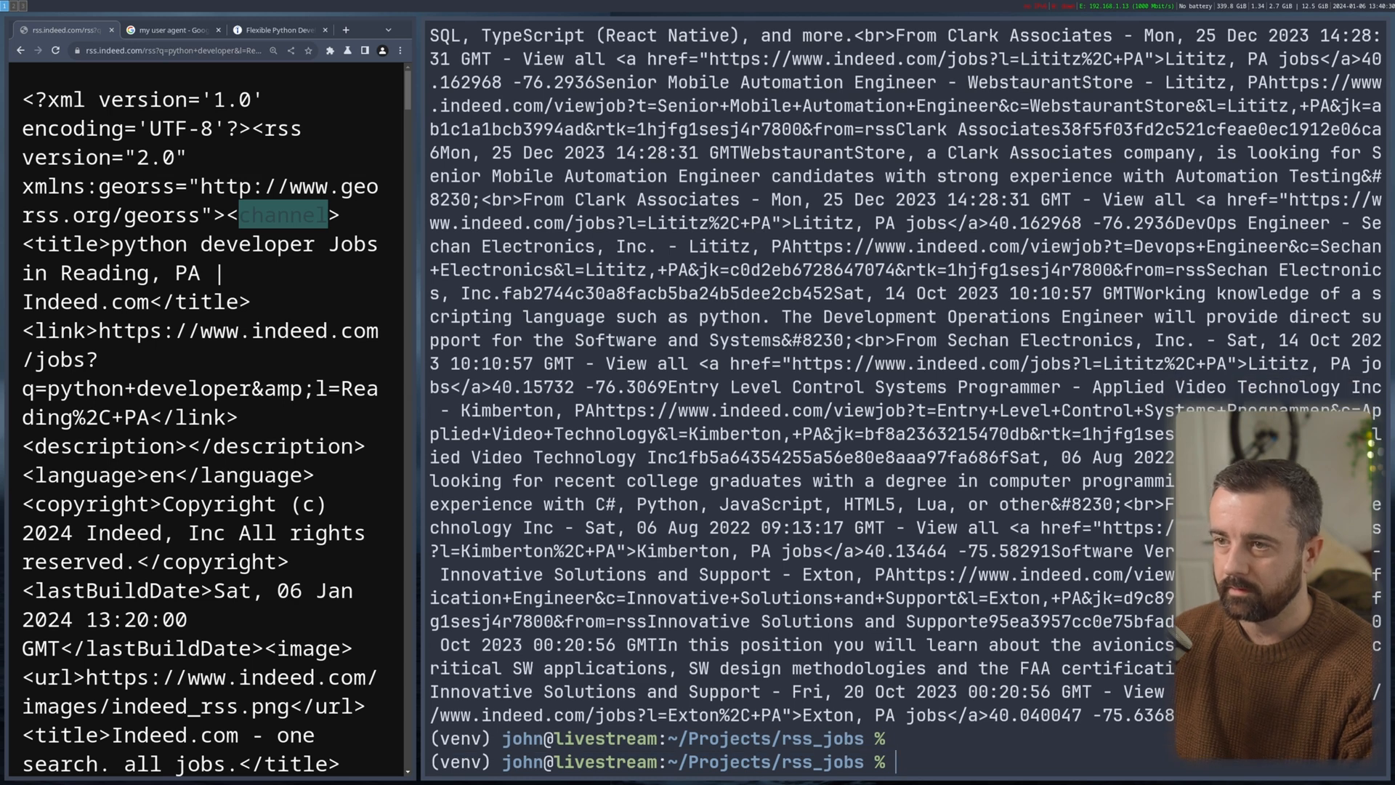
text(nd_all(")
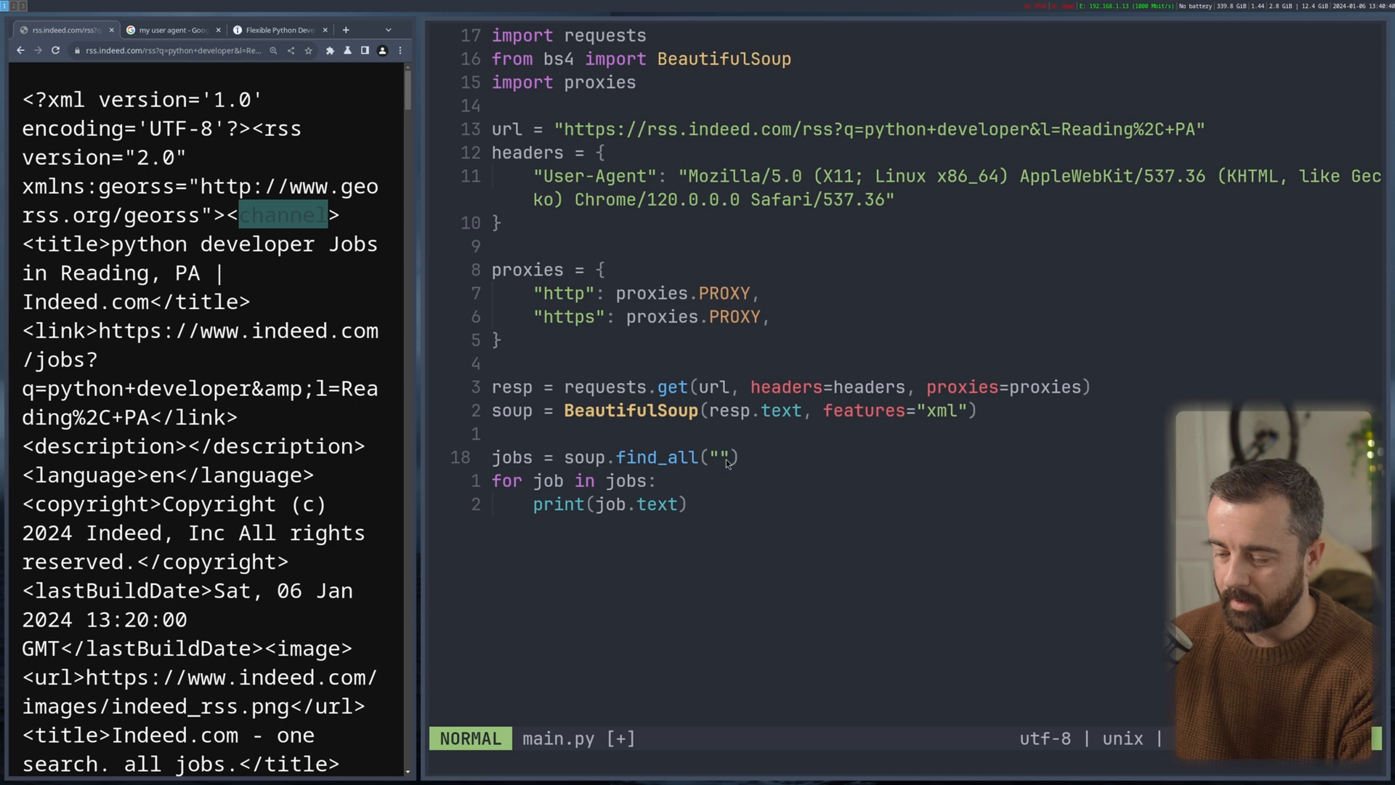
Set find_all back to "title" and run main.py to list the Indeed job titles.
text(title)
text(py main.py)
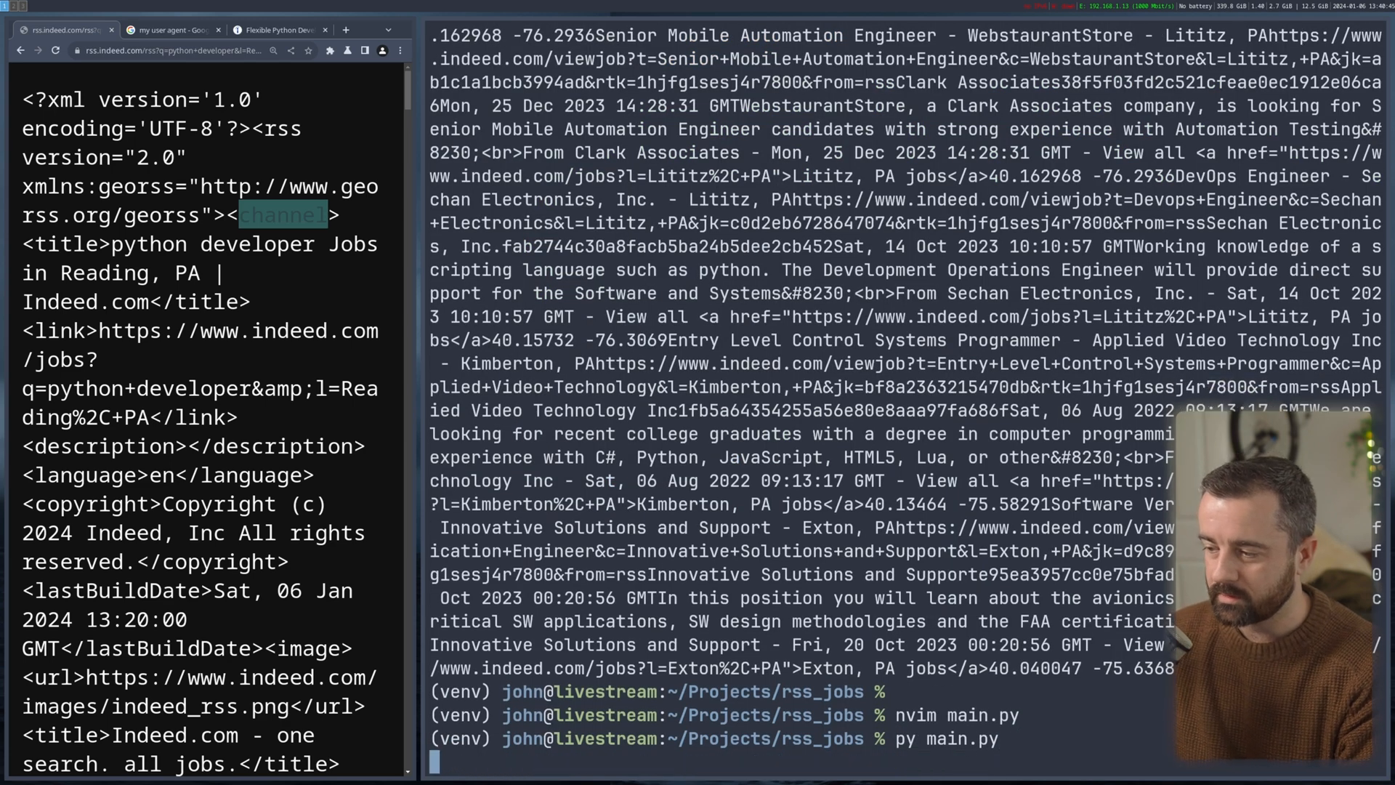
key(Return)
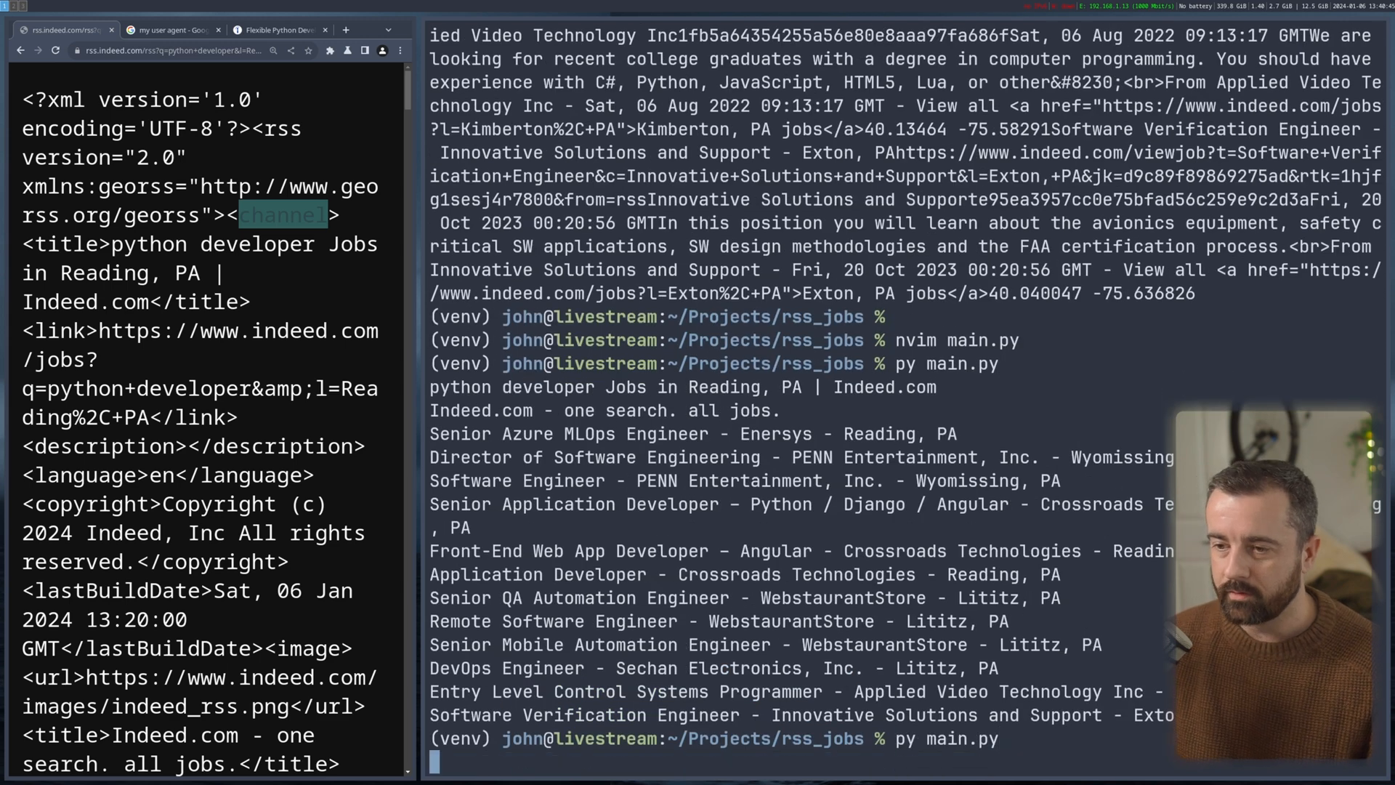